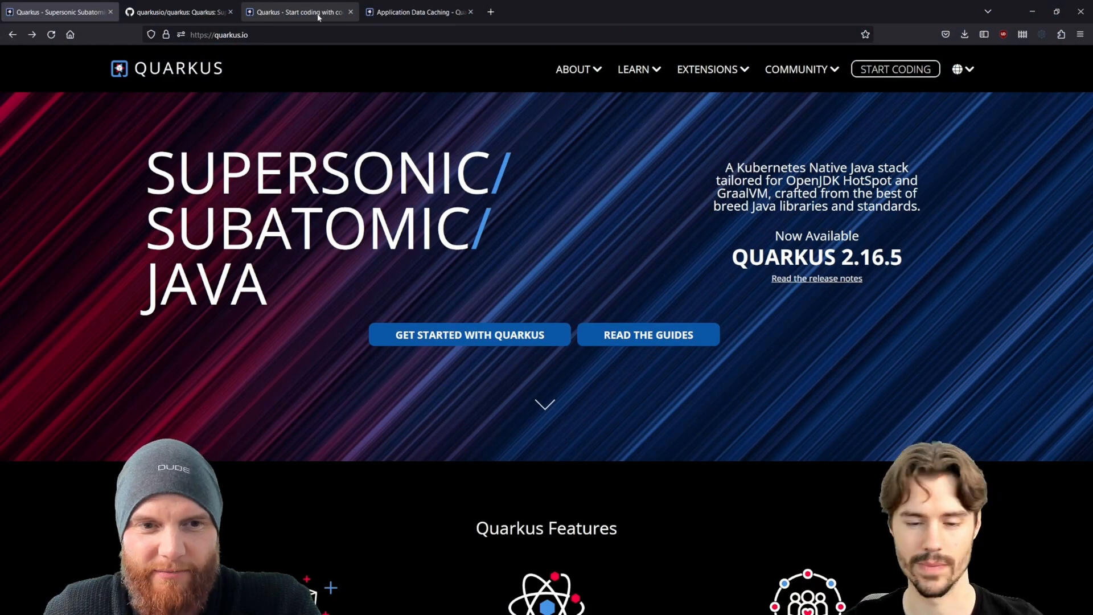
mouse_move(300, 12)
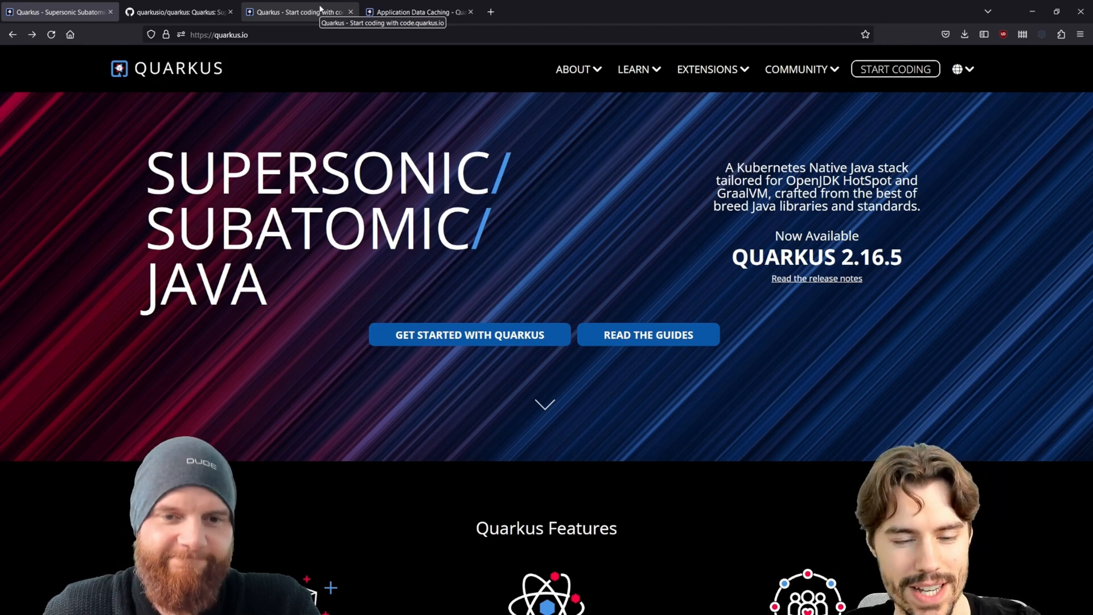
- Review the caching extensions on code.quarkus.io, then switch to the Application Data Caching guide
left_click(299, 12)
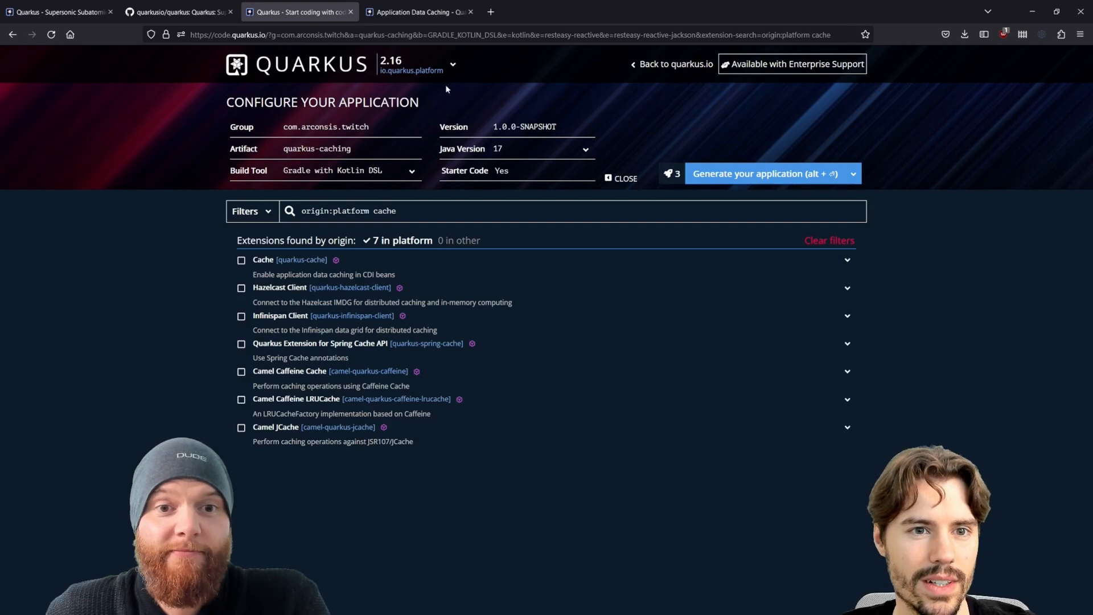
left_click(418, 12)
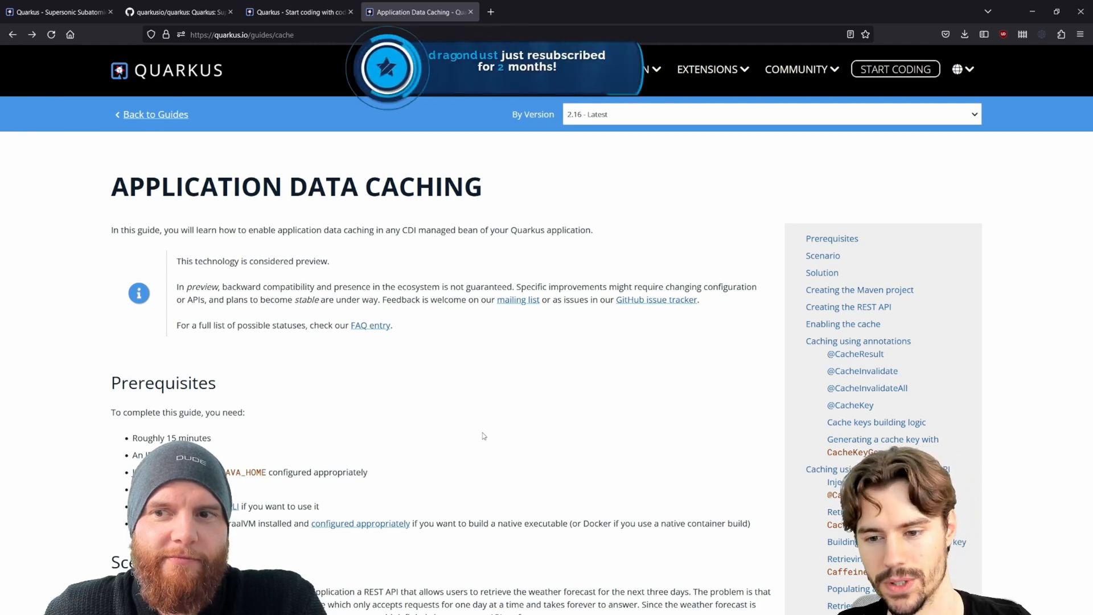
- Highlight the cache extension in the create command and the quarkus-cache artifact id
scroll("down", 3)
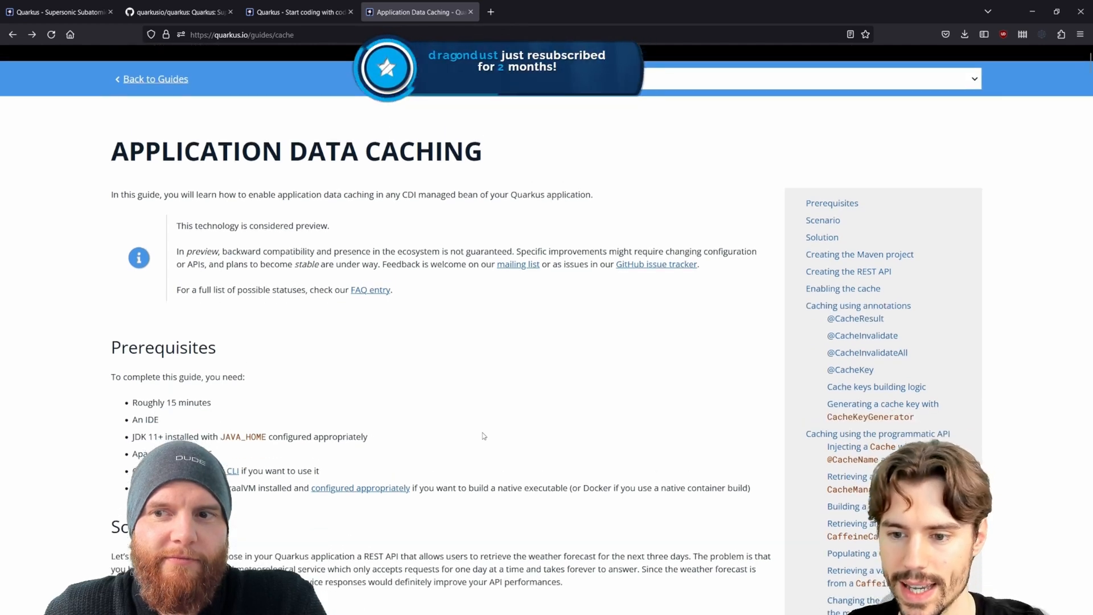
scroll("up", 3)
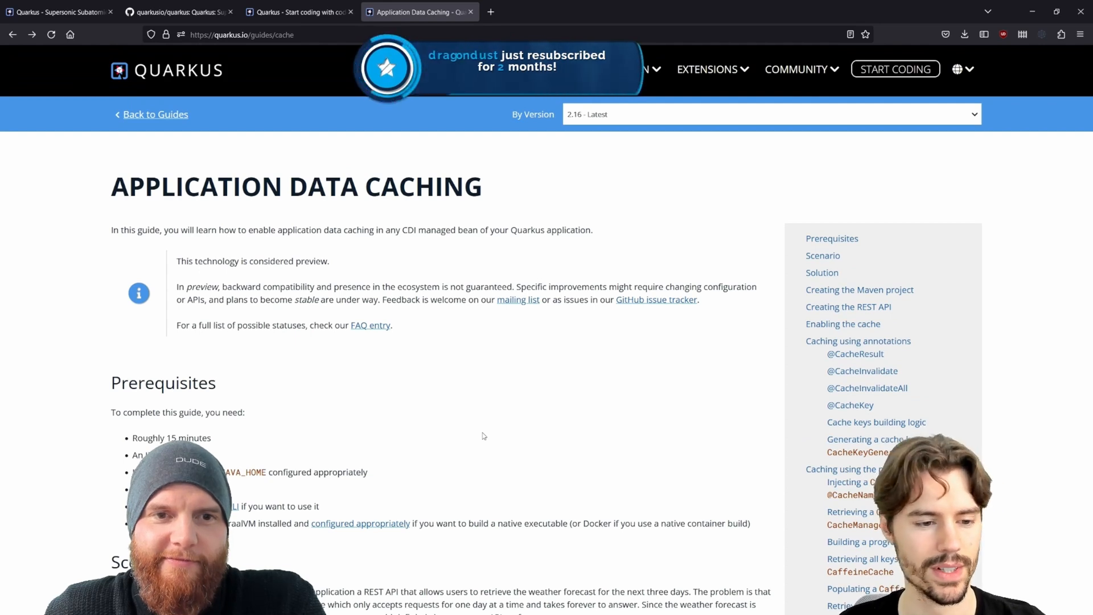
scroll("down", 3)
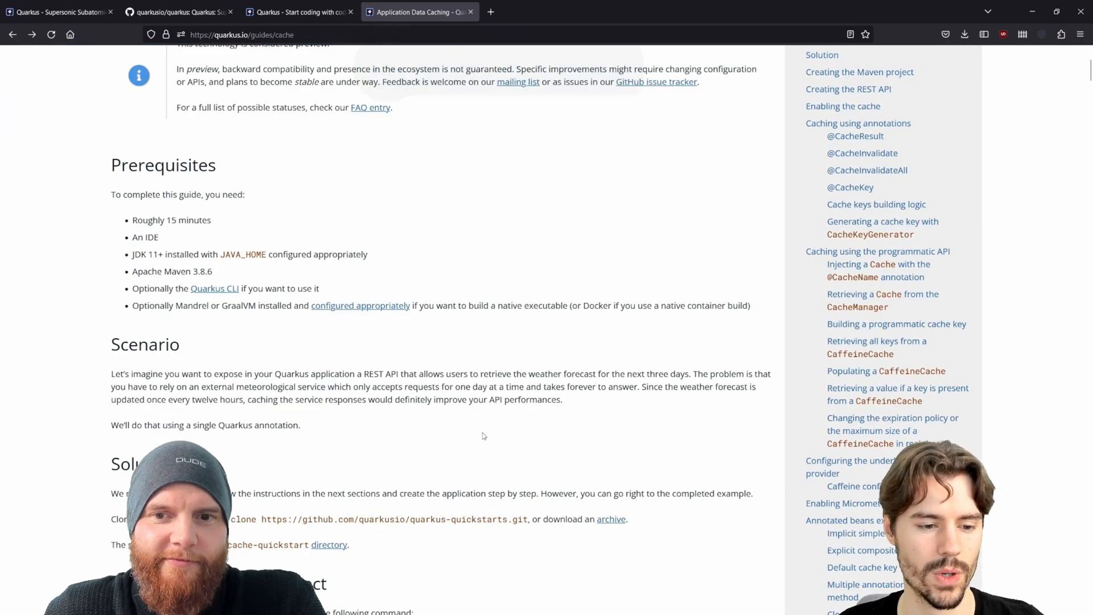
scroll("down", 3)
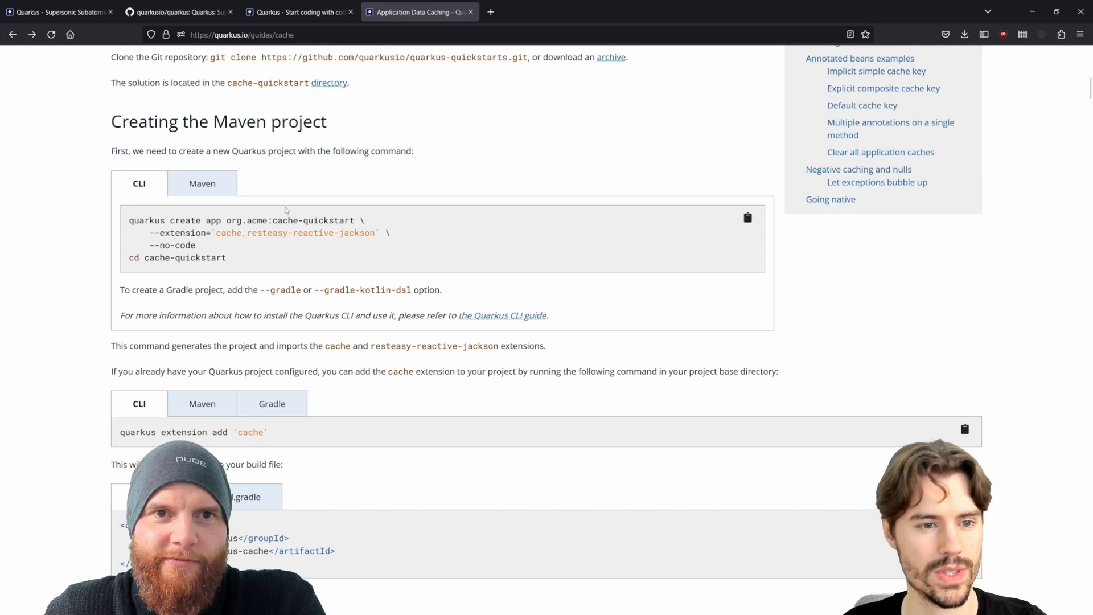
double_click(257, 232)
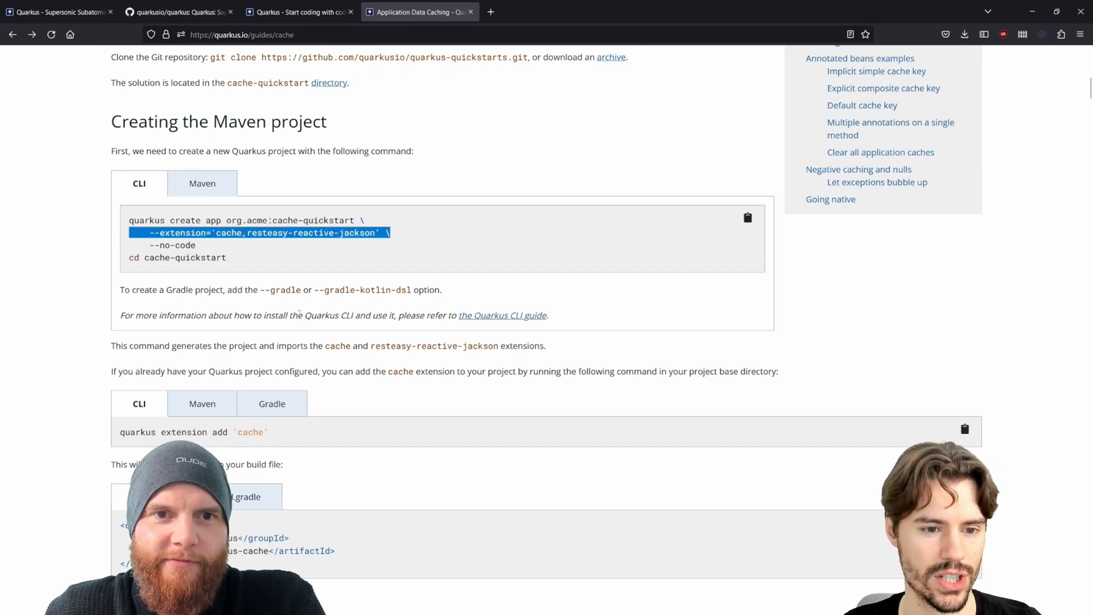
scroll("down", 3)
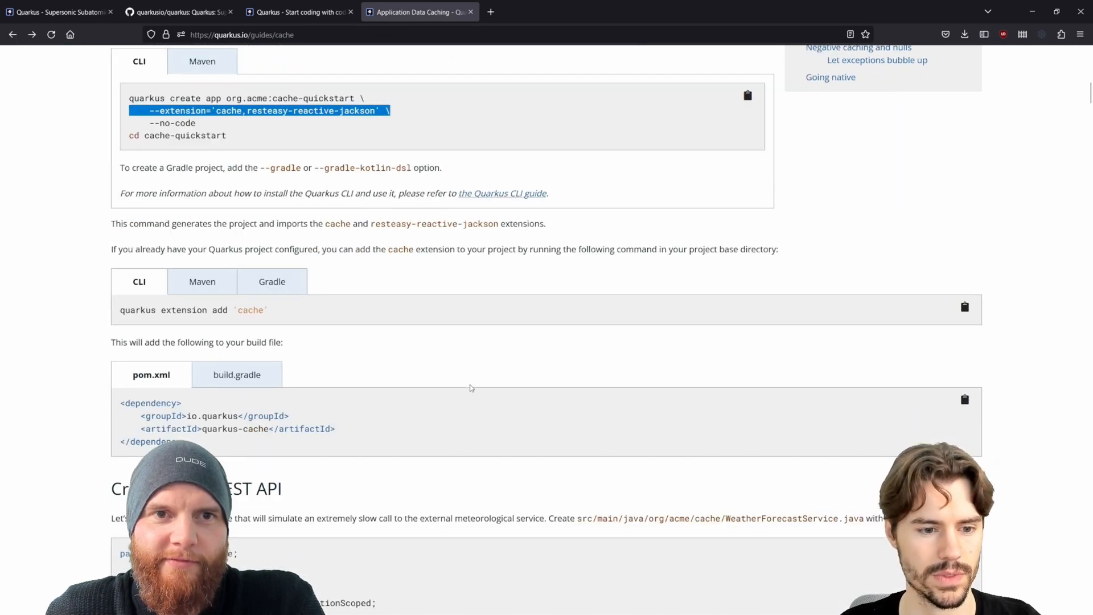
double_click(235, 428)
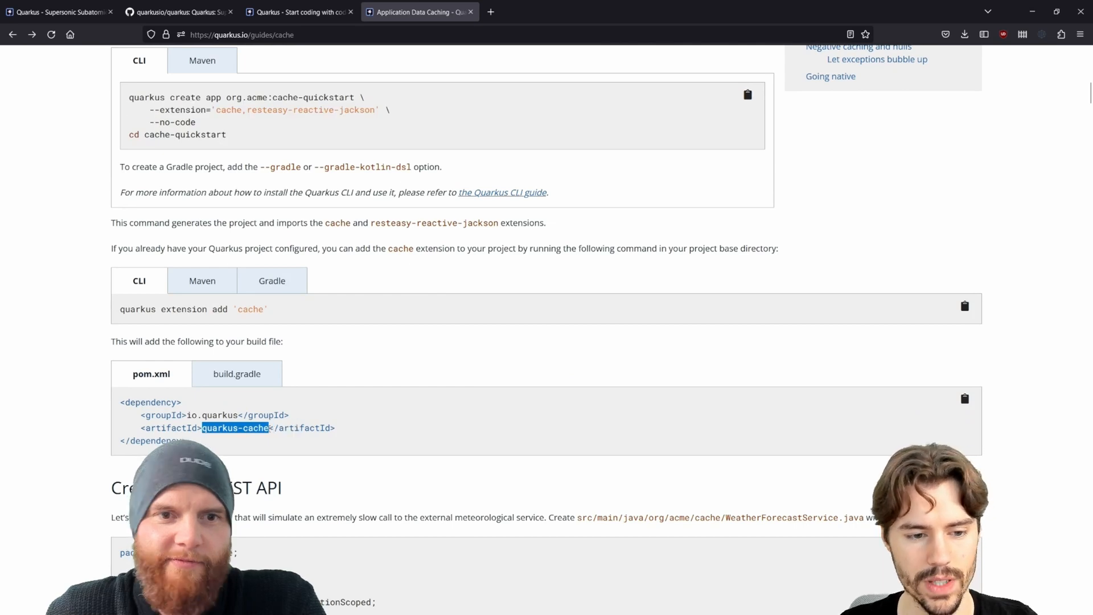
- Scroll the guide down to the WeatherForecastService example code
scroll("down", 3)
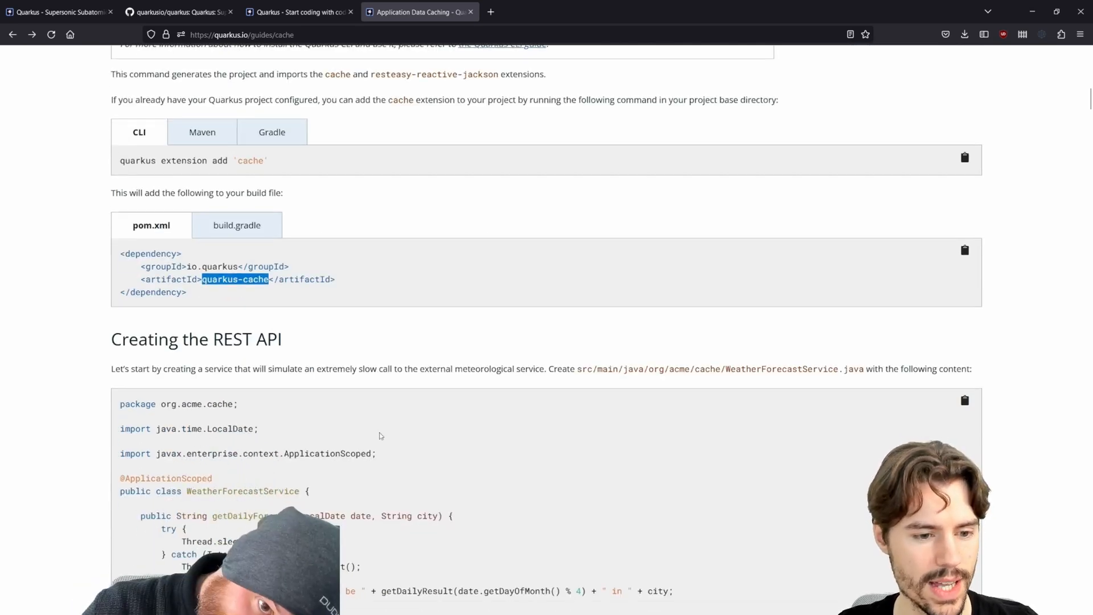
scroll("down", 3)
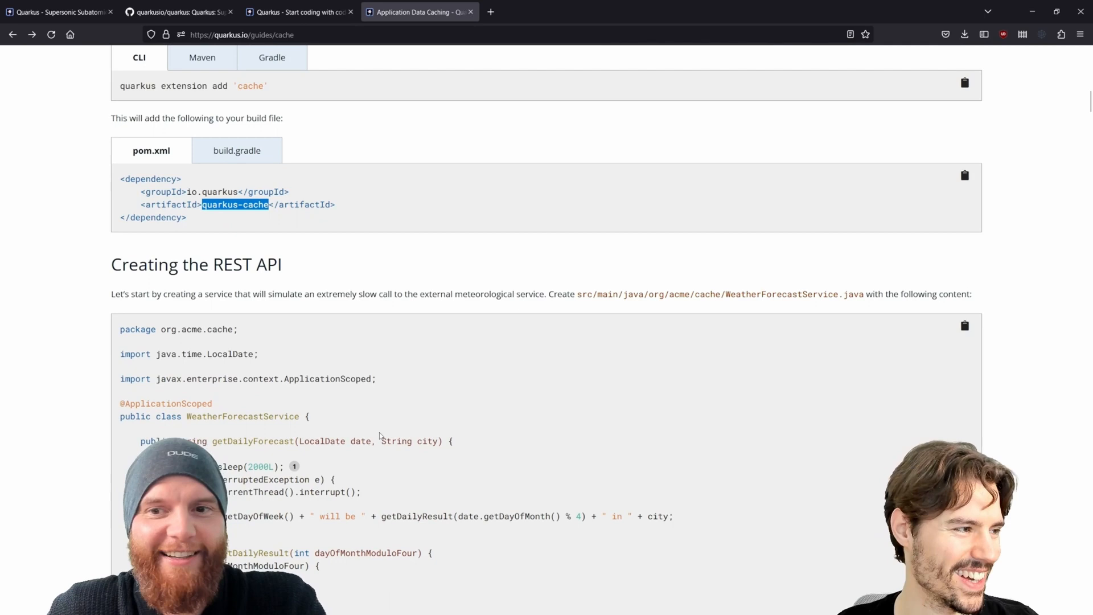
scroll("down", 3)
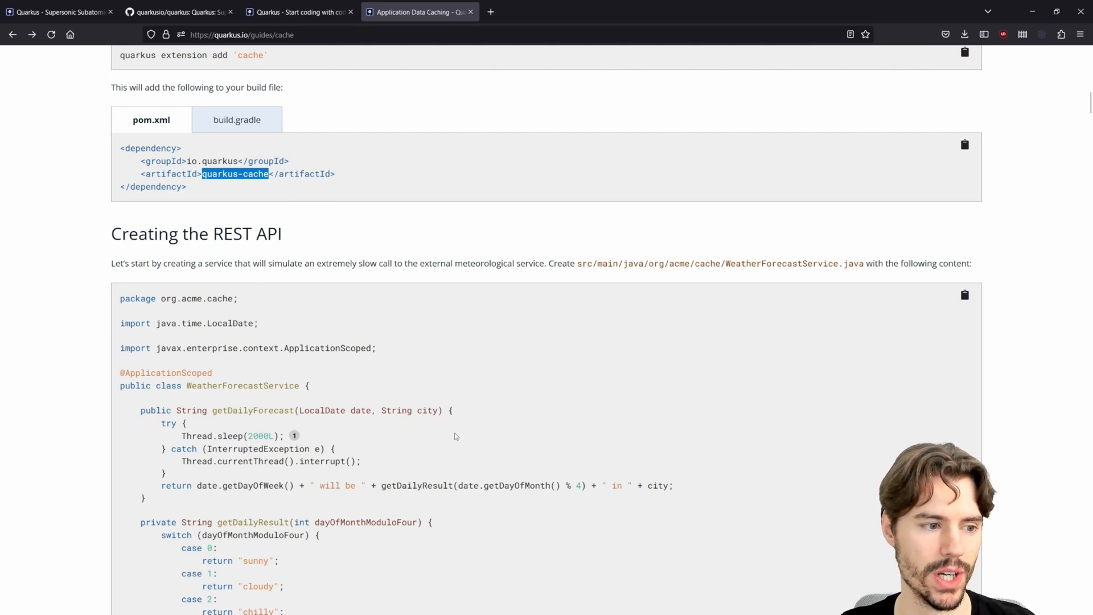
scroll("up", 3)
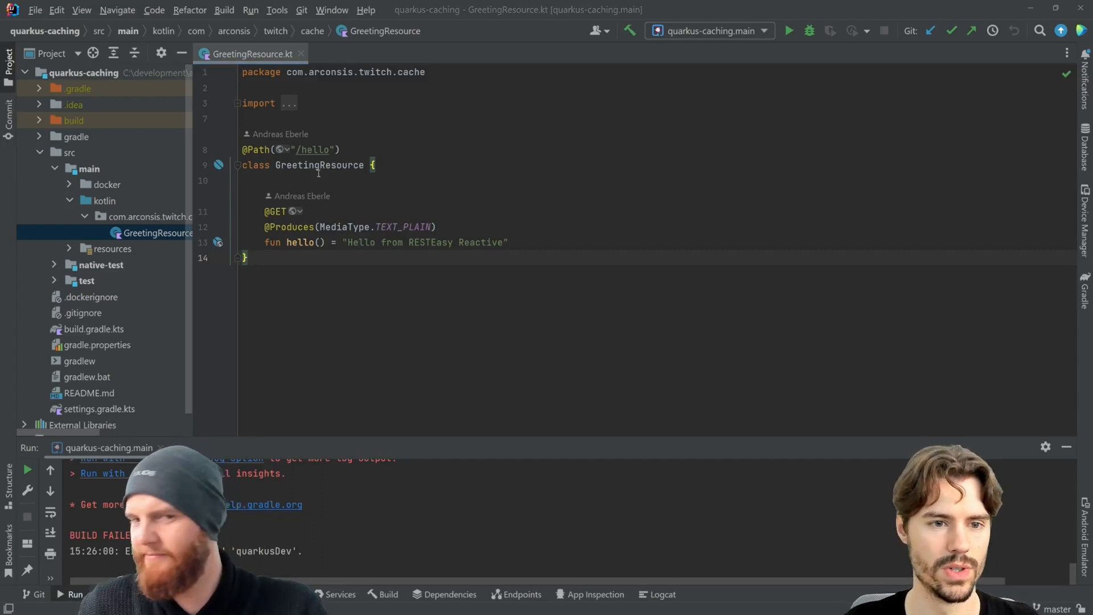
double_click(319, 165)
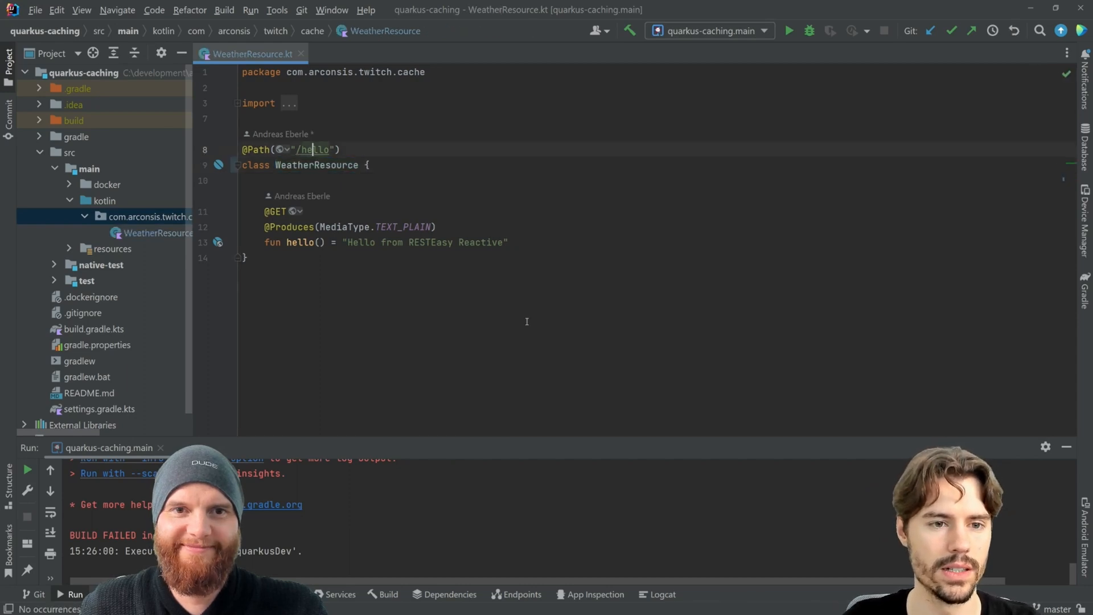
type("weather")
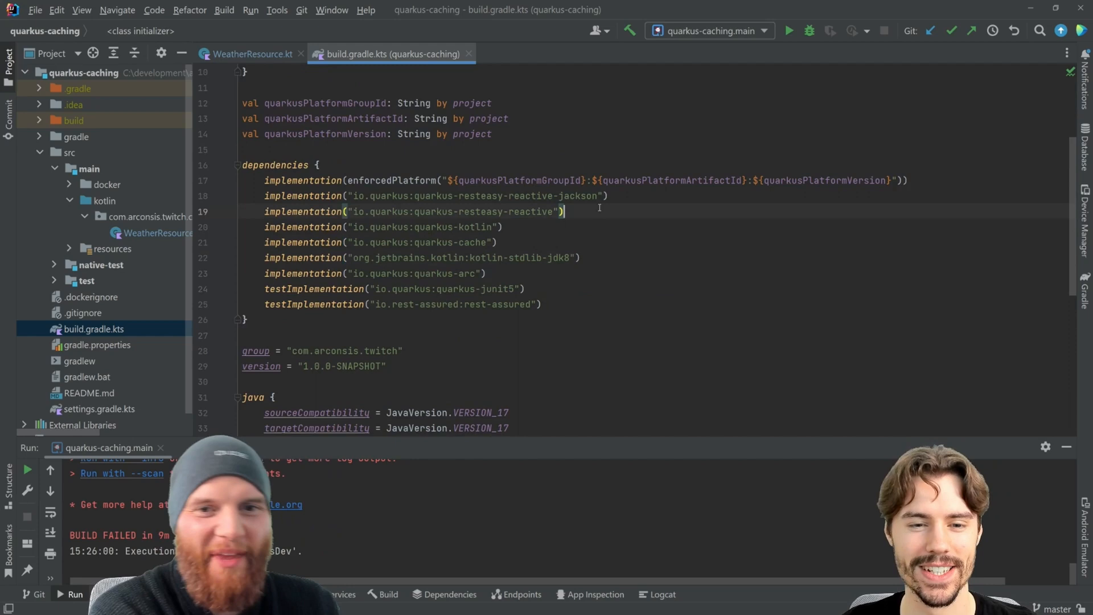
- Place the quarkus-cache implementation line on its own in build.gradle.kts, then return to WeatherResource.kt
key("Enter")
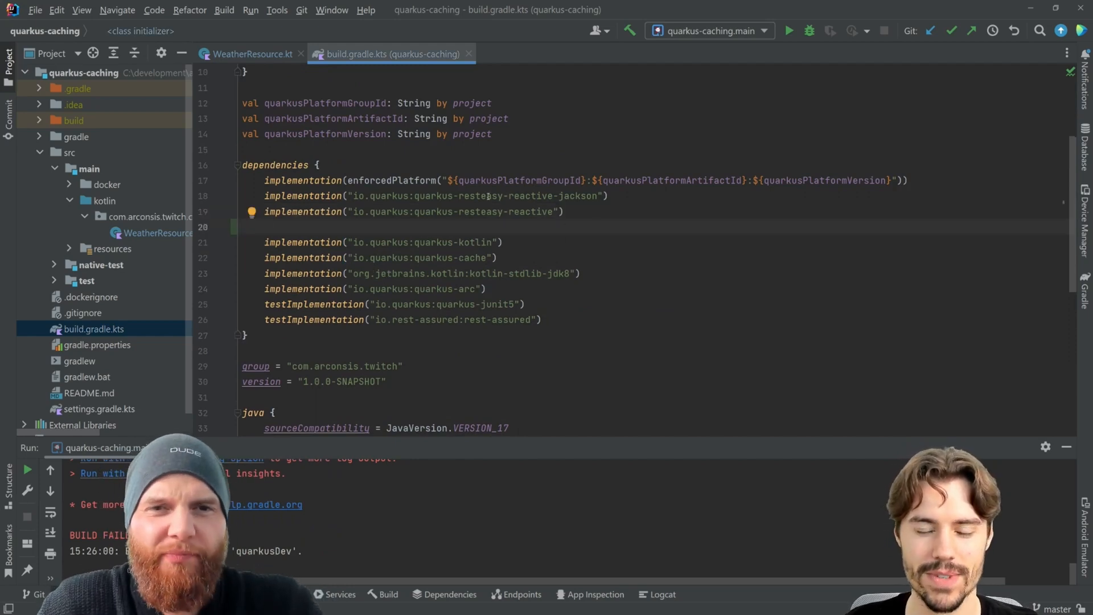
double_click(531, 211)
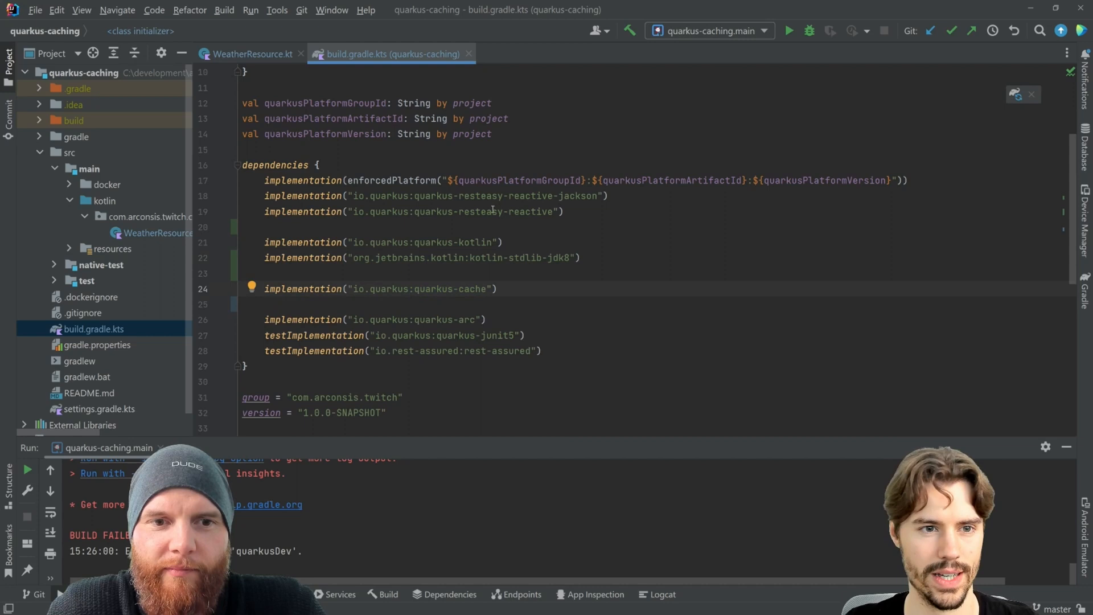
mouse_move(252, 54)
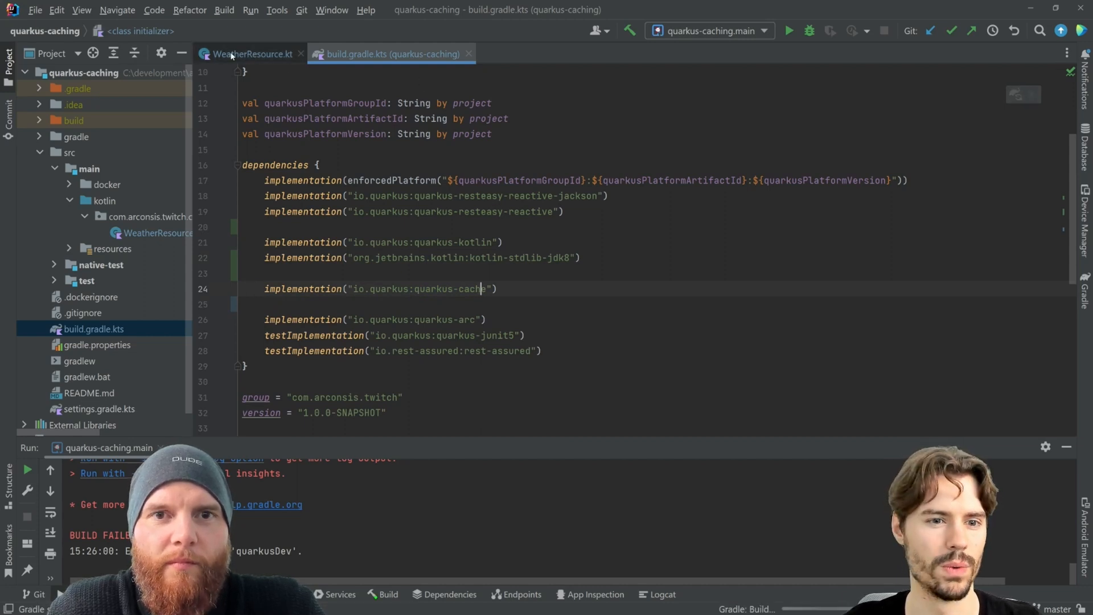
left_click(252, 54)
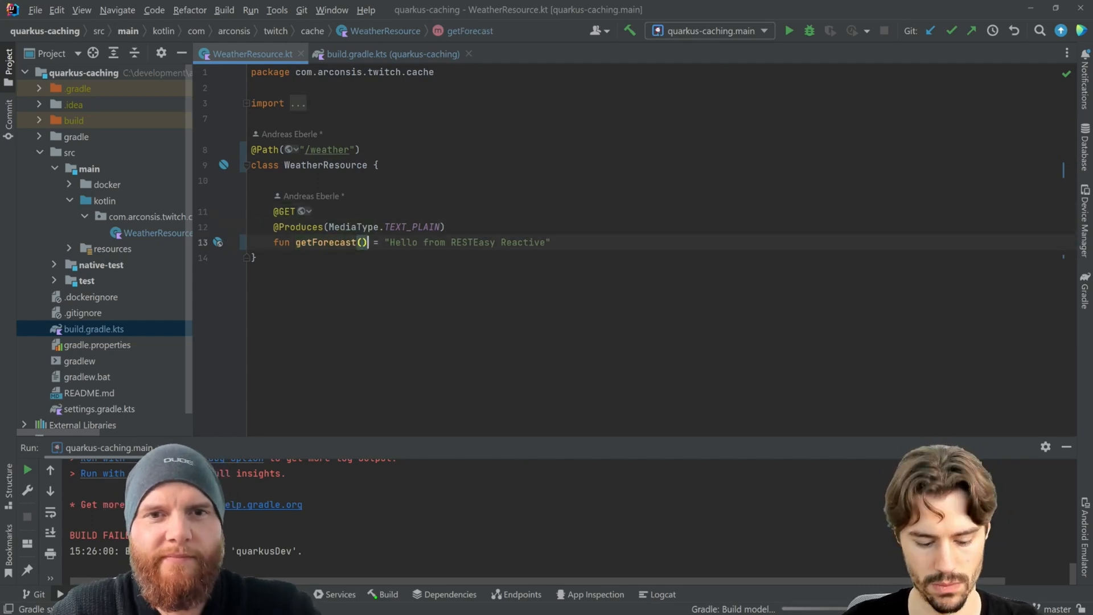
type(": String {")
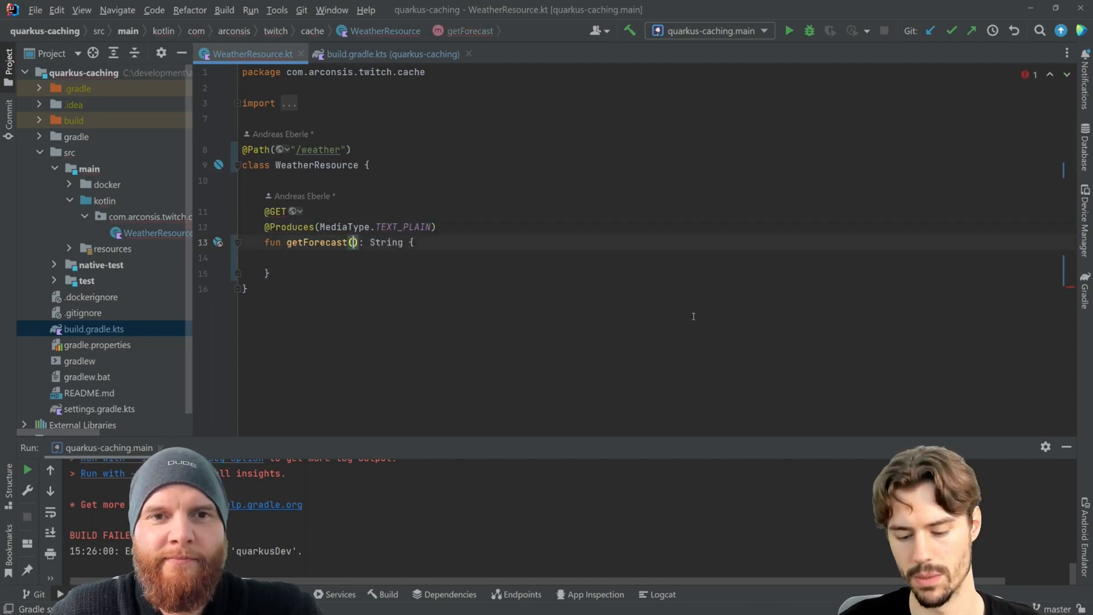
type("@RestQuery city: String,")
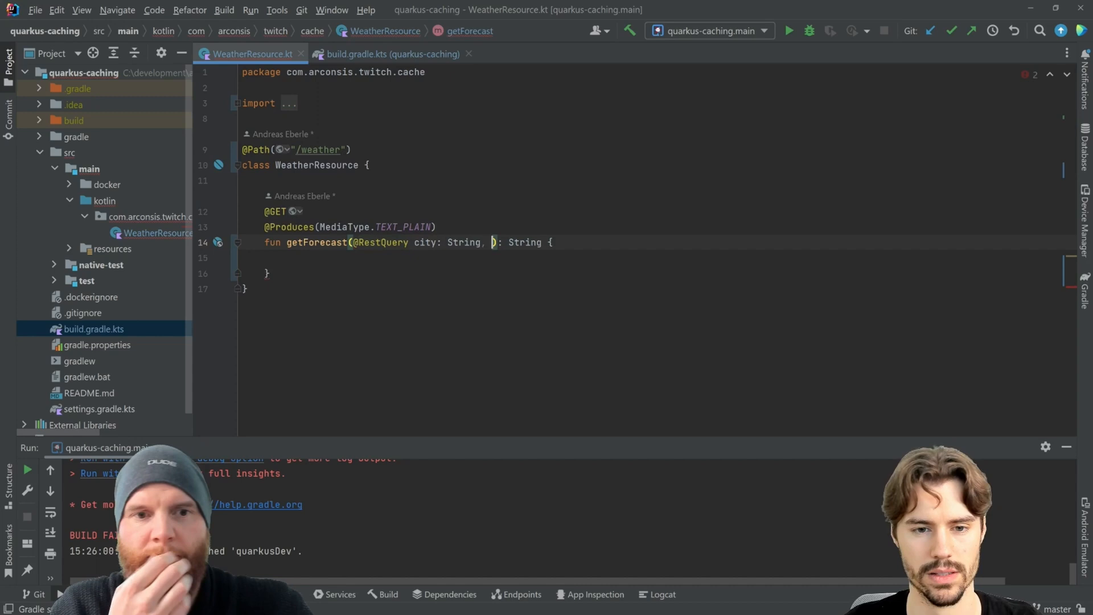
type("@RestQuery")
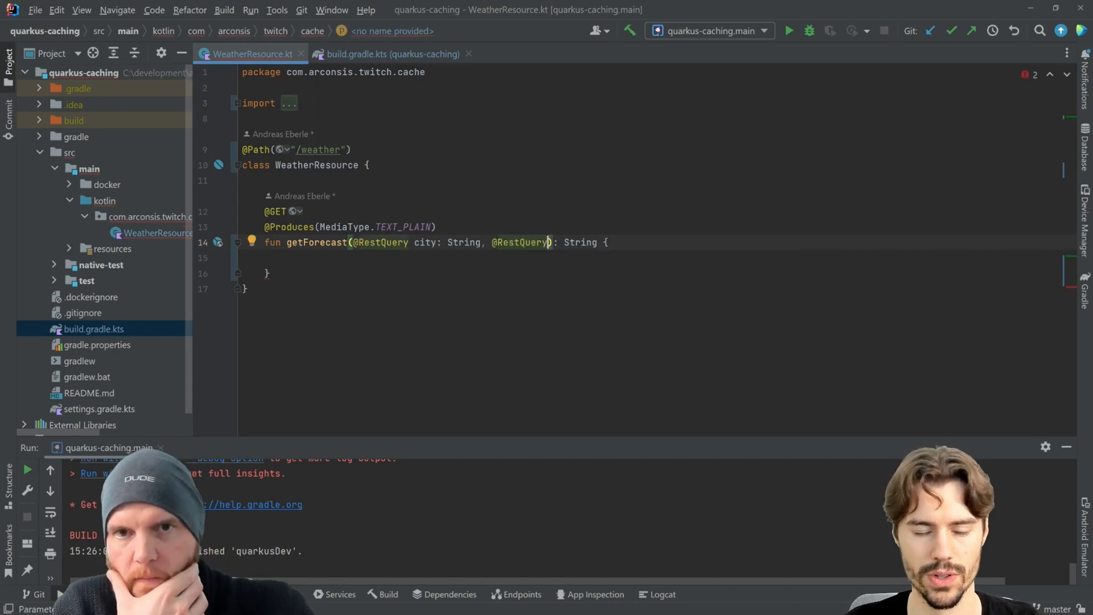
type("date: LocalDate")
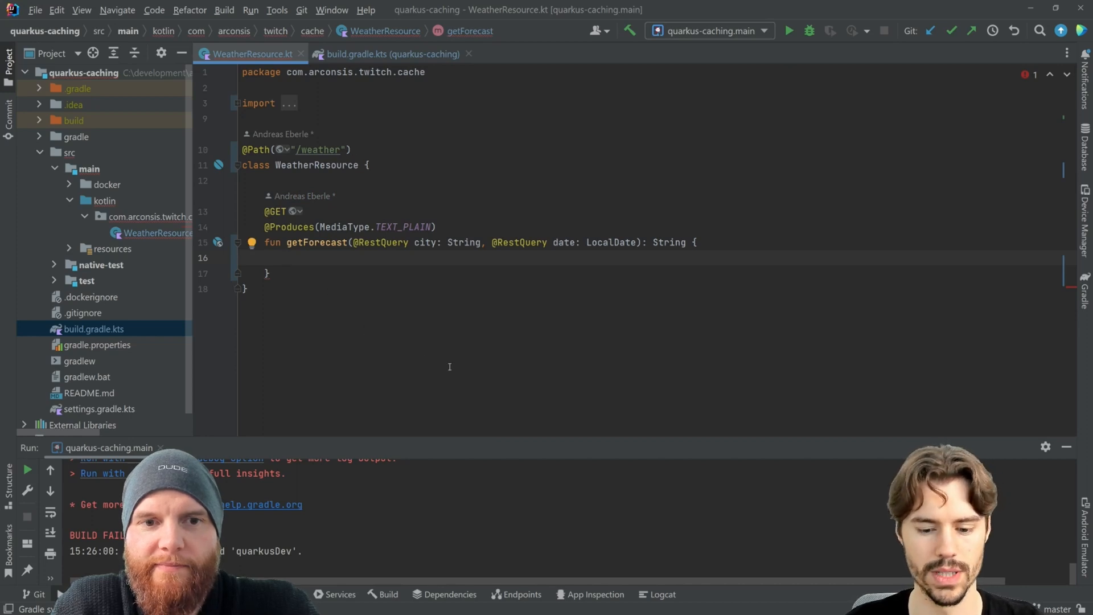
left_click(360, 165)
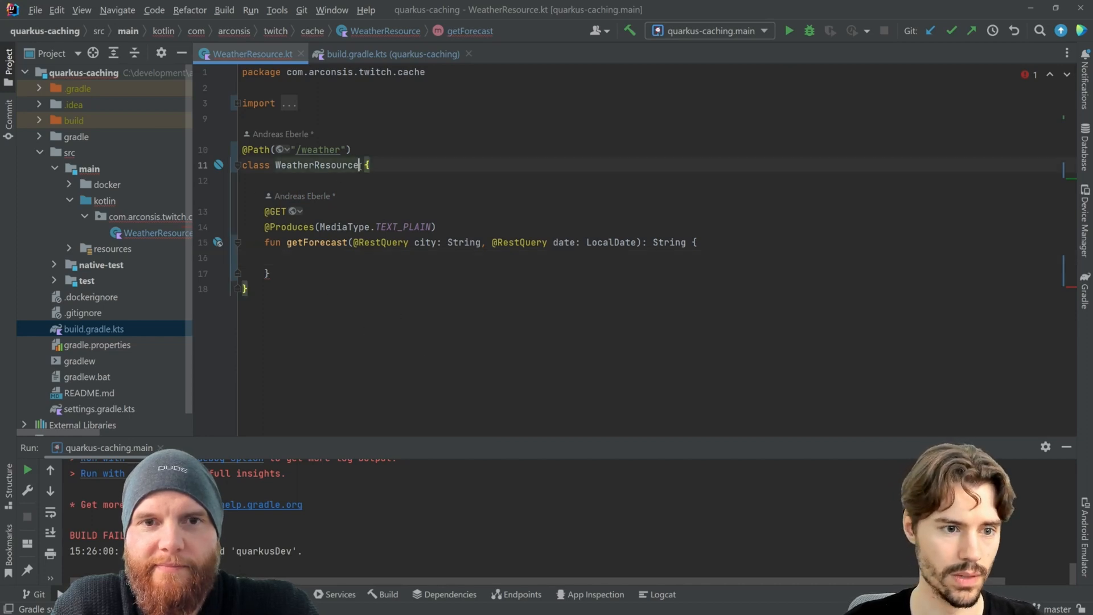
right_click(119, 217)
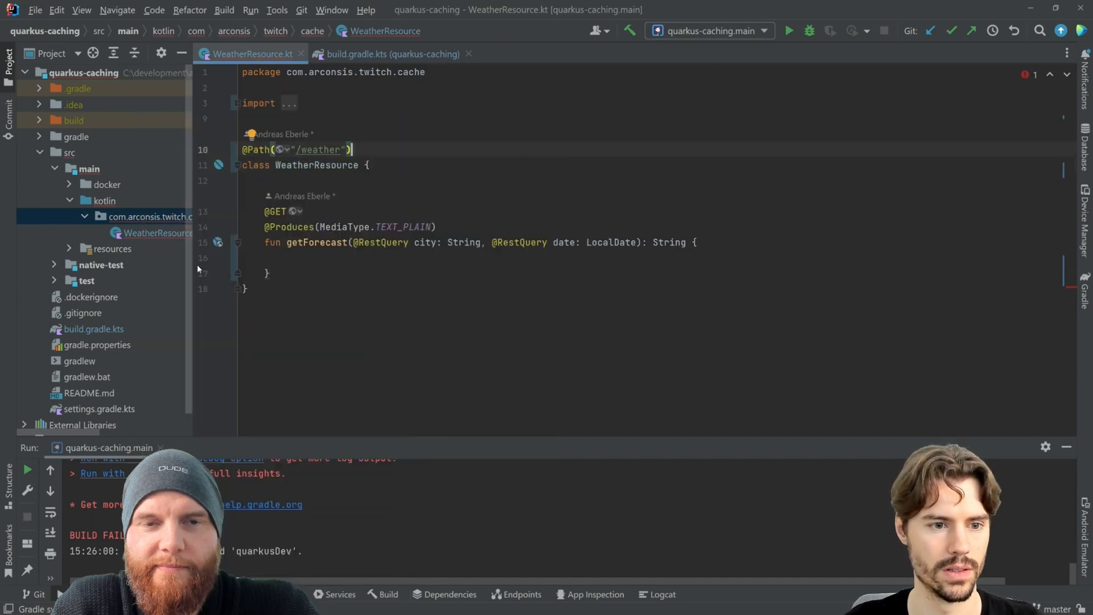
right_click(146, 216)
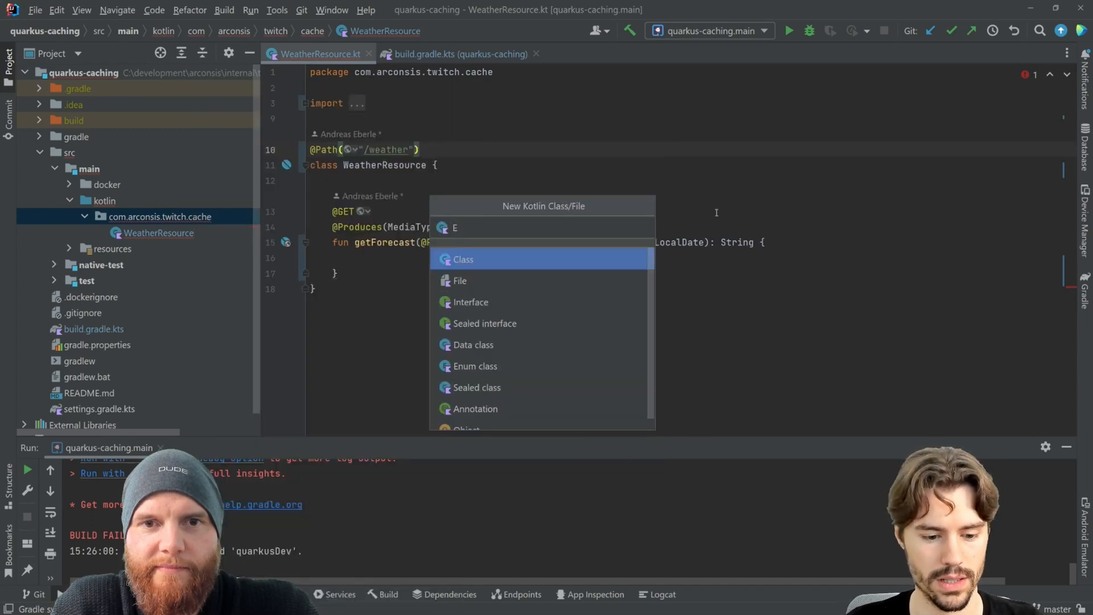
type("Expensiv")
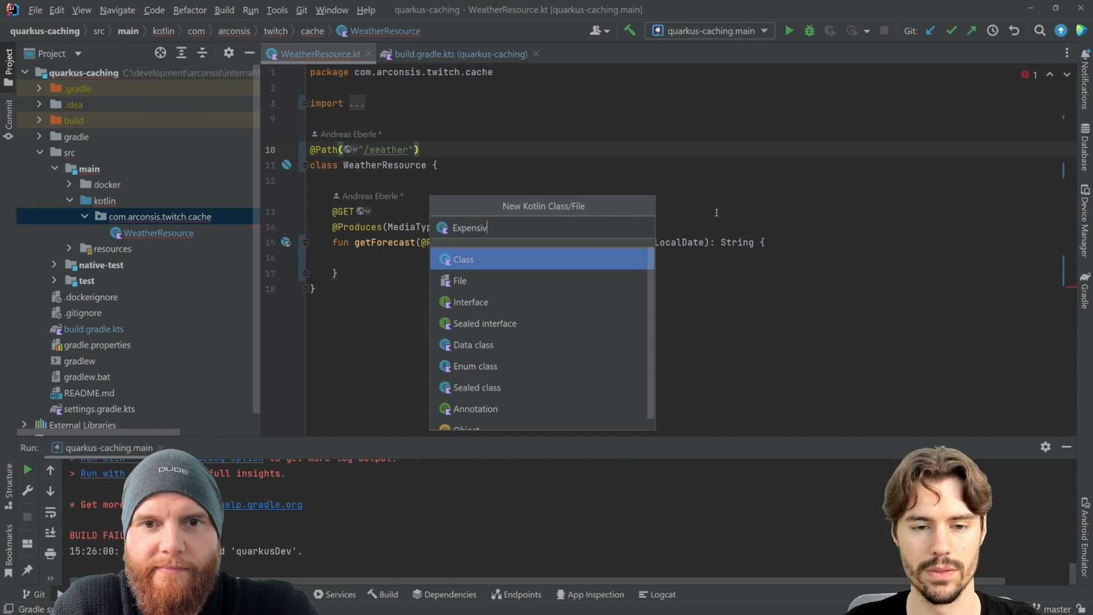
type("eWeatherFore")
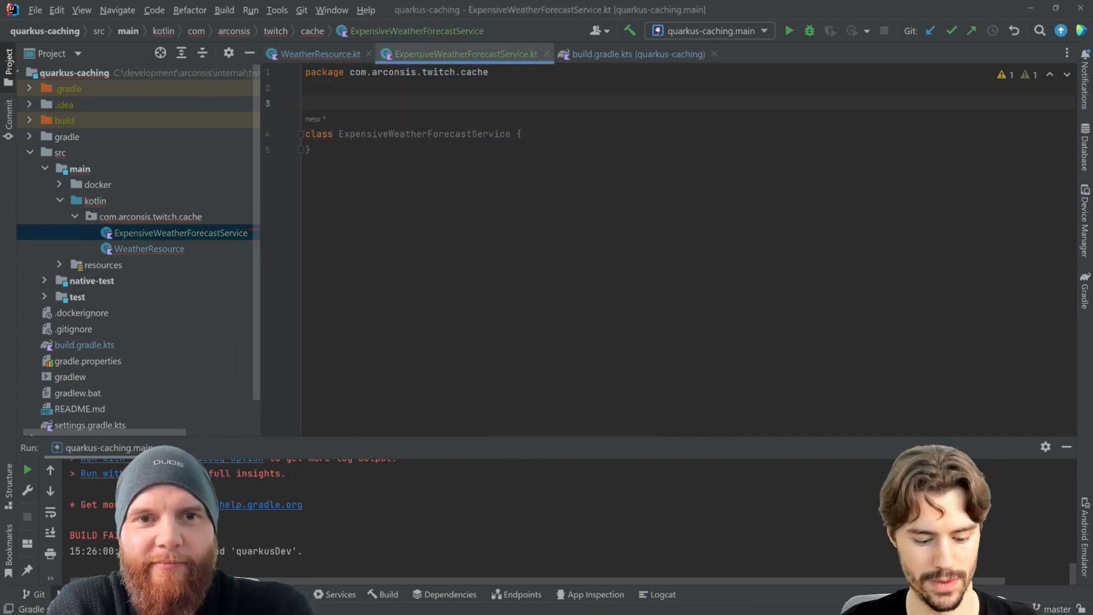
type("@ApplicationScoped")
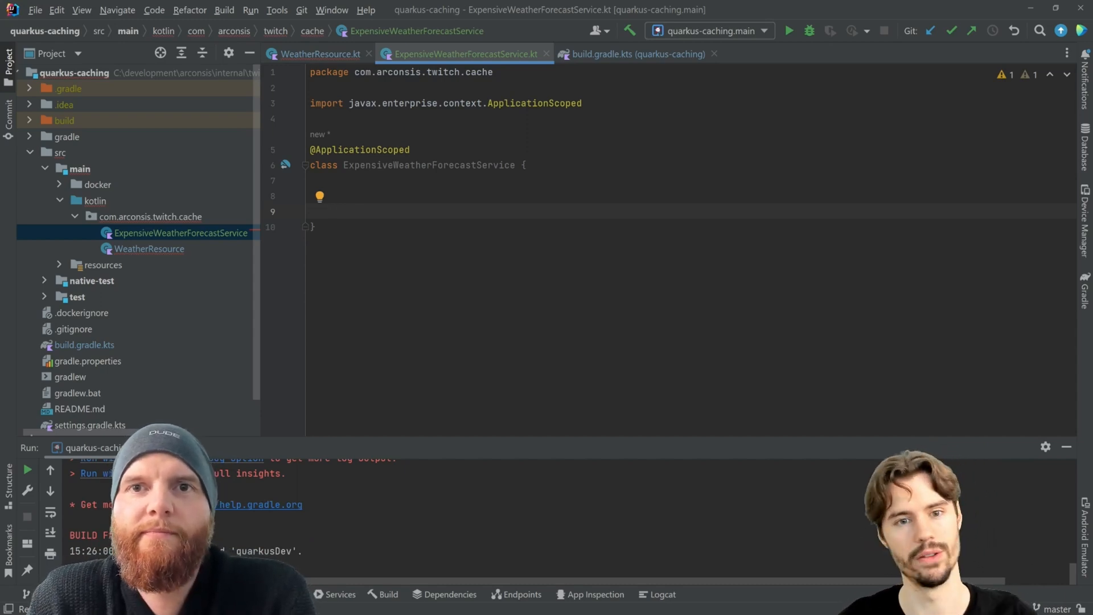
- Declare fun getForecast(city: String, date: LocalDate): String in the service class
left_click(333, 211)
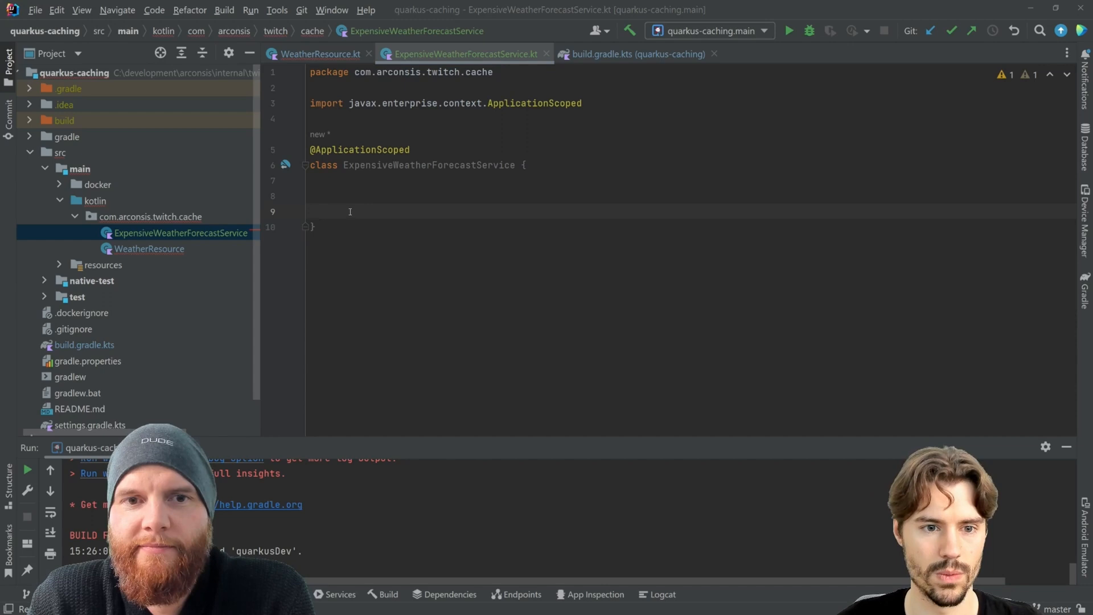
left_click(335, 211)
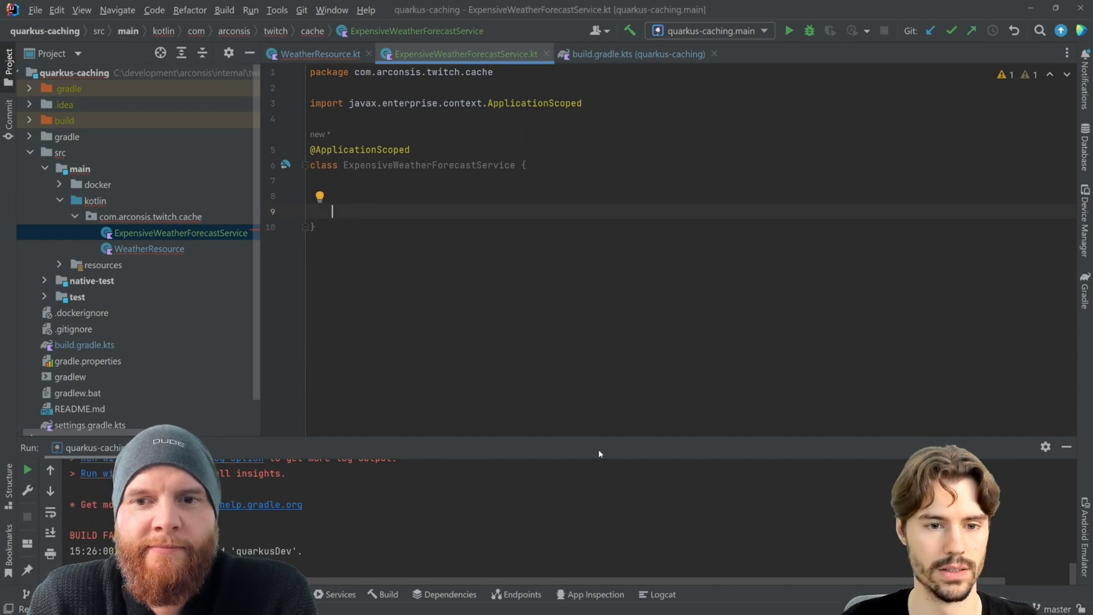
type("fun getForecase(")
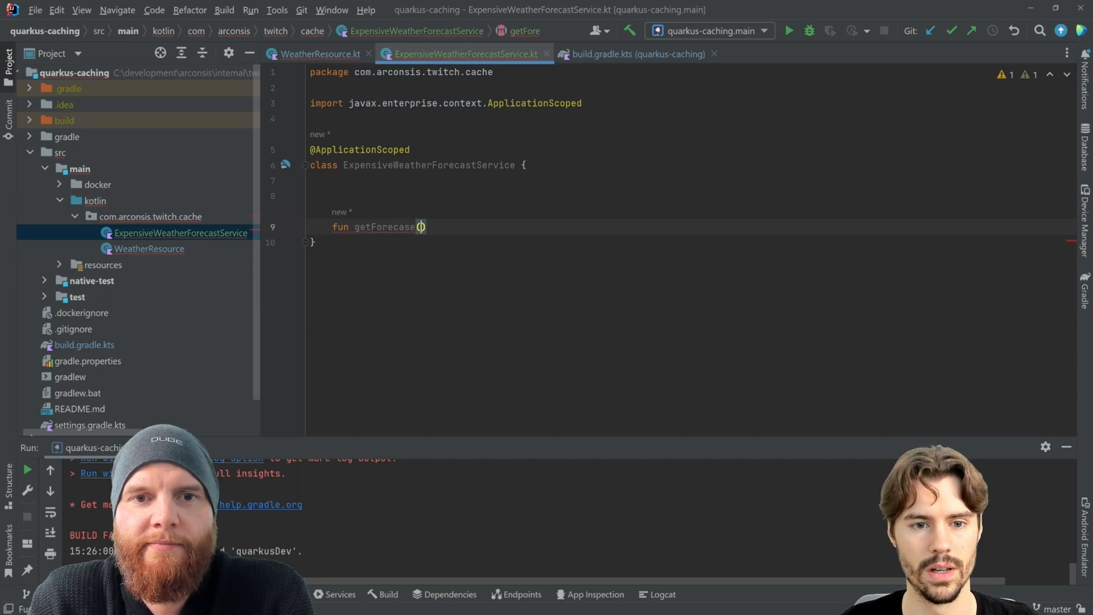
type("city: String")
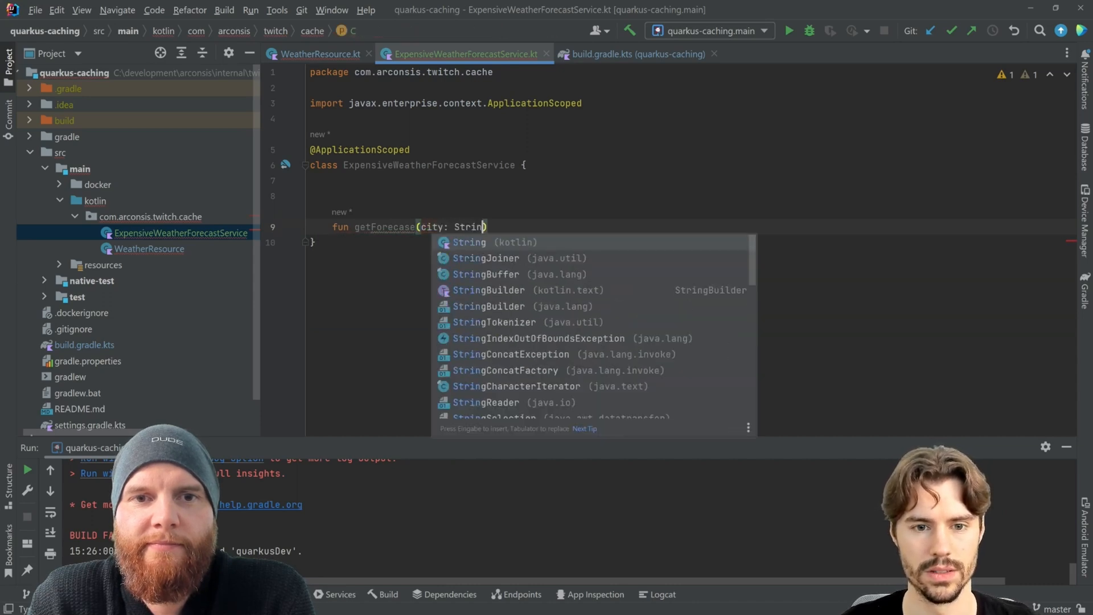
type(", date: LocalDate")
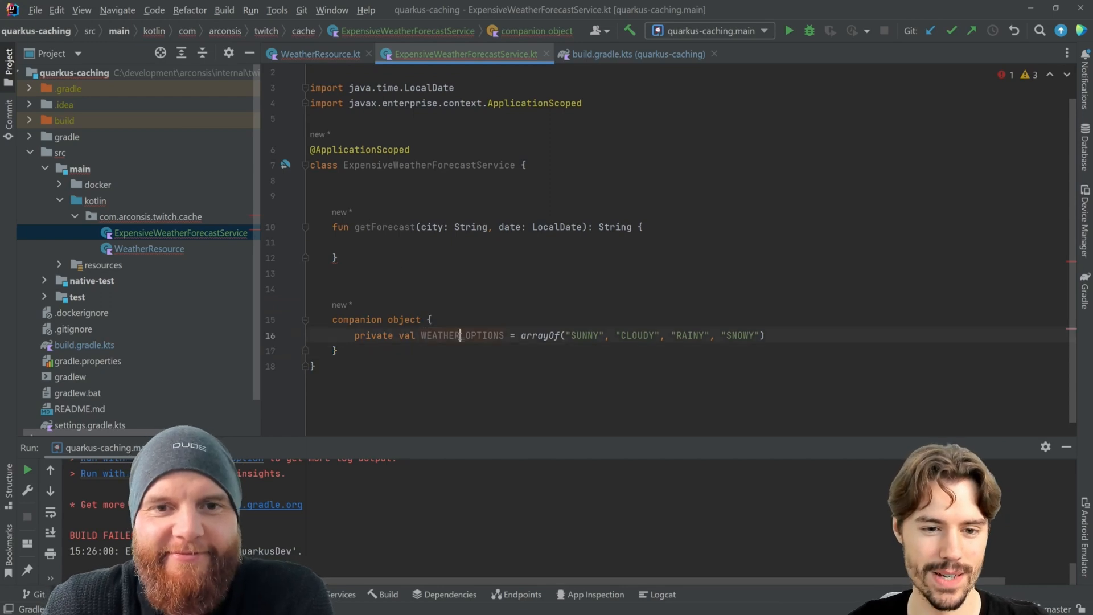
double_click(460, 335)
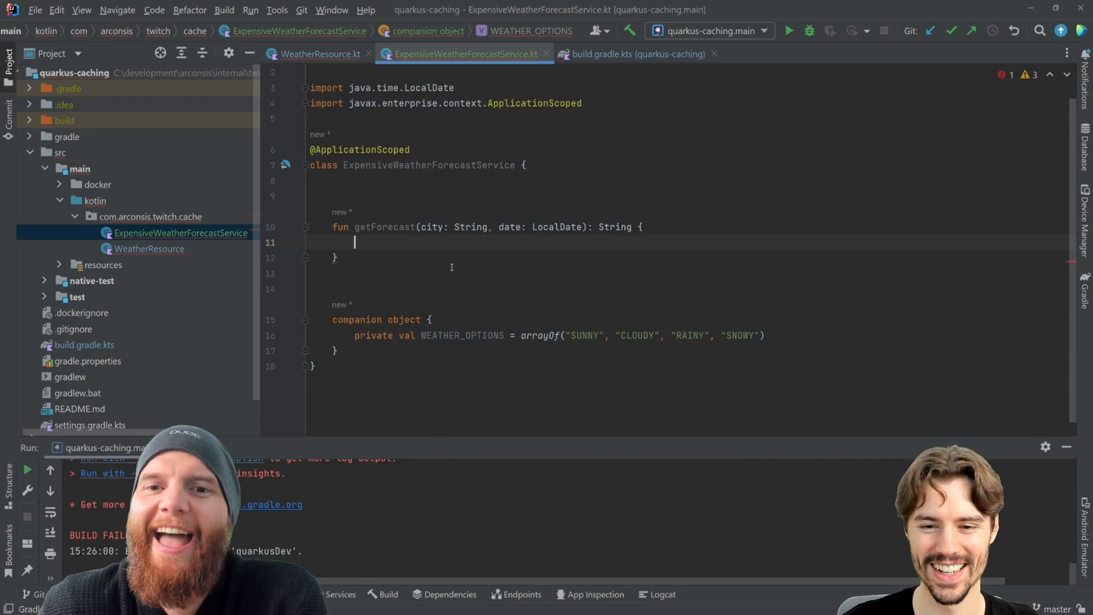
key("enter")
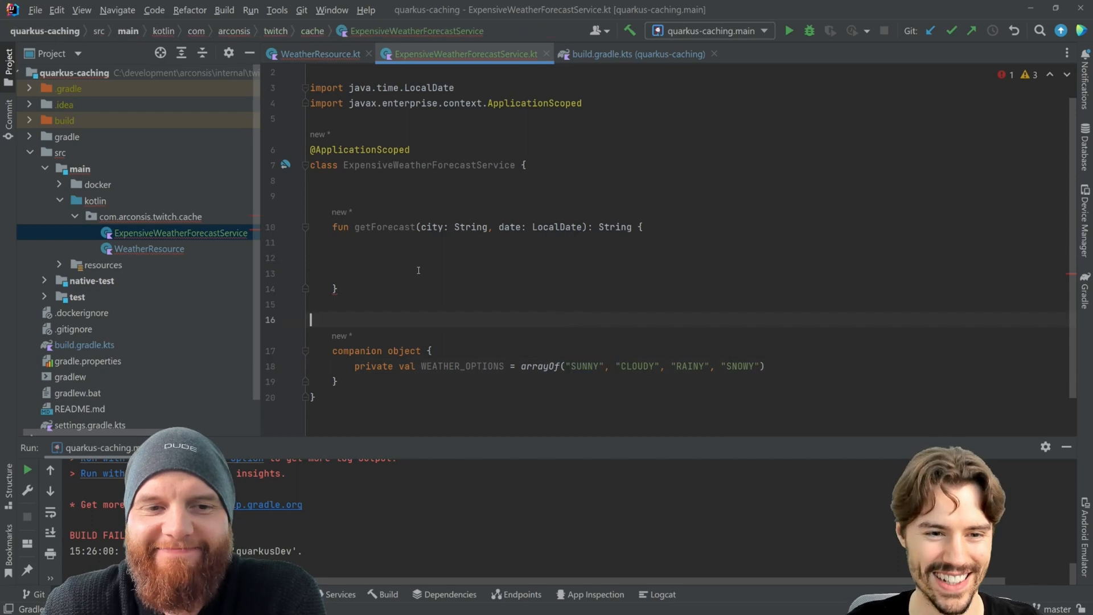
- Fill getForecast with Thread.sleep(2000) and a return of the computed weather option
left_click(355, 258)
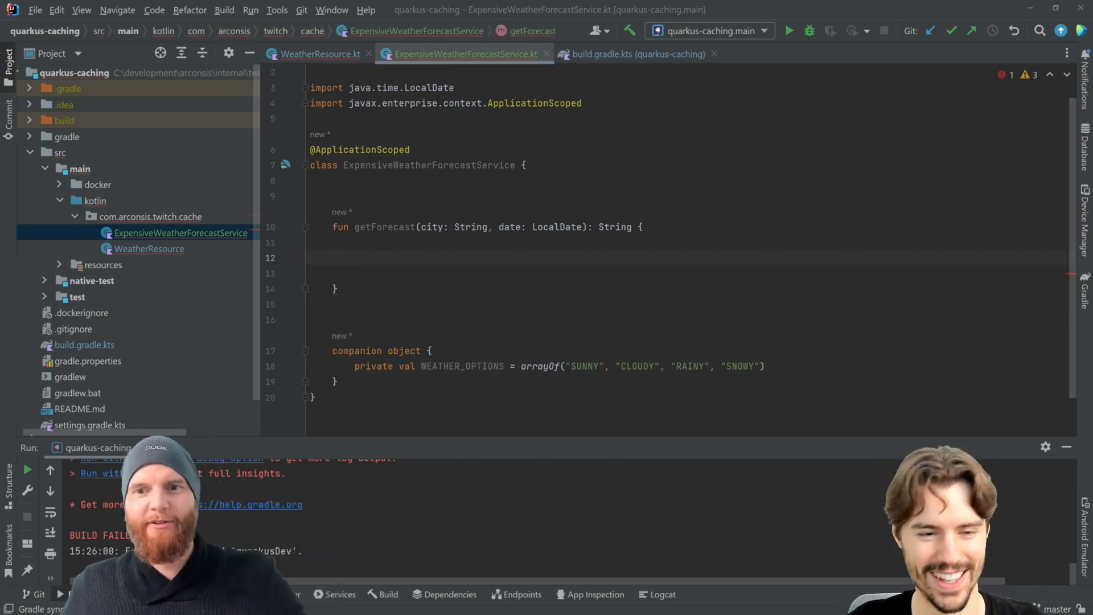
type("Thread.sleep(2000)")
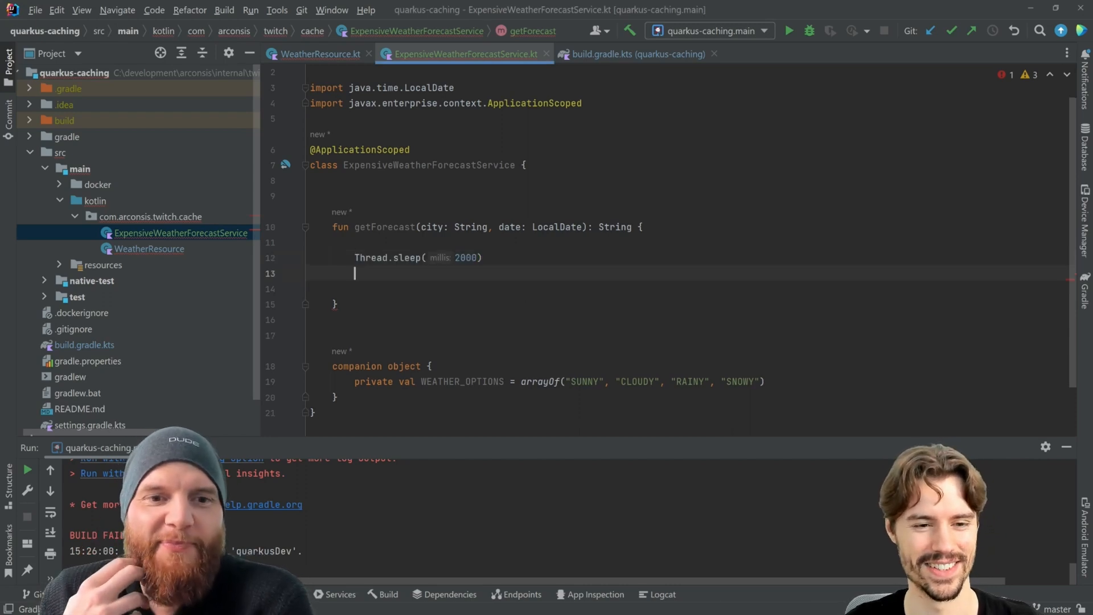
key("Enter")
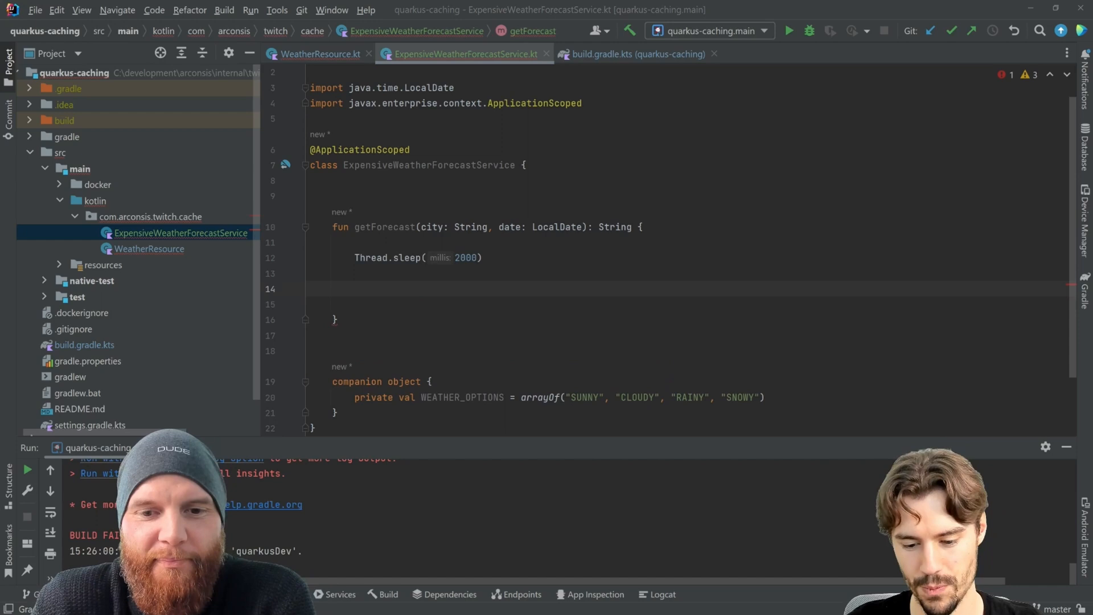
left_click(355, 289)
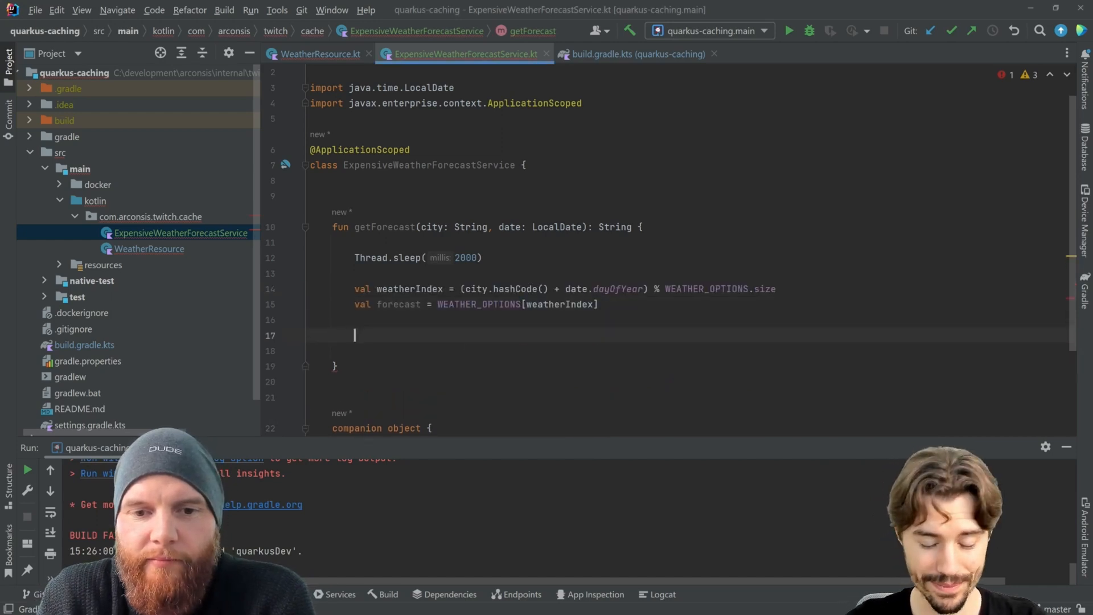
type("return forecast")
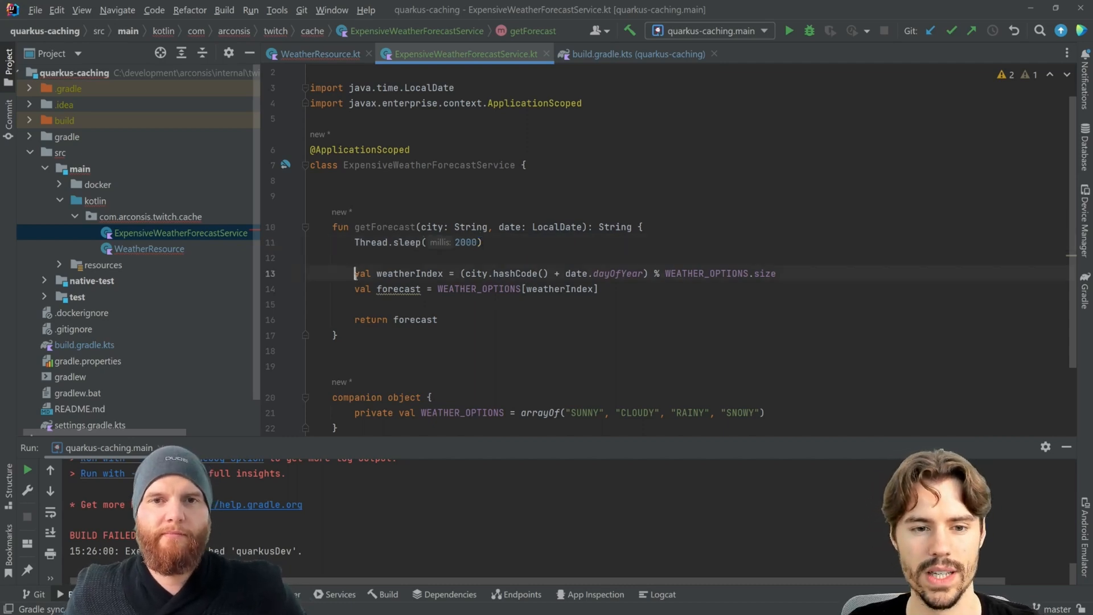
- Highlight weatherIndex and city in the index formula, then go back to WeatherResource.kt
double_click(409, 273)
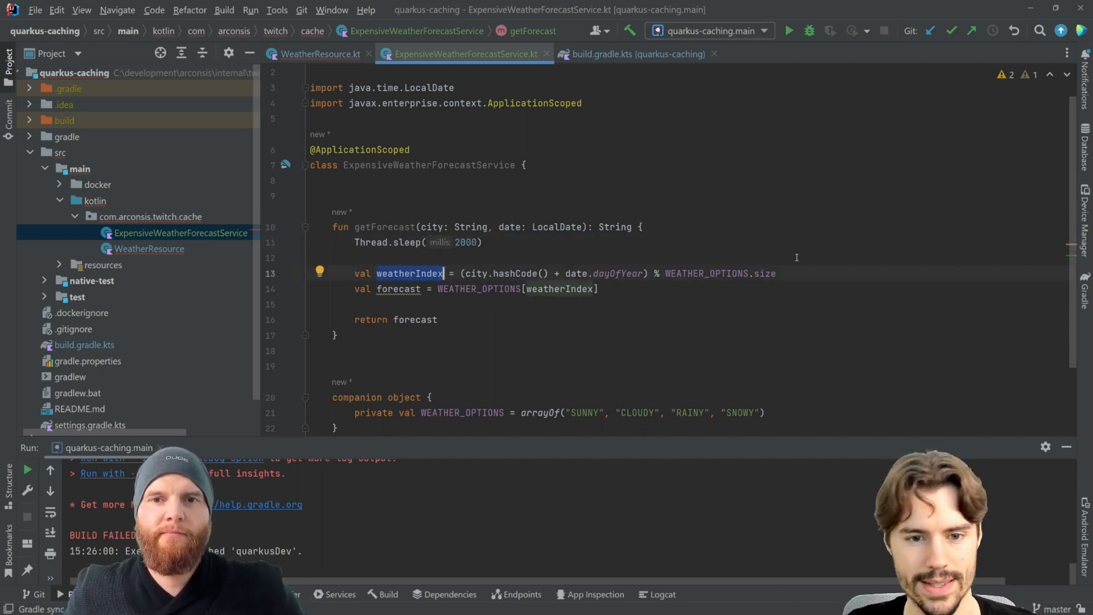
left_click(475, 273)
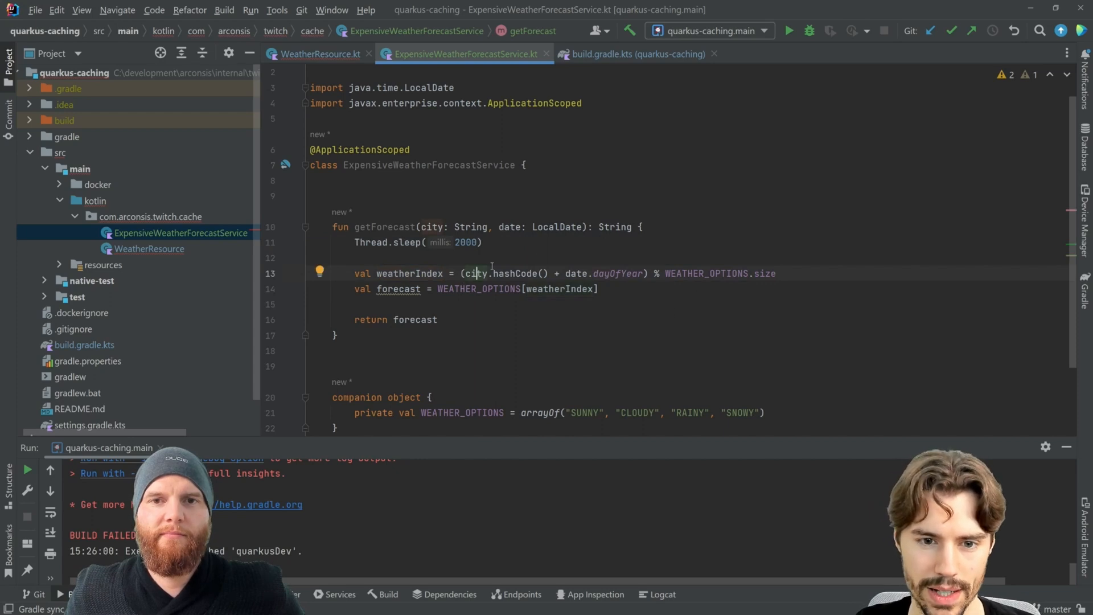
double_click(476, 274)
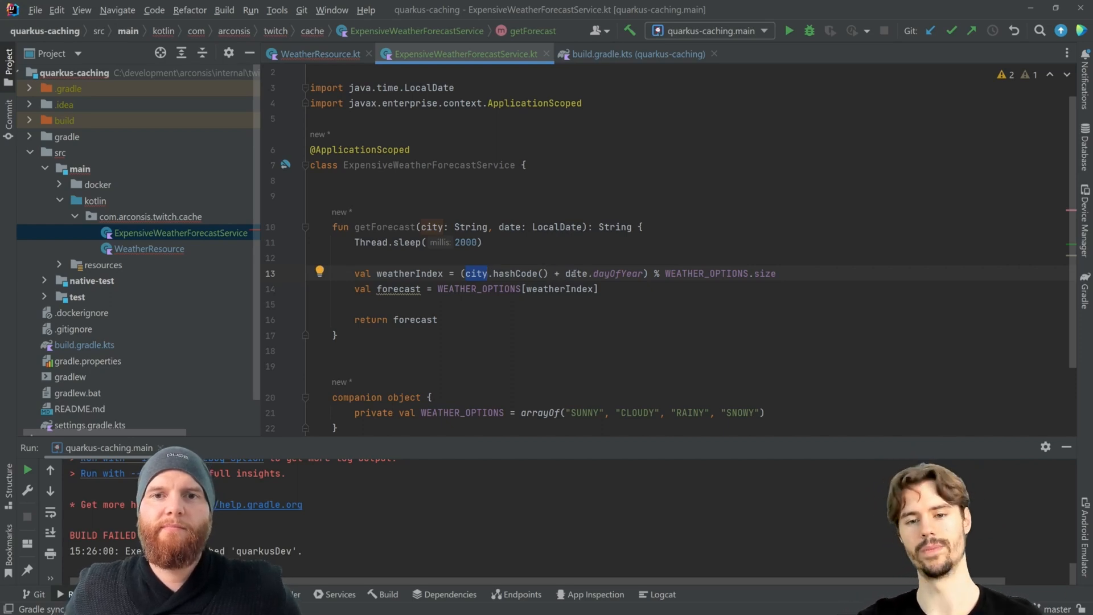
left_click(665, 300)
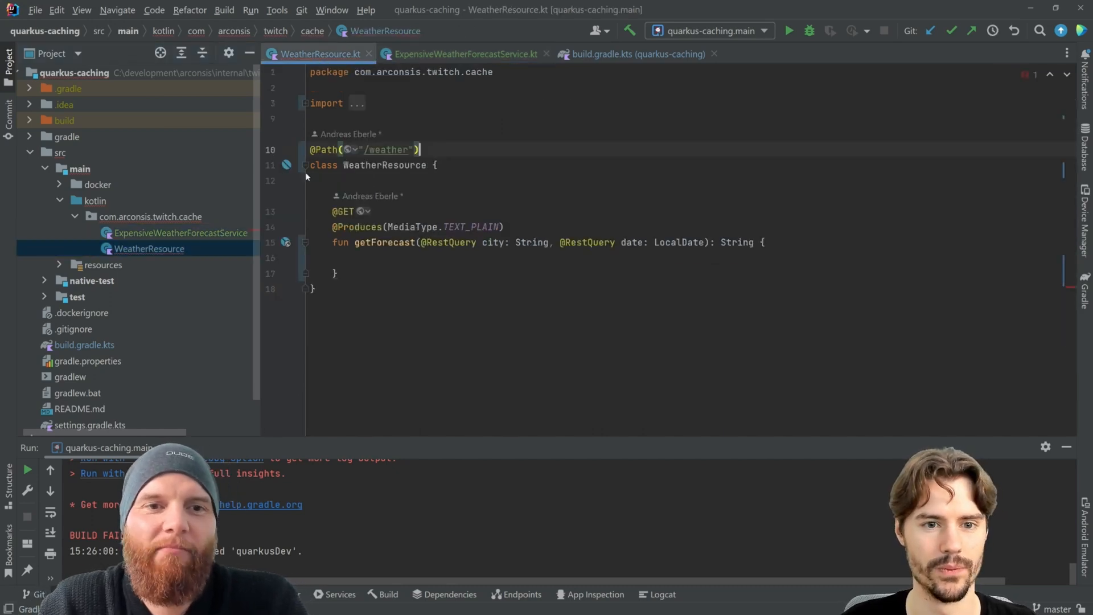
- Inject a private weatherForecastService and call its getForecast(city, date) in the resource
type("private val )")
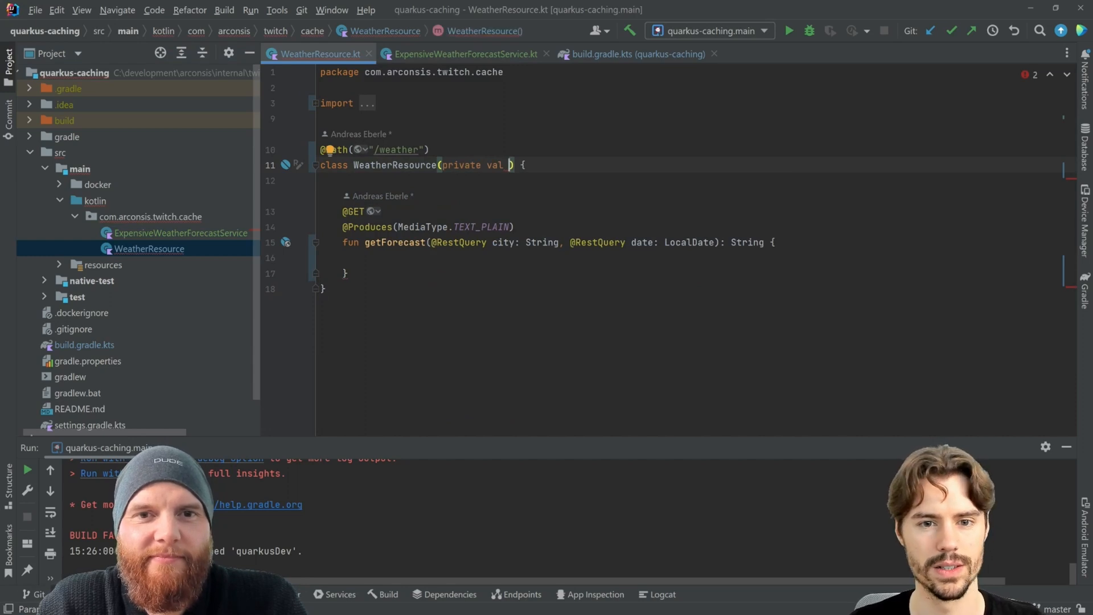
type("wea")
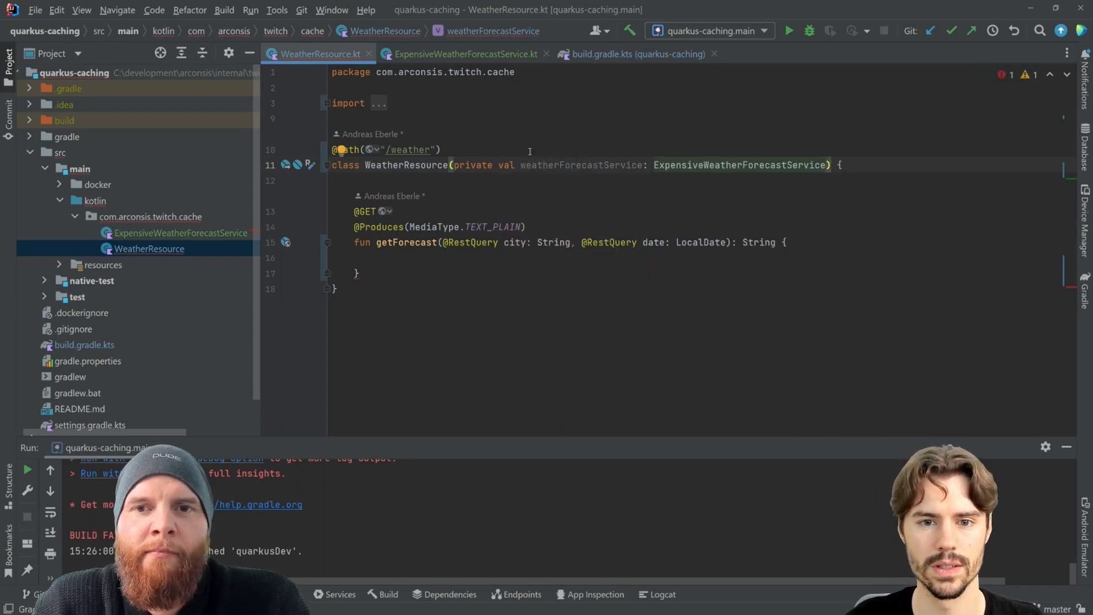
left_click(356, 258)
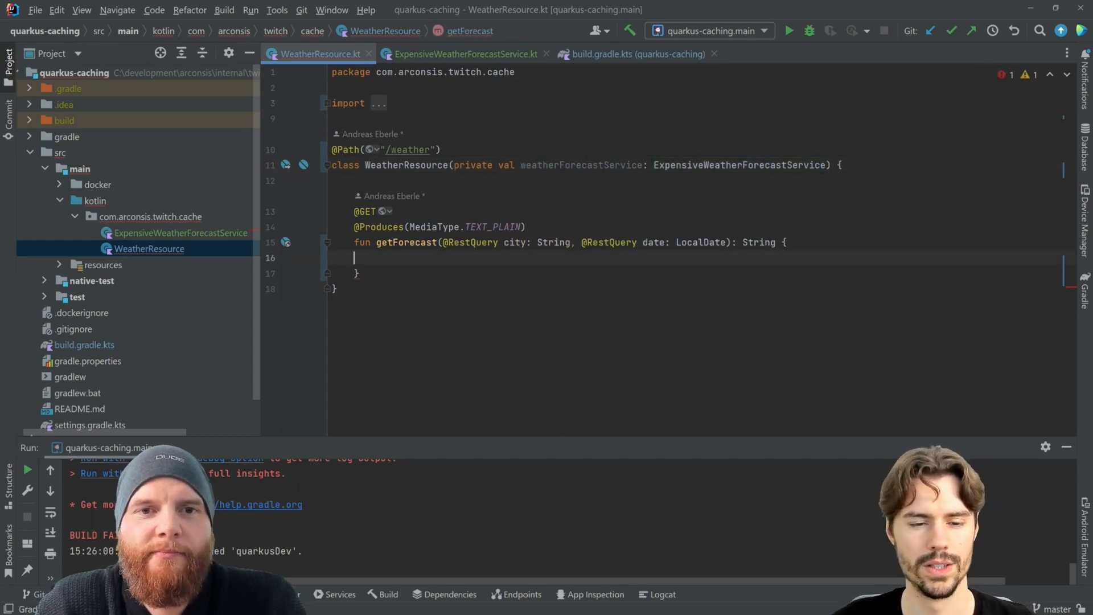
type("weatherForecastService.getForecast()")
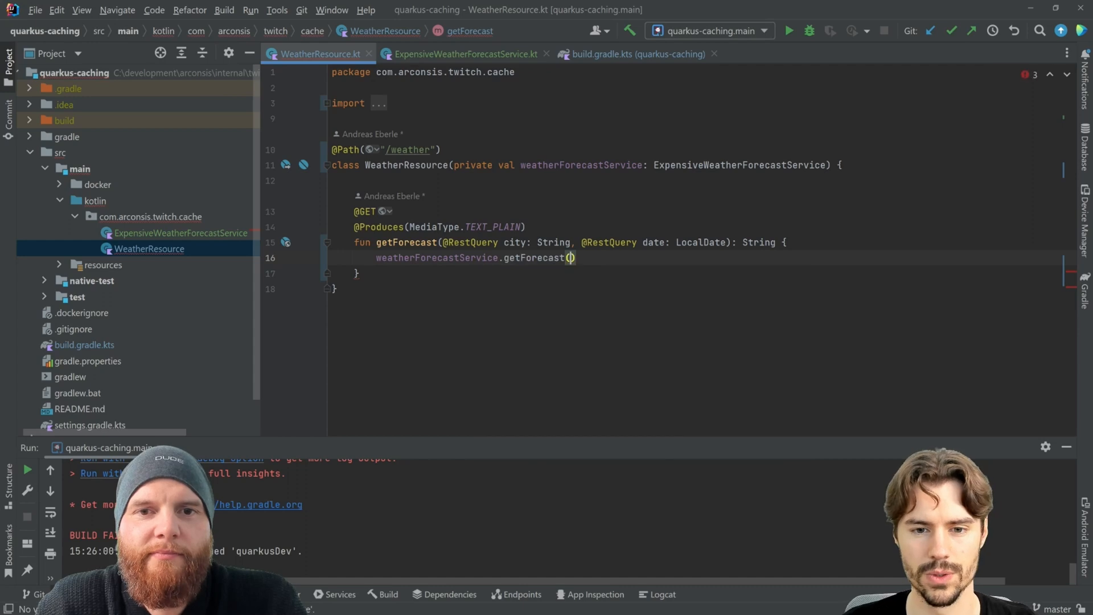
type("city, date")
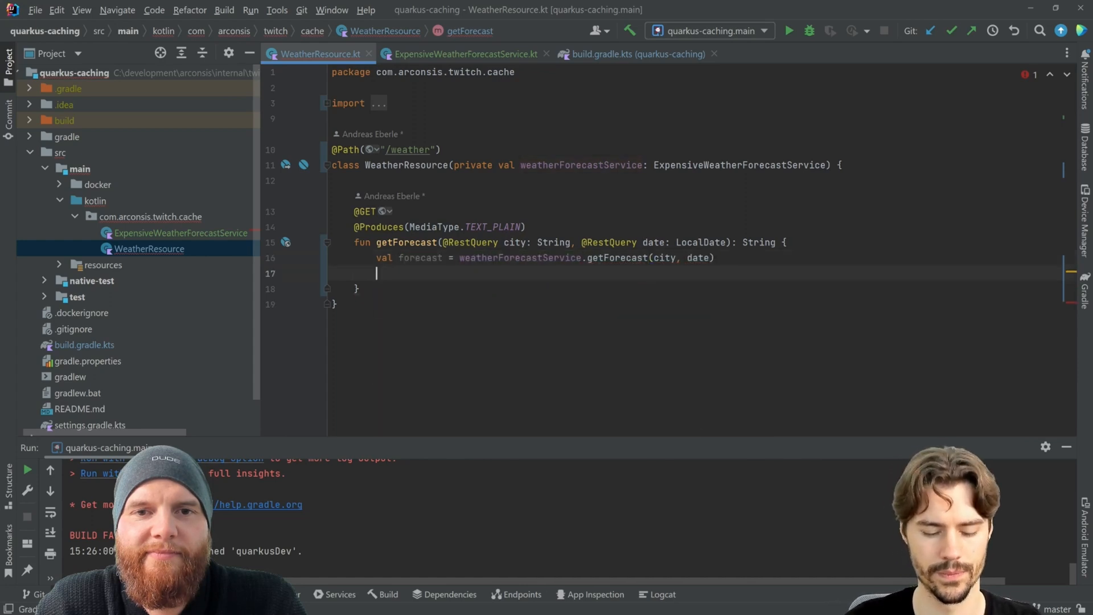
- Return the string "The weather in $city will be $forecast on $date"
type("return")
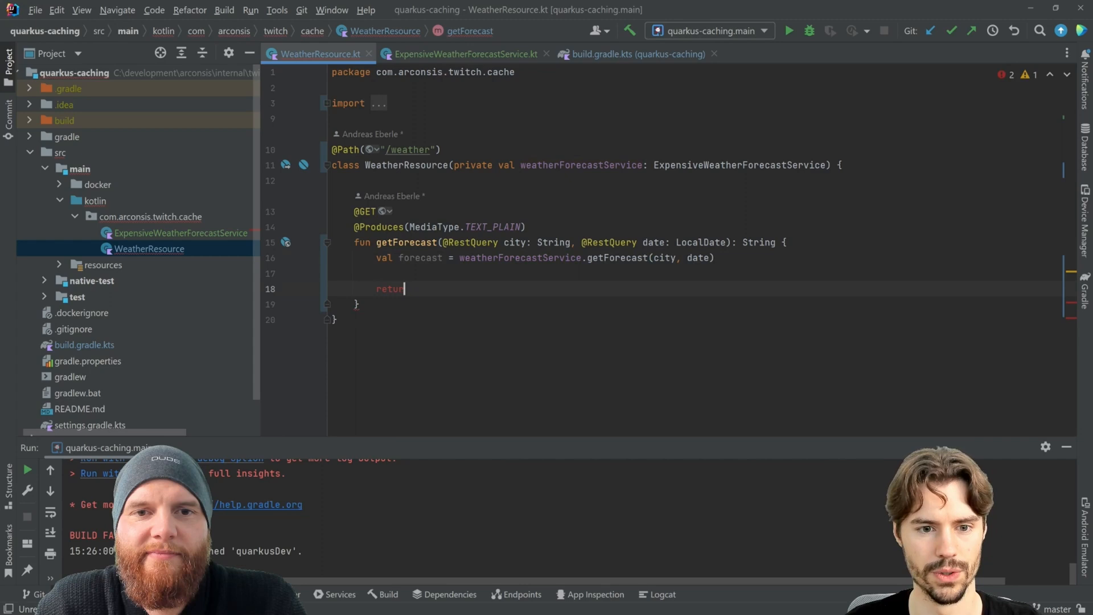
type("\"")
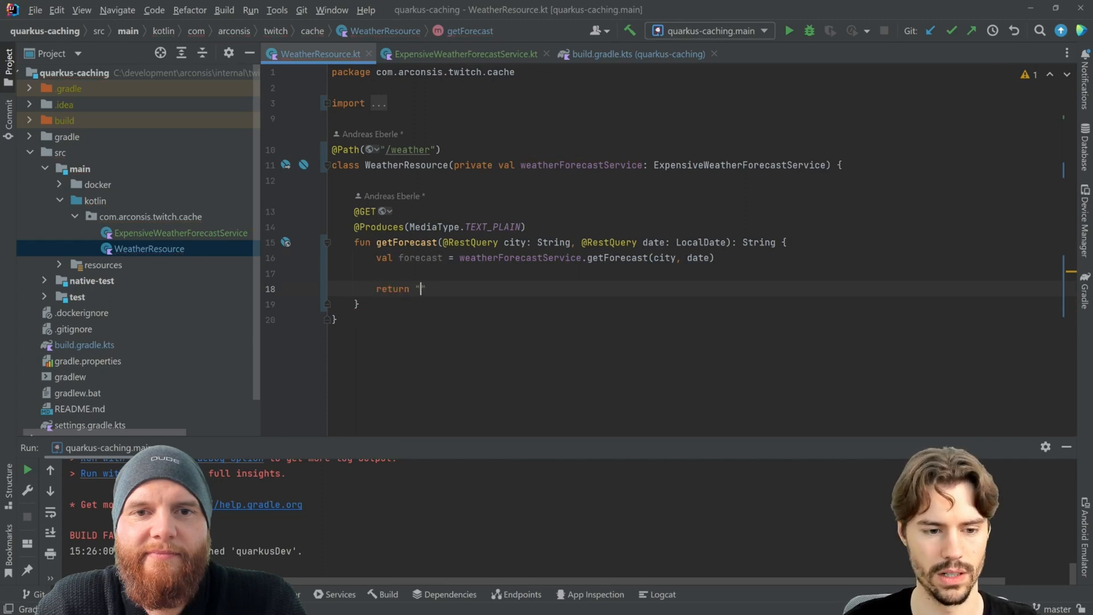
type("The weather in $city will be $")
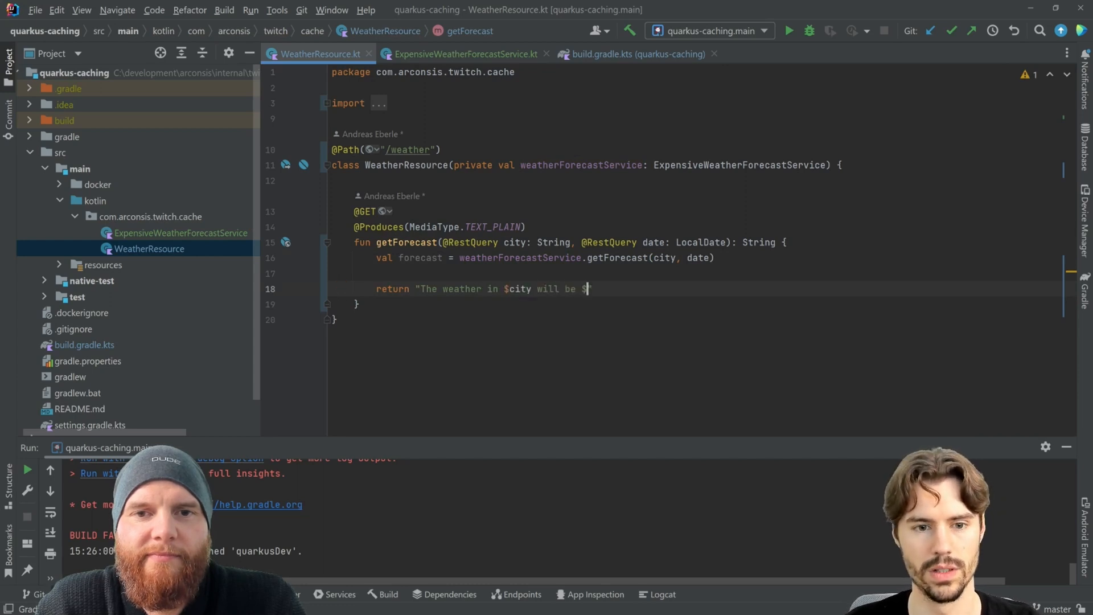
type("forecast on the")
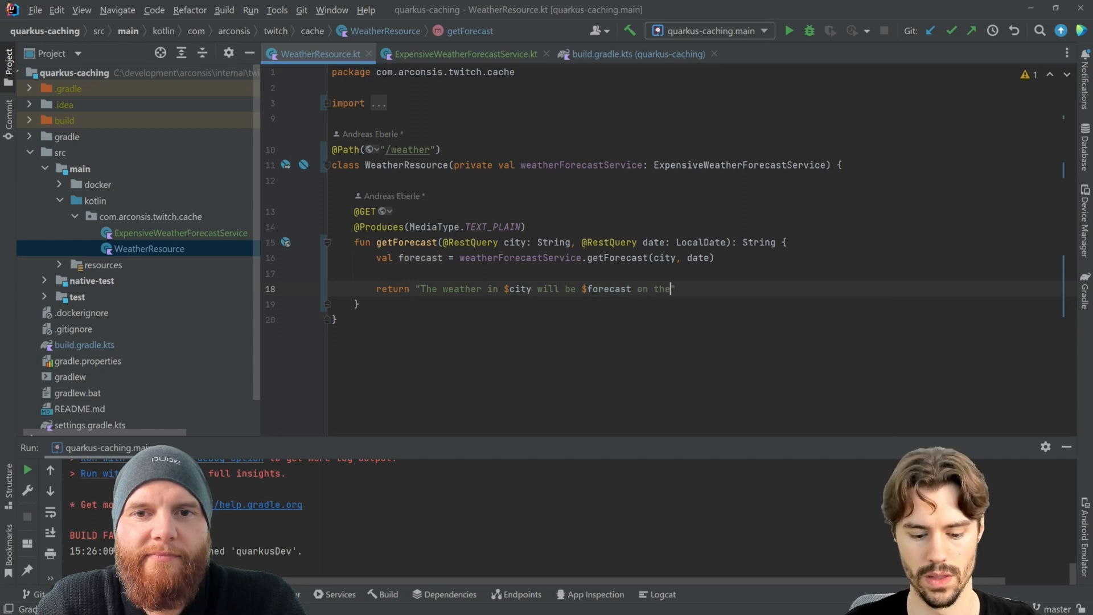
type("$date")
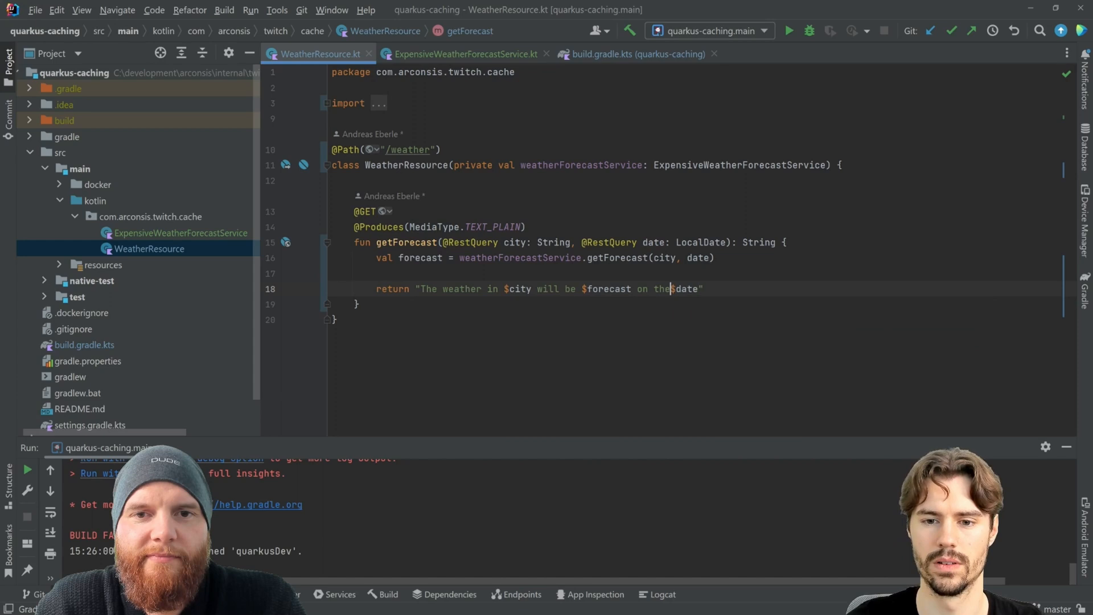
type(".")
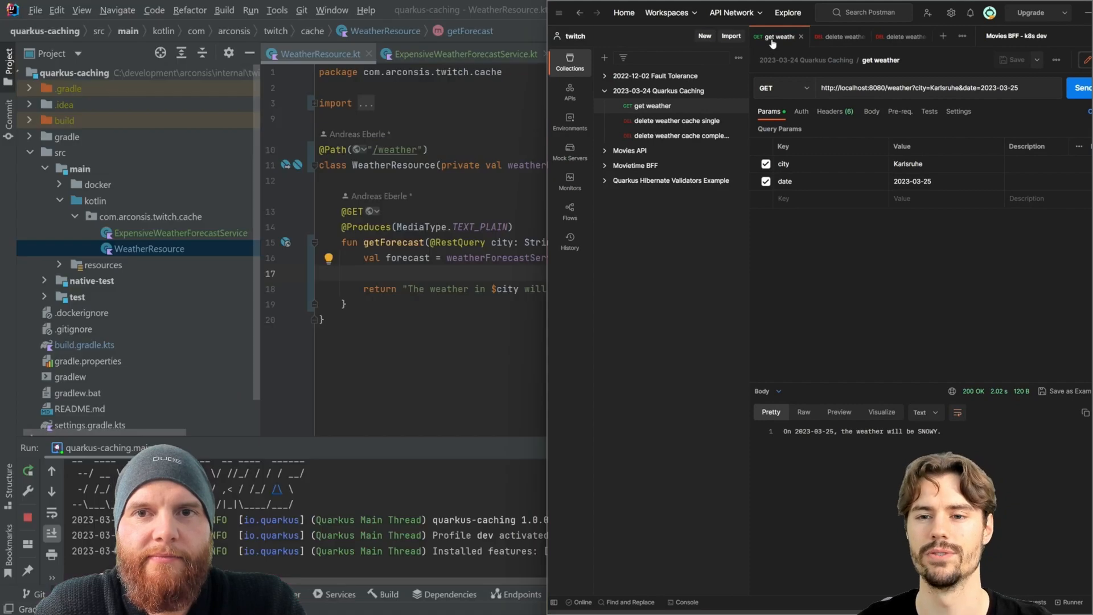
- Send the get weather request for Karlsruhe, then for Stuttgart, getting SNOWY then SUNNY
double_click(900, 87)
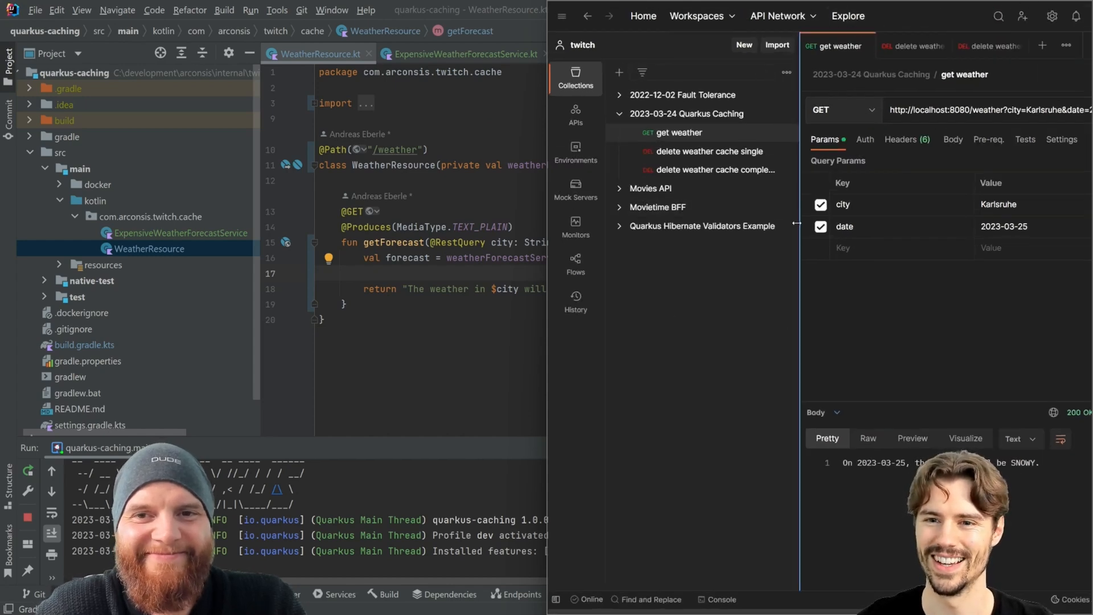
left_click(561, 15)
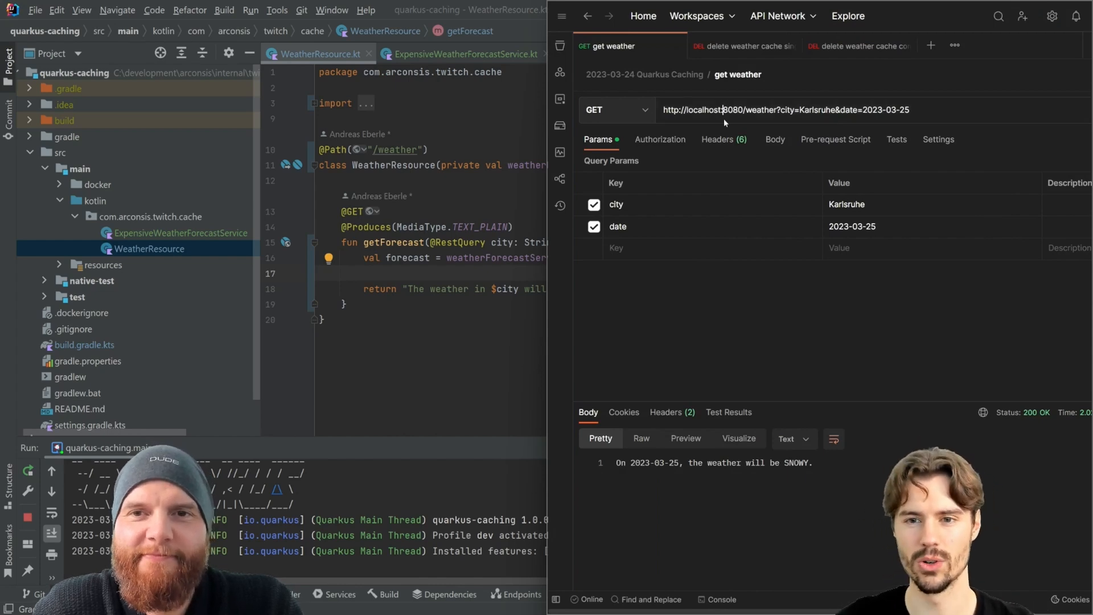
mouse_move(748, 97)
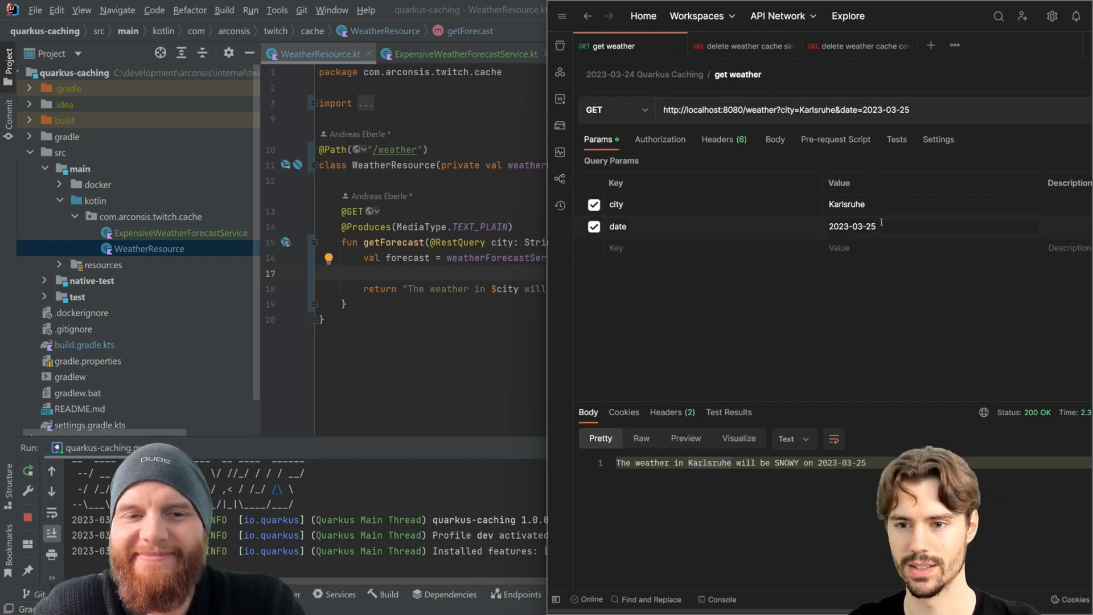
double_click(847, 204)
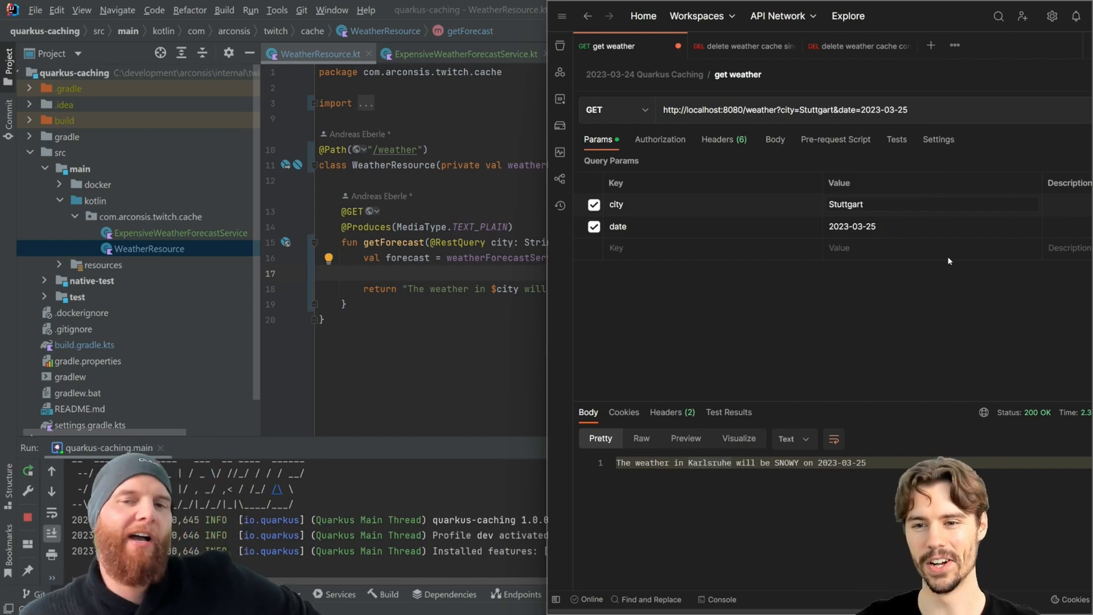
left_click(846, 204)
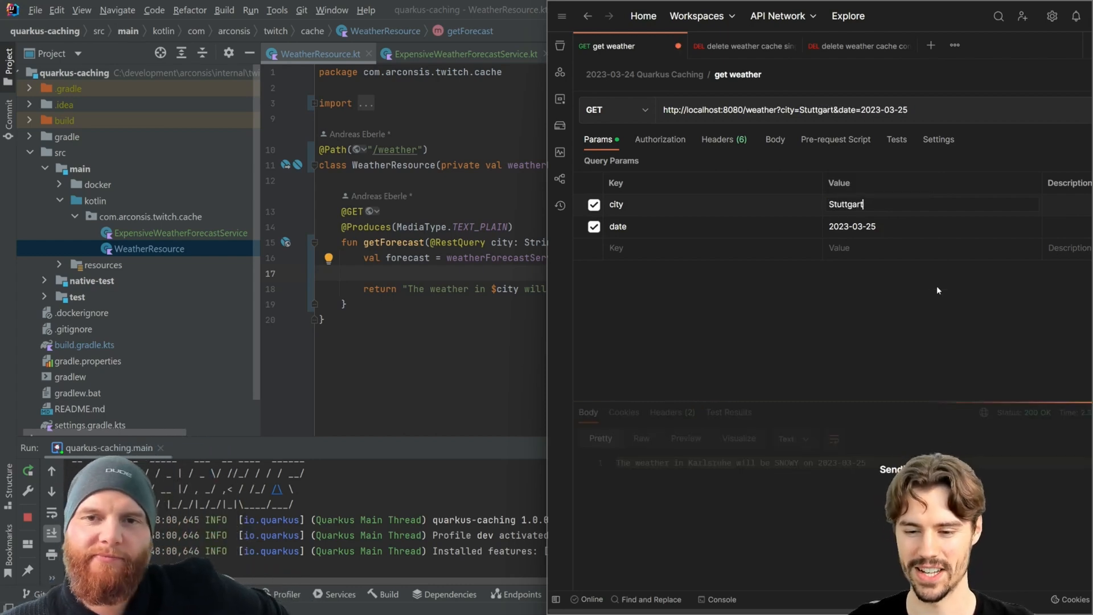
left_click(893, 468)
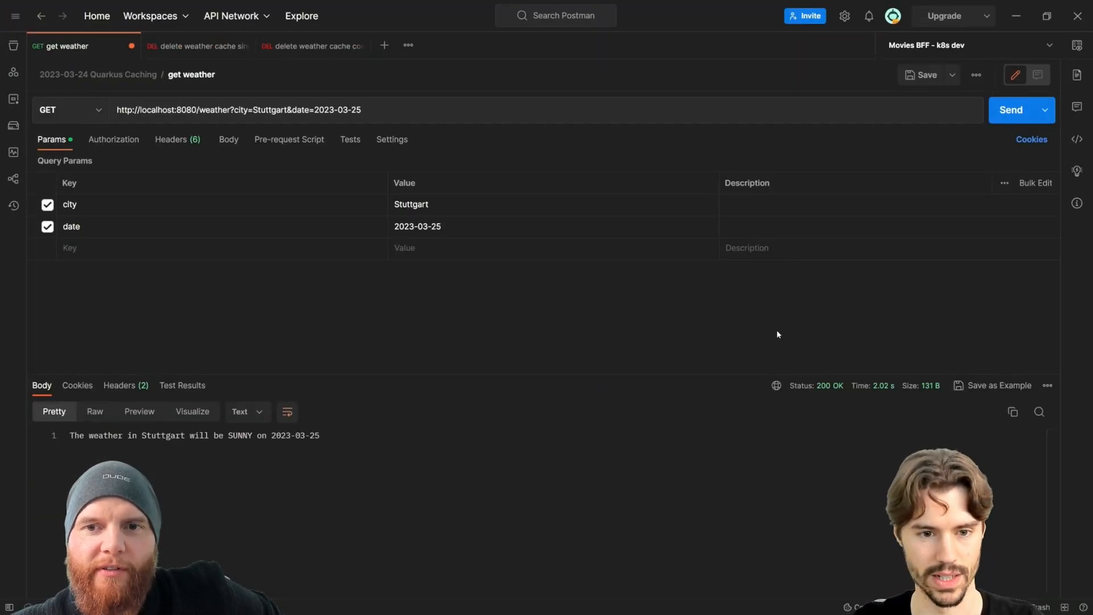
left_click(1012, 109)
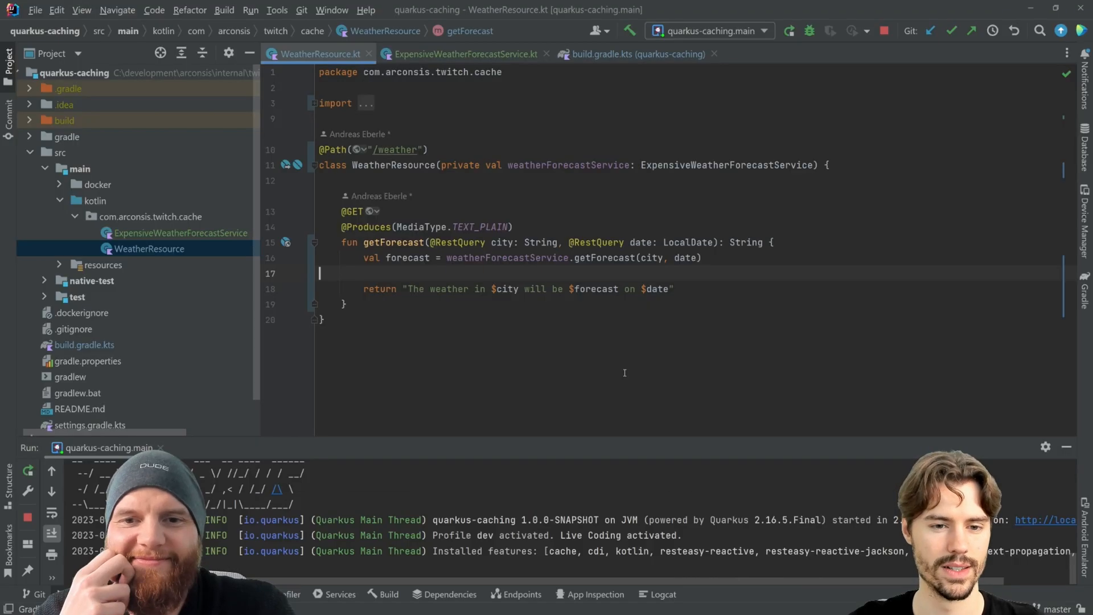
- Declare private val logger = Logger.getLogger(WeatherResource::class.java.name) in WeatherResource
left_click(412, 181)
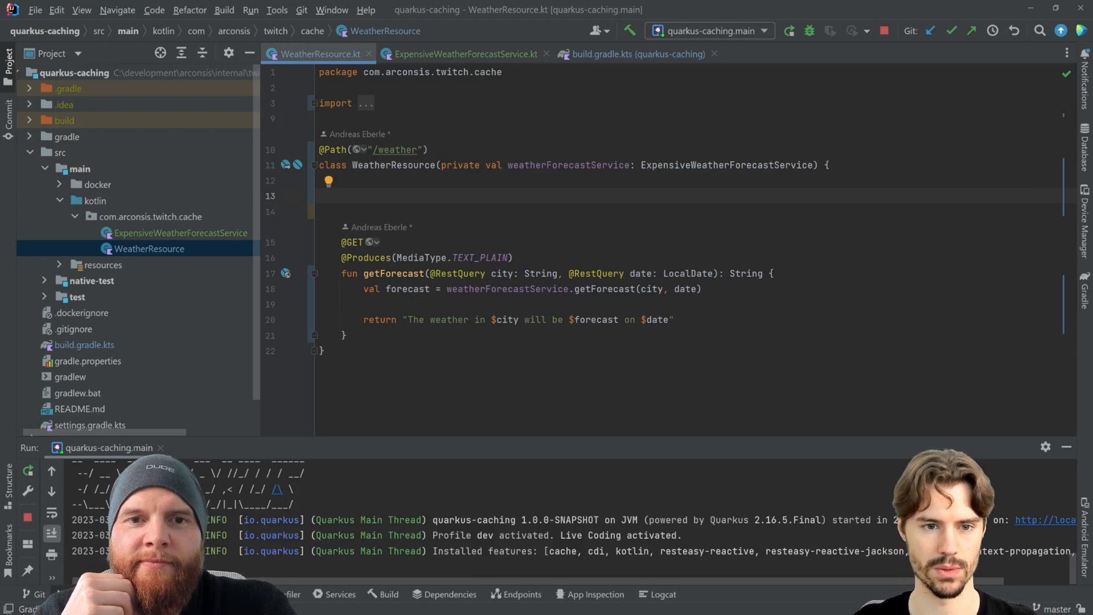
type("private val")
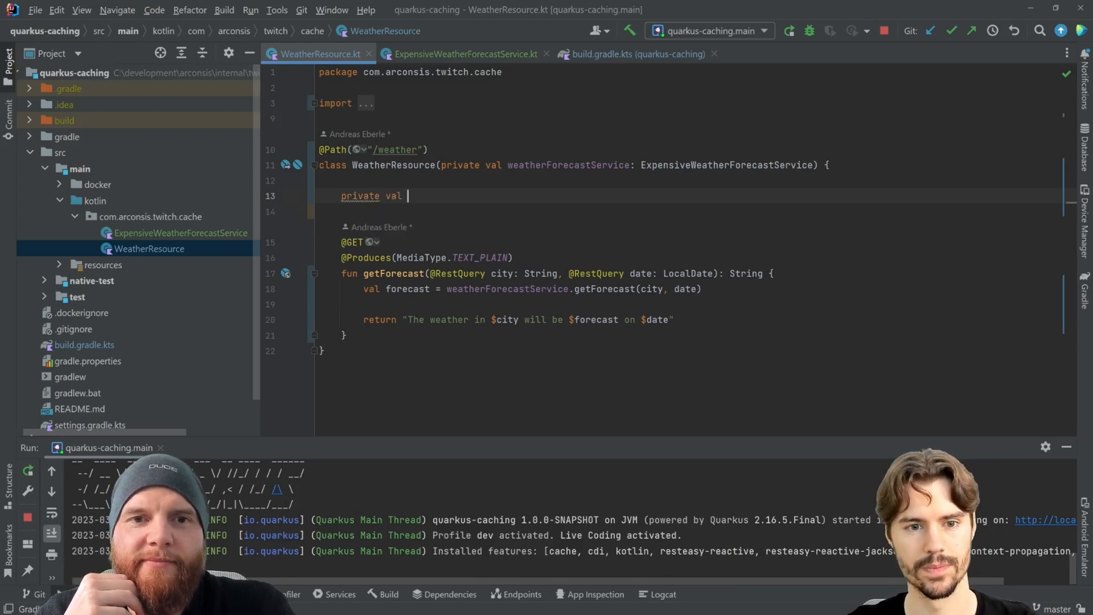
type("logger")
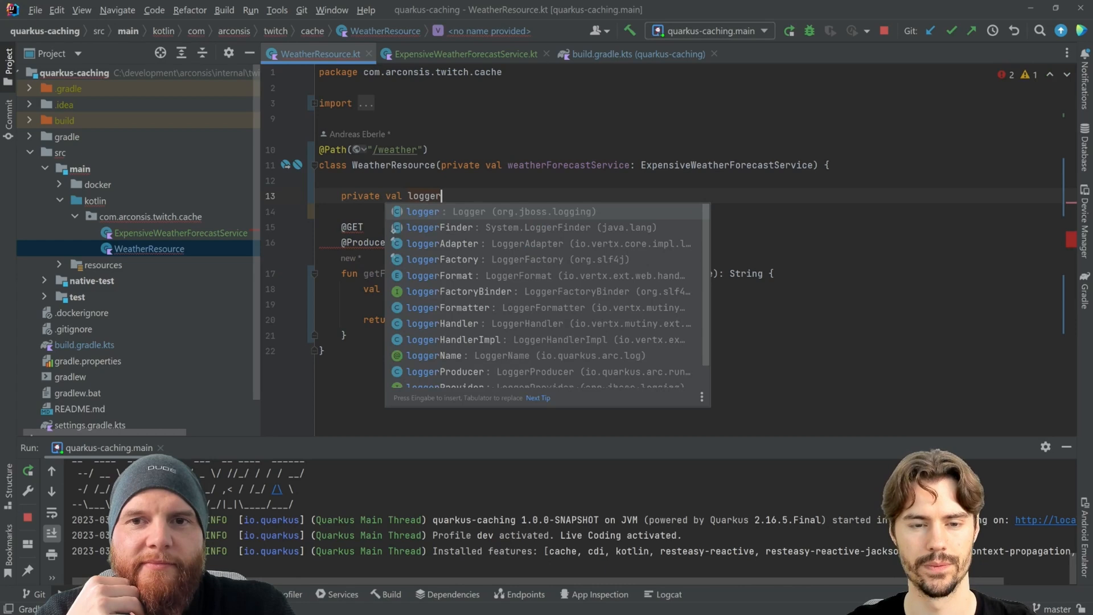
type("= Logger.ge")
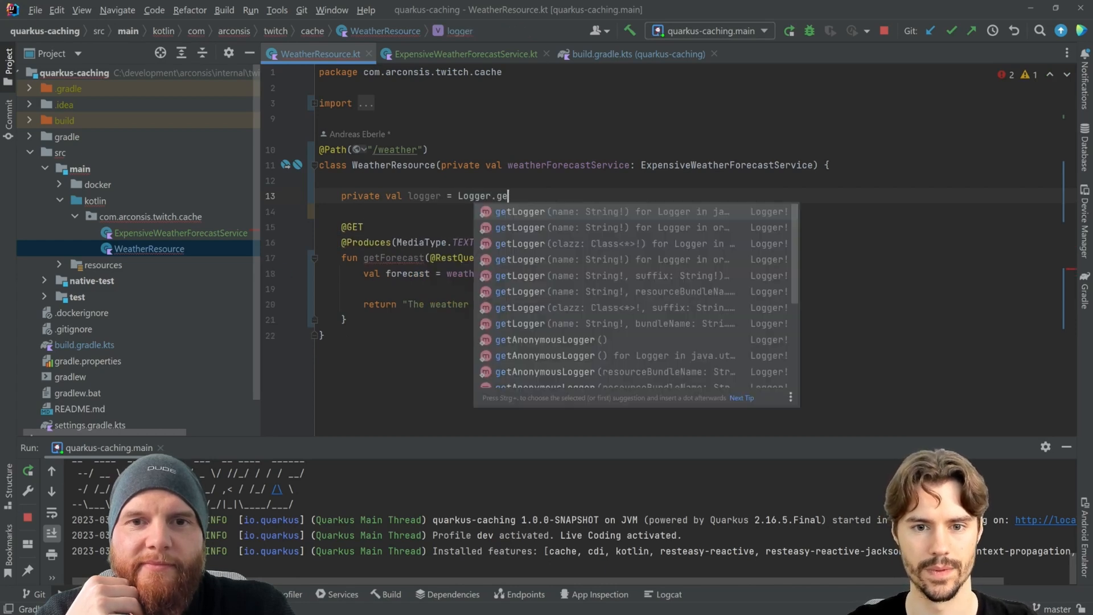
left_click(519, 211)
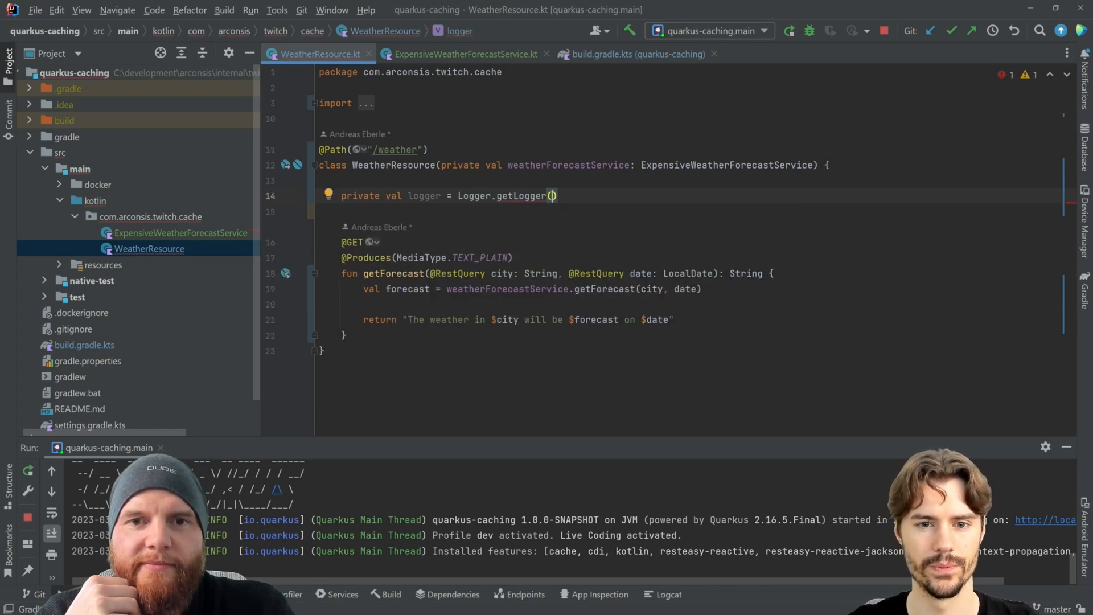
type("WeatherResource::")
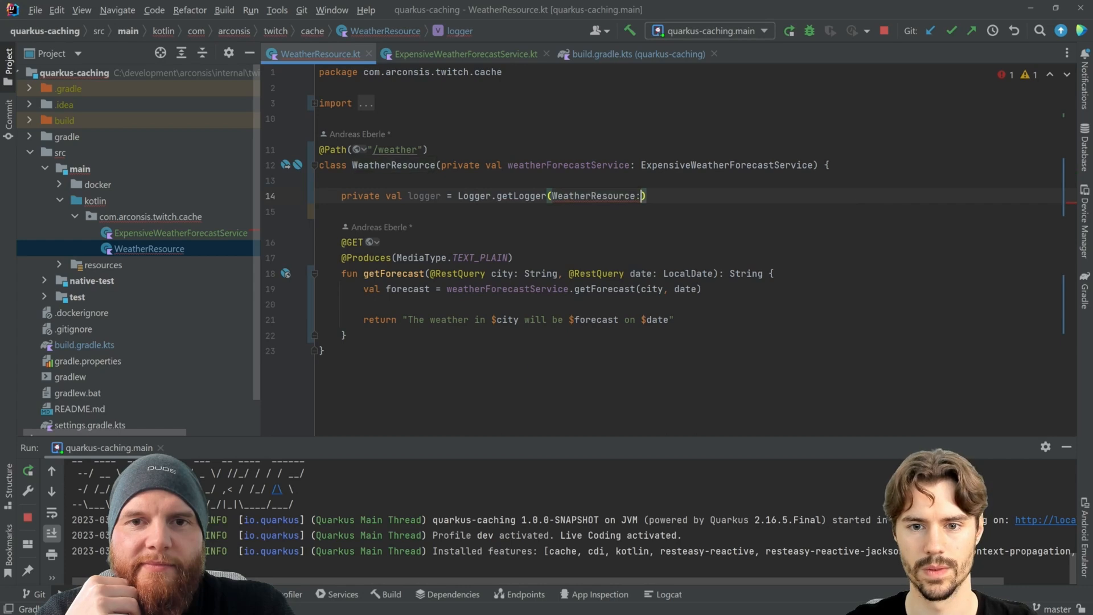
type("::class.java.na")
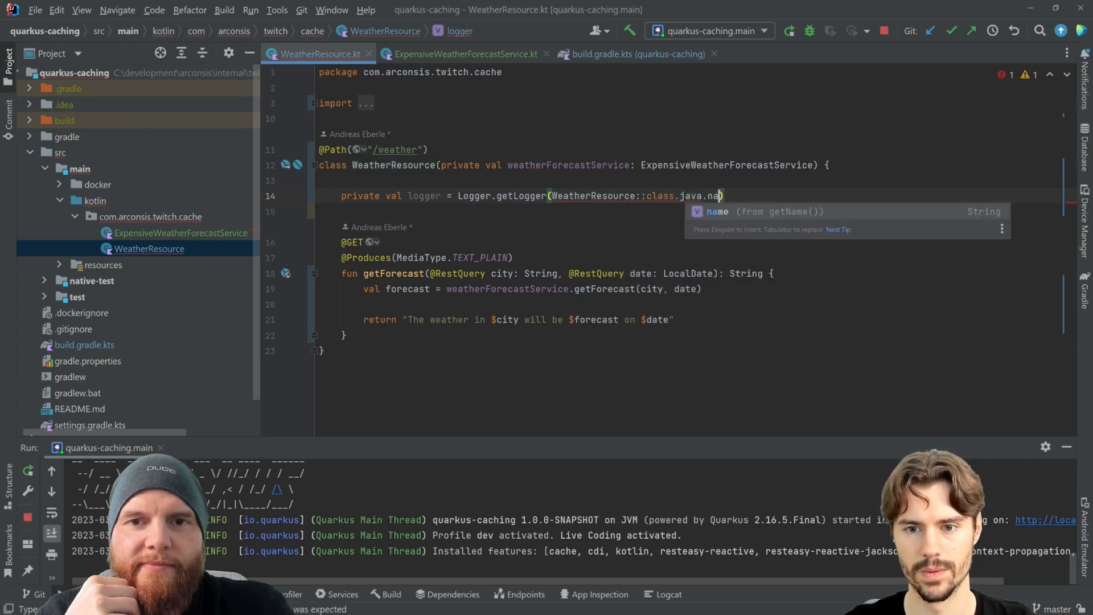
key("Enter")
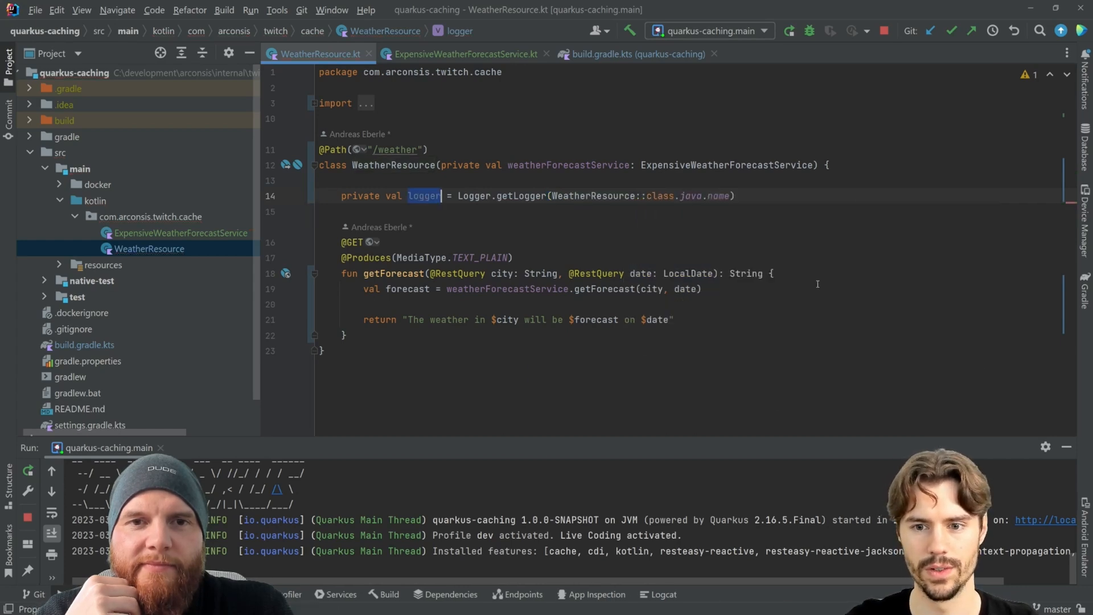
- Log "Fetching weather forecast for $city on $date" at the start of getForecast
type("logger.info { \"F\"")
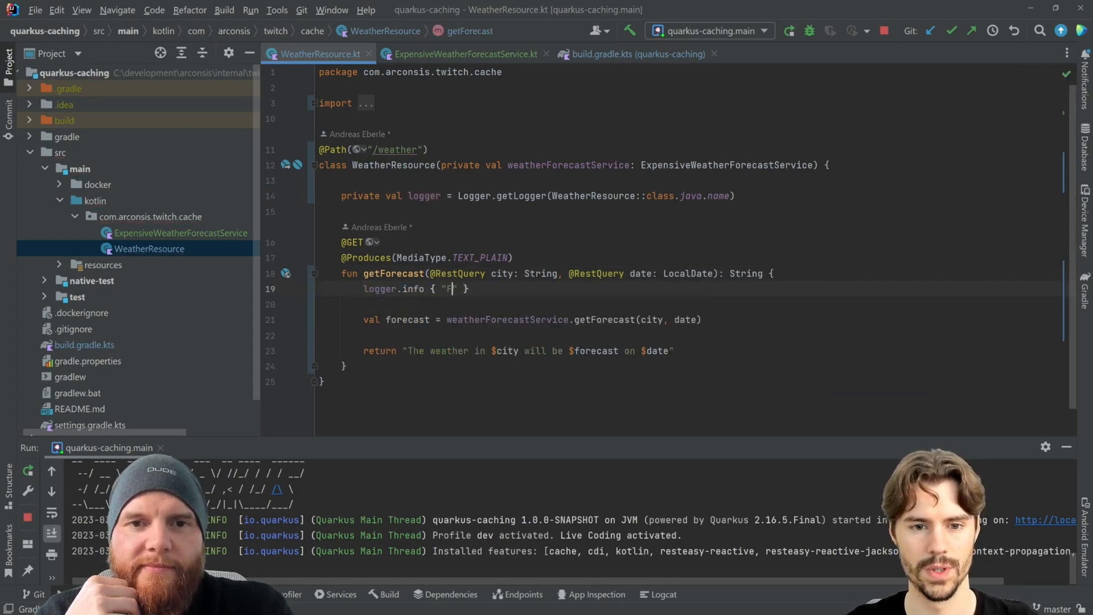
type("etching weather")
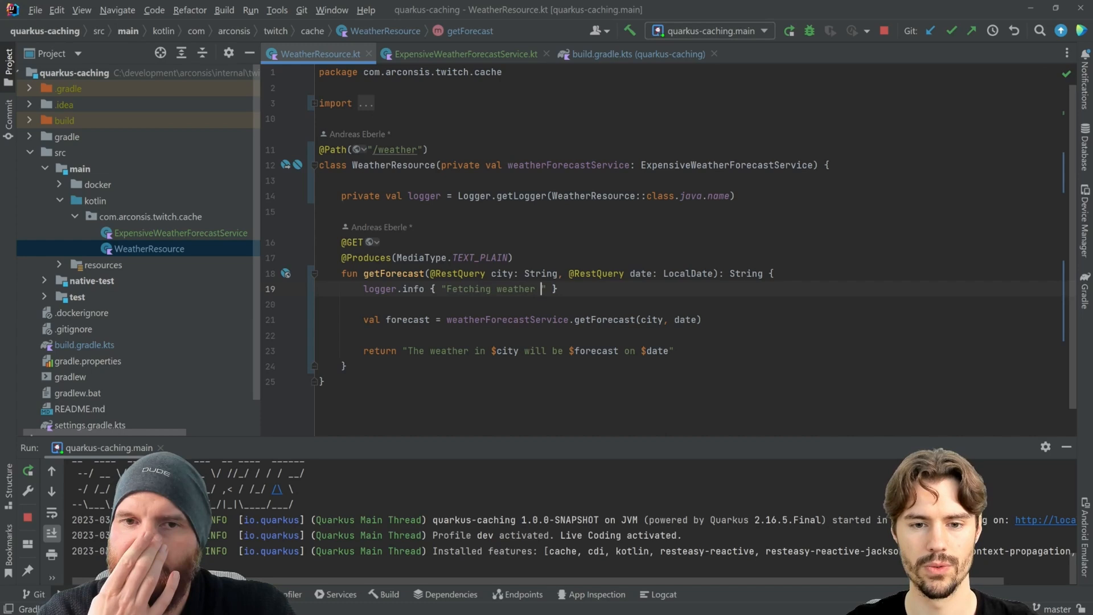
type("forecast for")
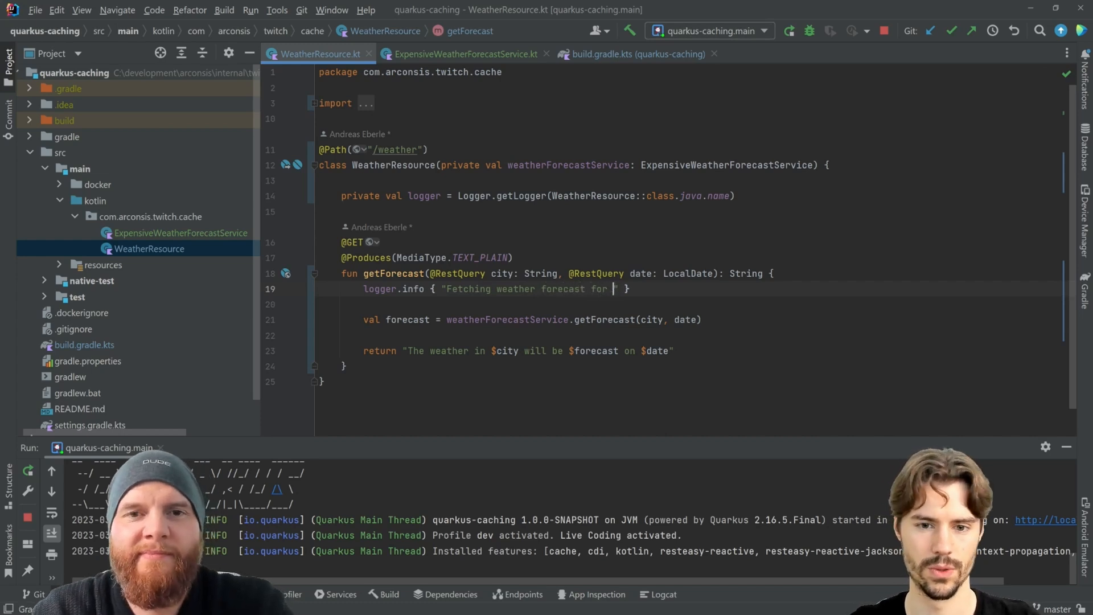
type("$city")
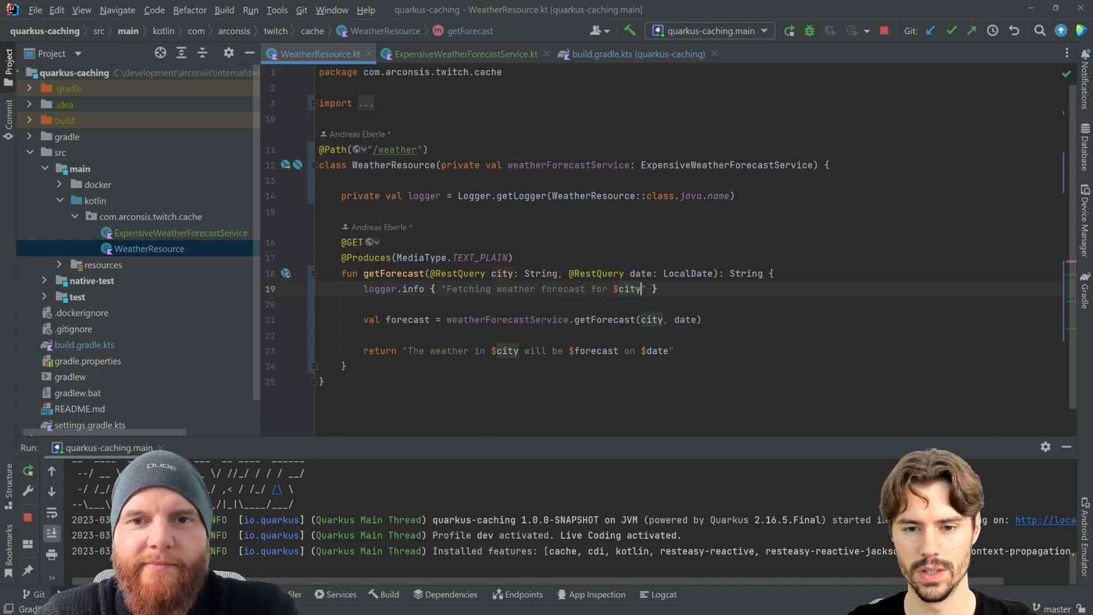
type("on $date")
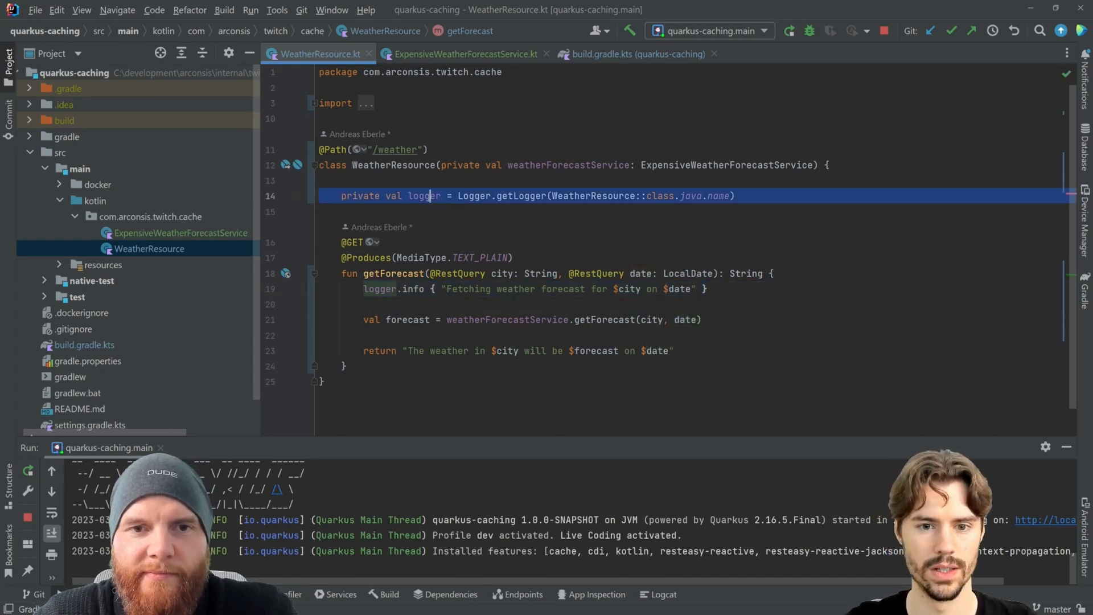
left_click(463, 54)
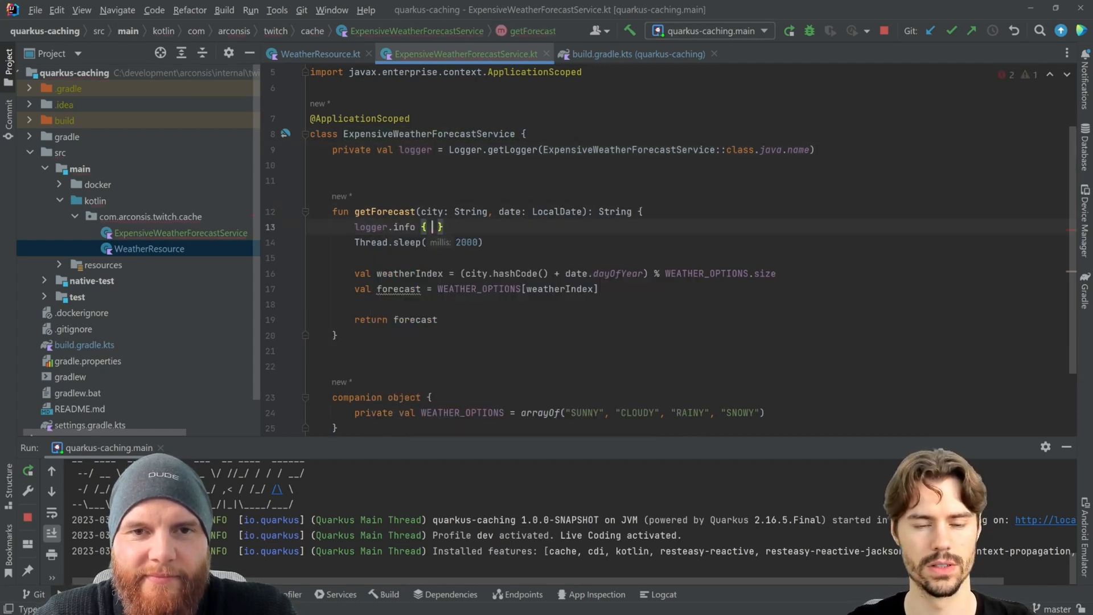
- Log a start-fetching message with $date and append ": $forecast" to the finished message
type("Fe\"")
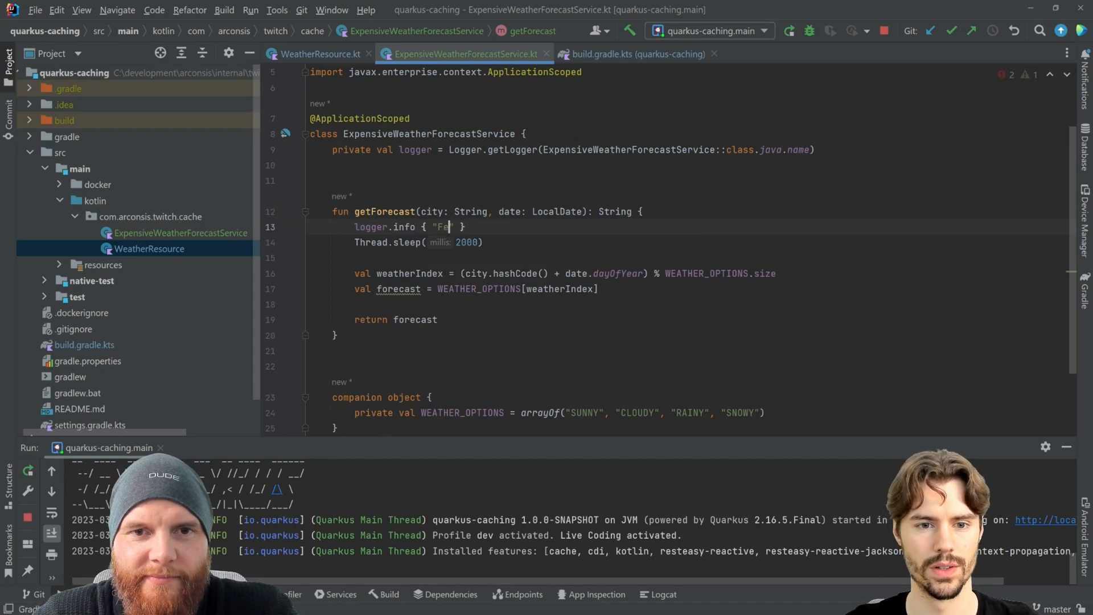
type("Start fetching weather forcast $city and")
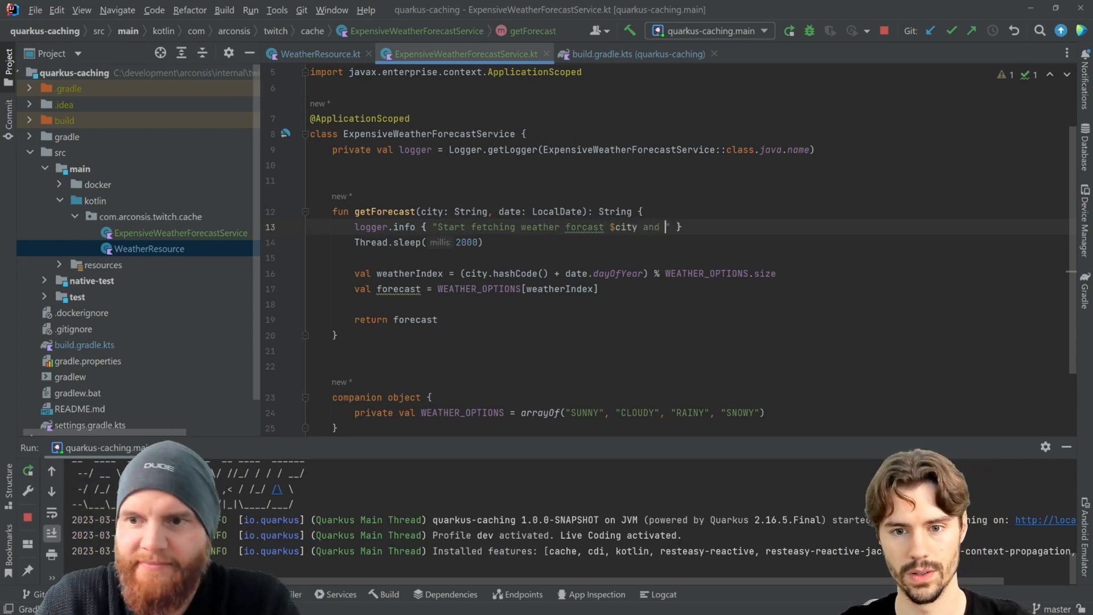
type("on $")
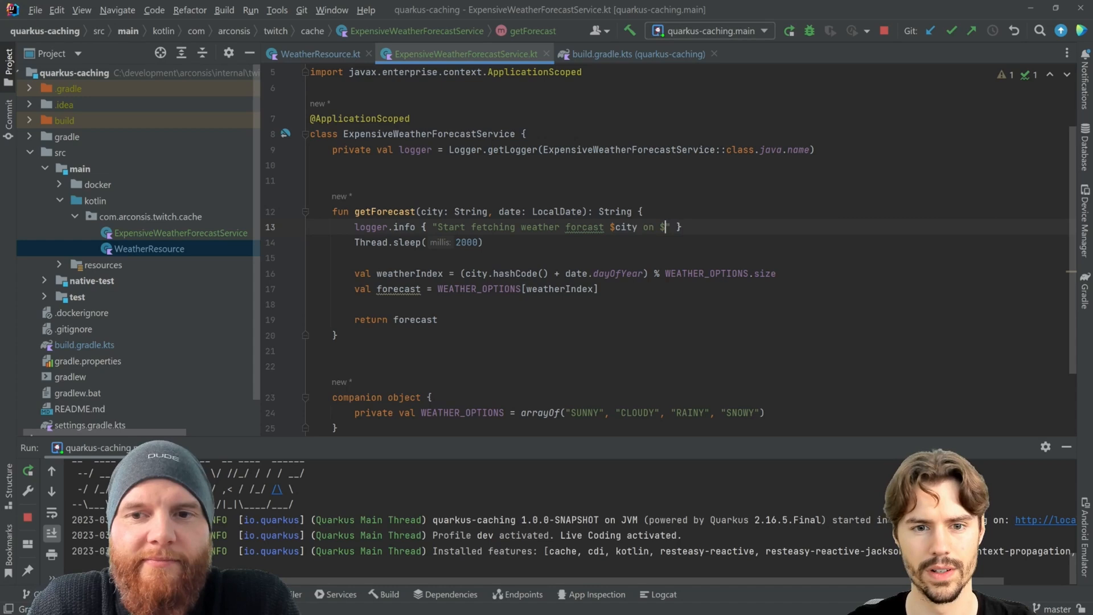
type("date")
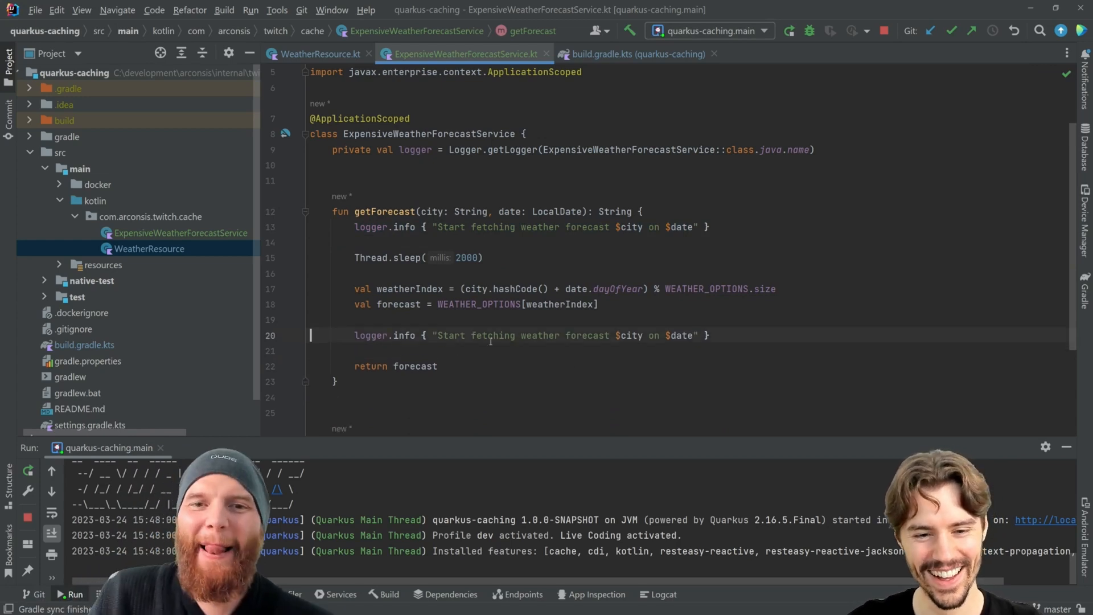
type("Finished")
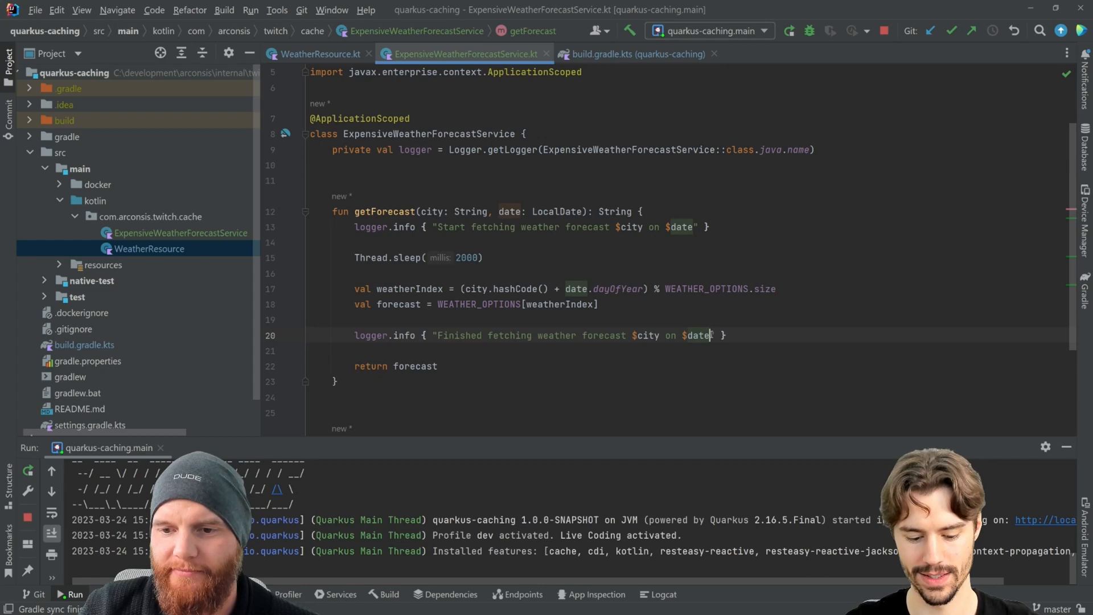
type(": $f")
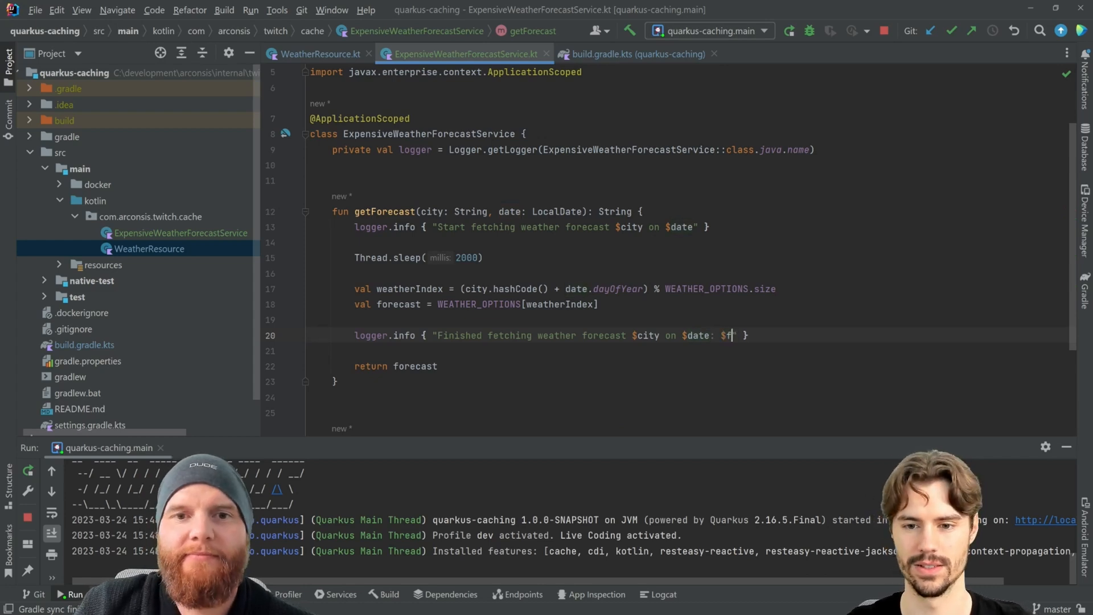
type("orecast")
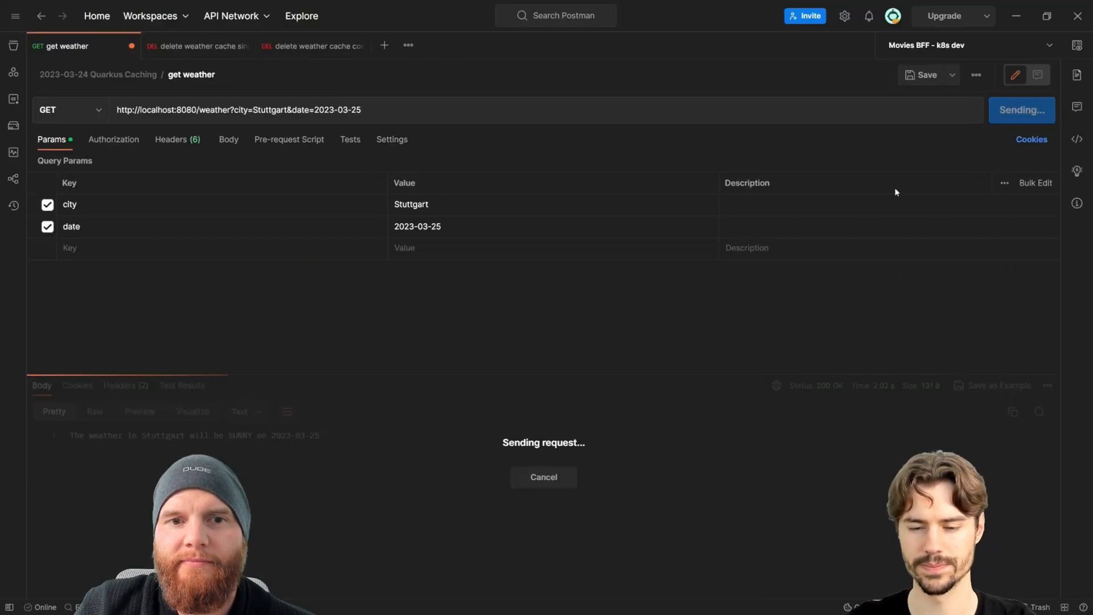
mouse_move(788, 328)
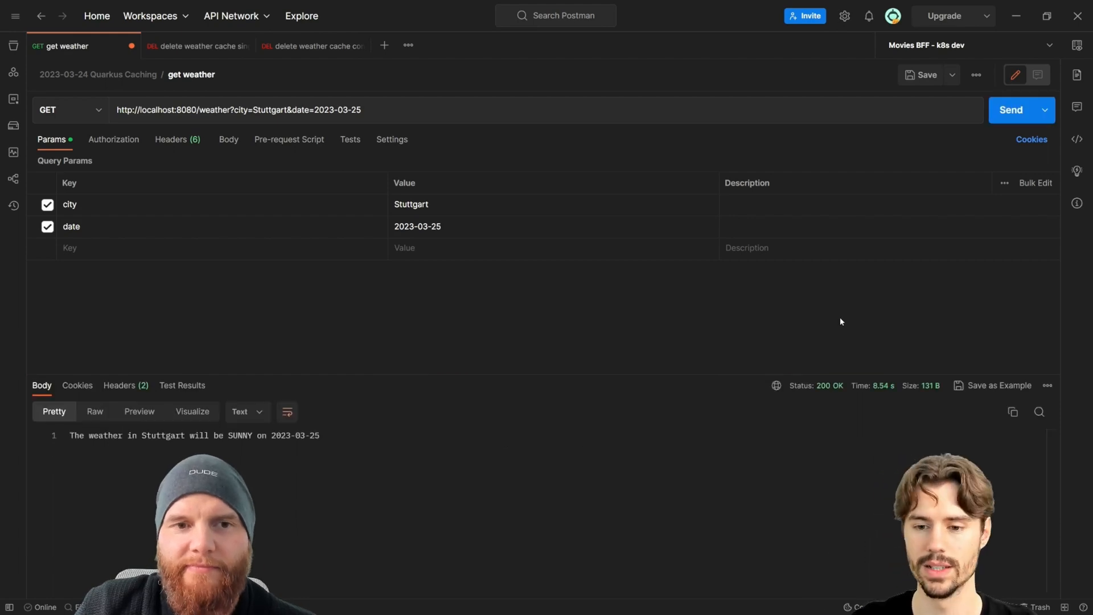
mouse_move(1012, 110)
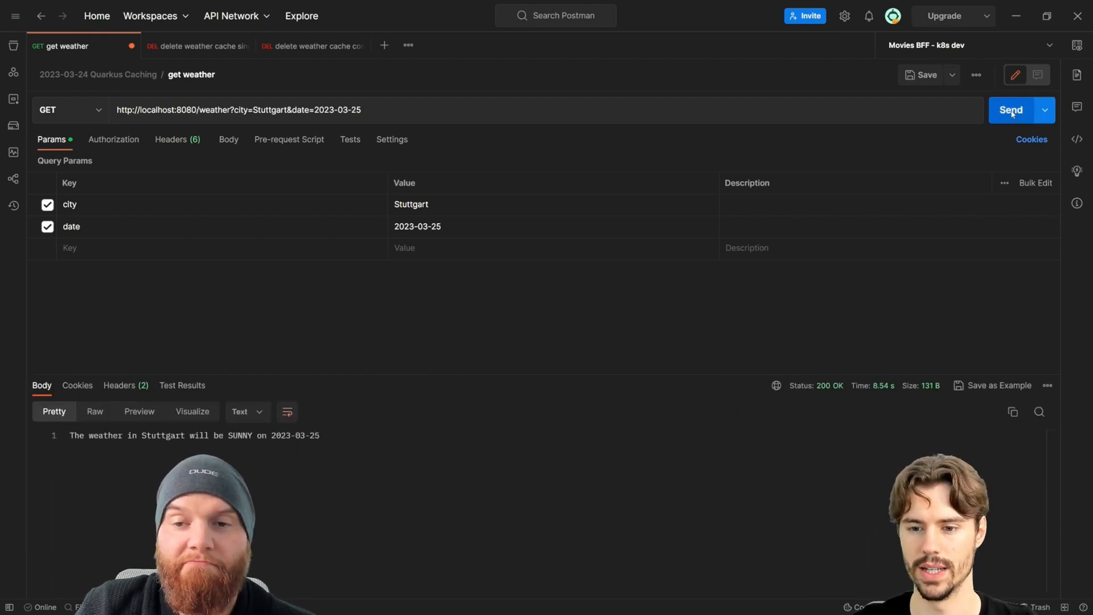
- Resend the Stuttgart weather request in Postman and get SUNNY in about two seconds
left_click(1011, 110)
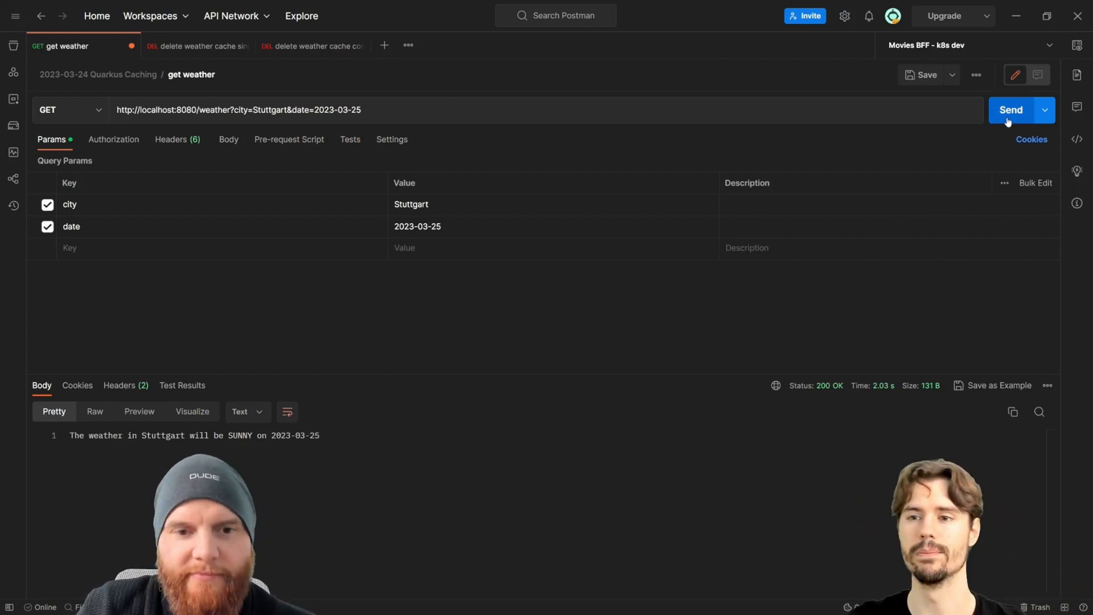
mouse_move(851, 342)
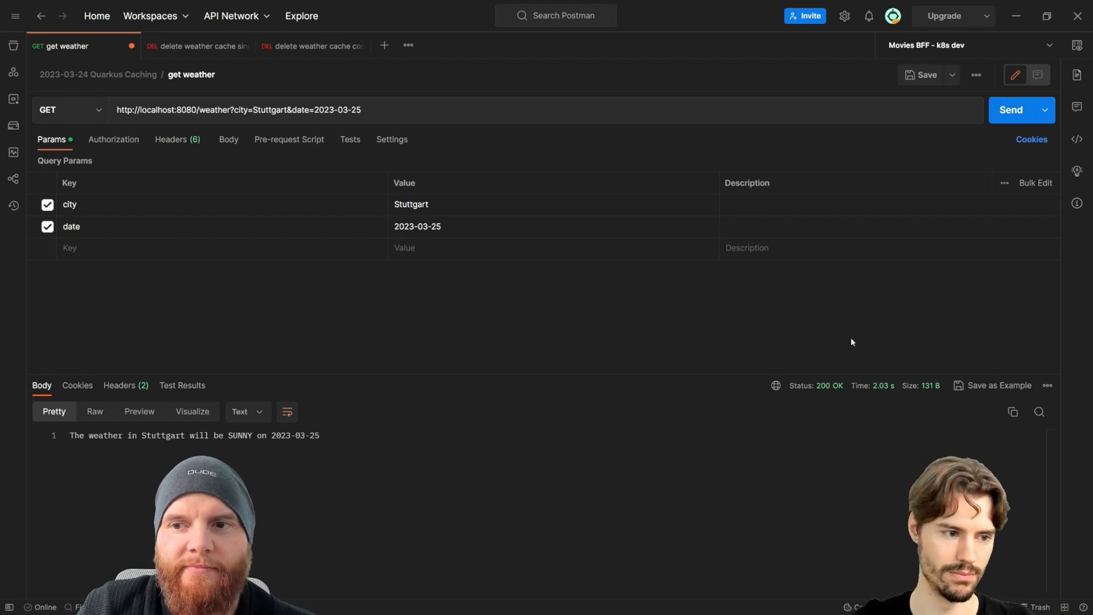
mouse_move(852, 320)
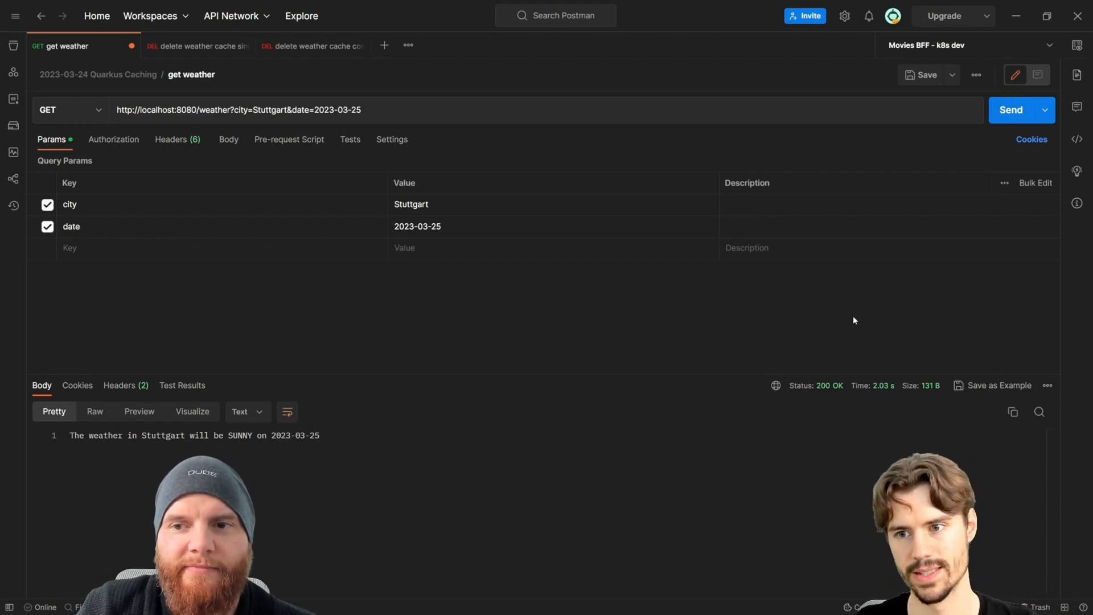
mouse_move(828, 321)
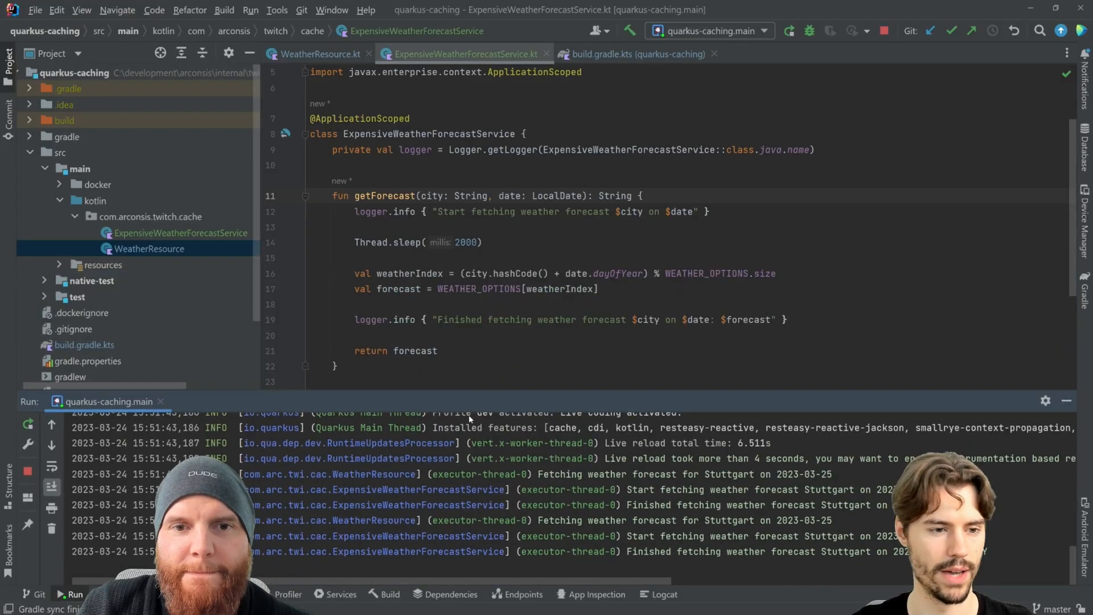
- Check build.gradle.kts for the quarkus-cache dependency, then return to WeatherResource.kt
left_click(636, 54)
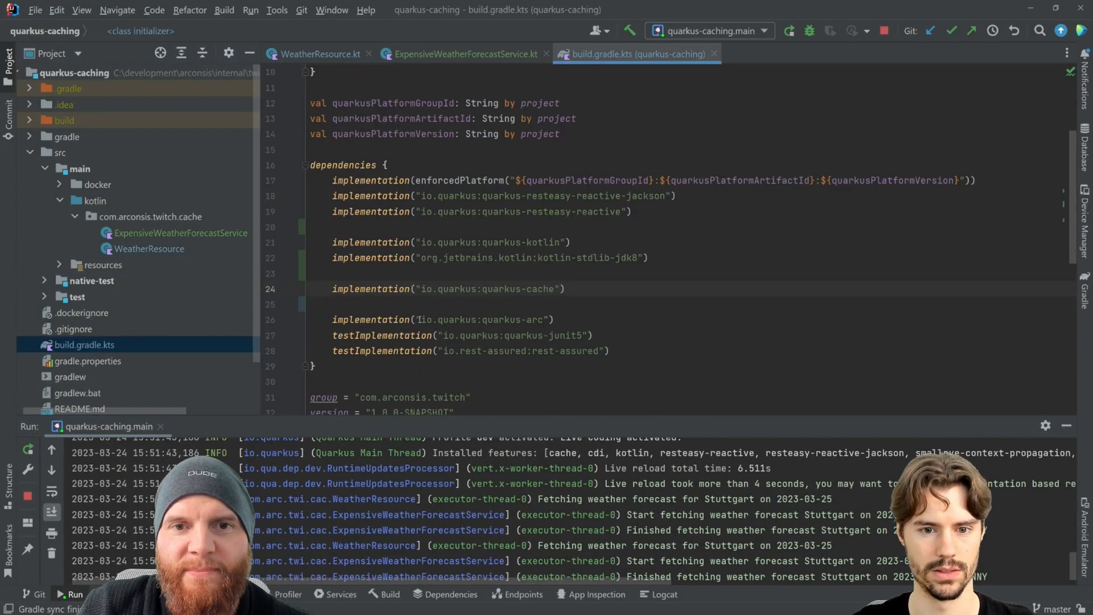
double_click(518, 289)
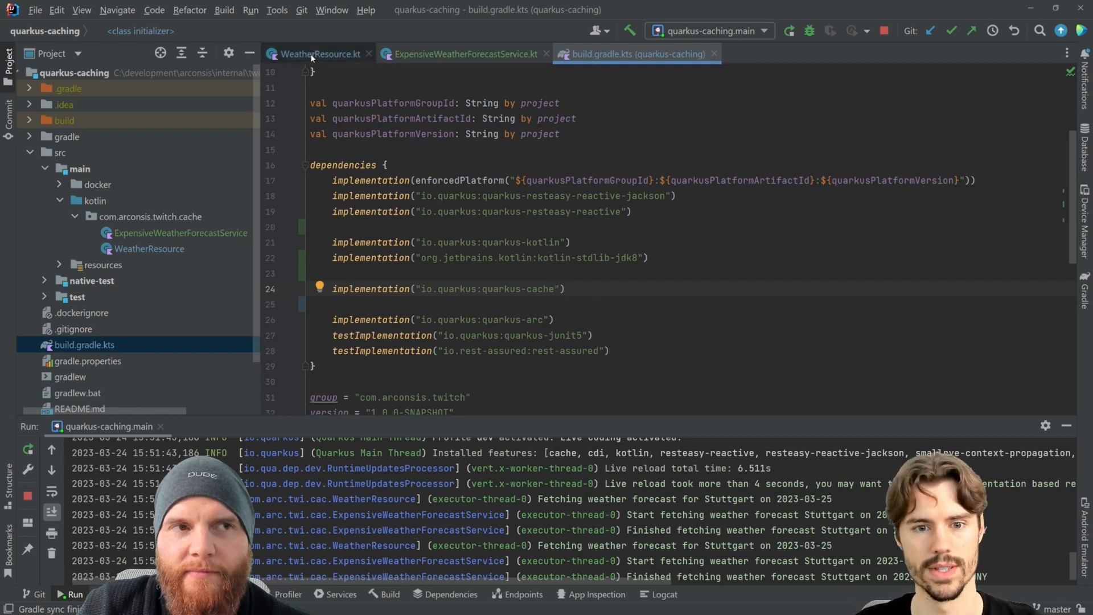
left_click(320, 53)
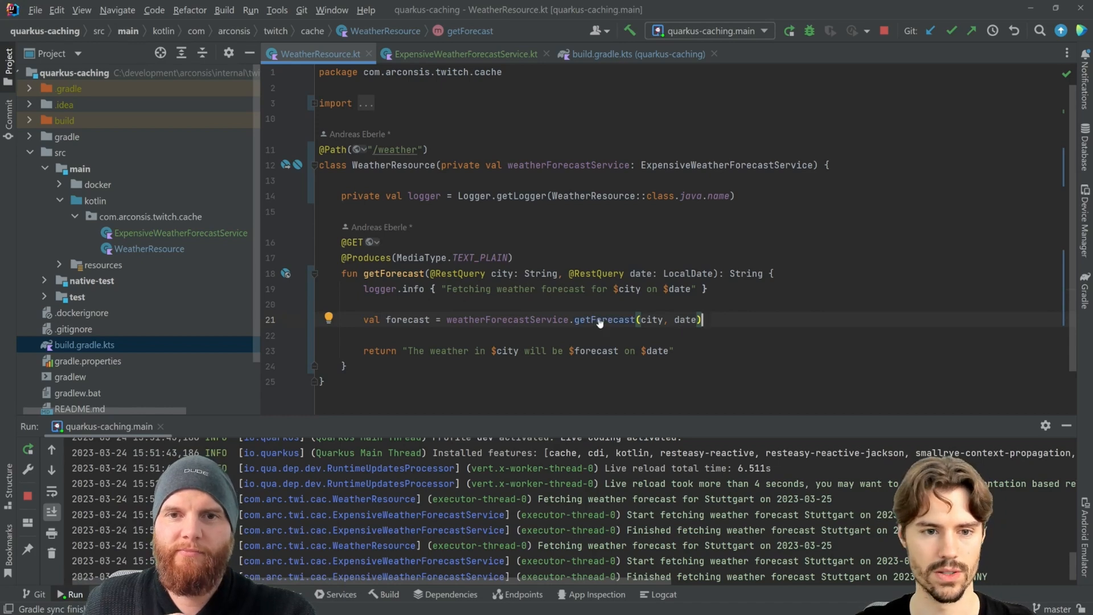
left_click(463, 53)
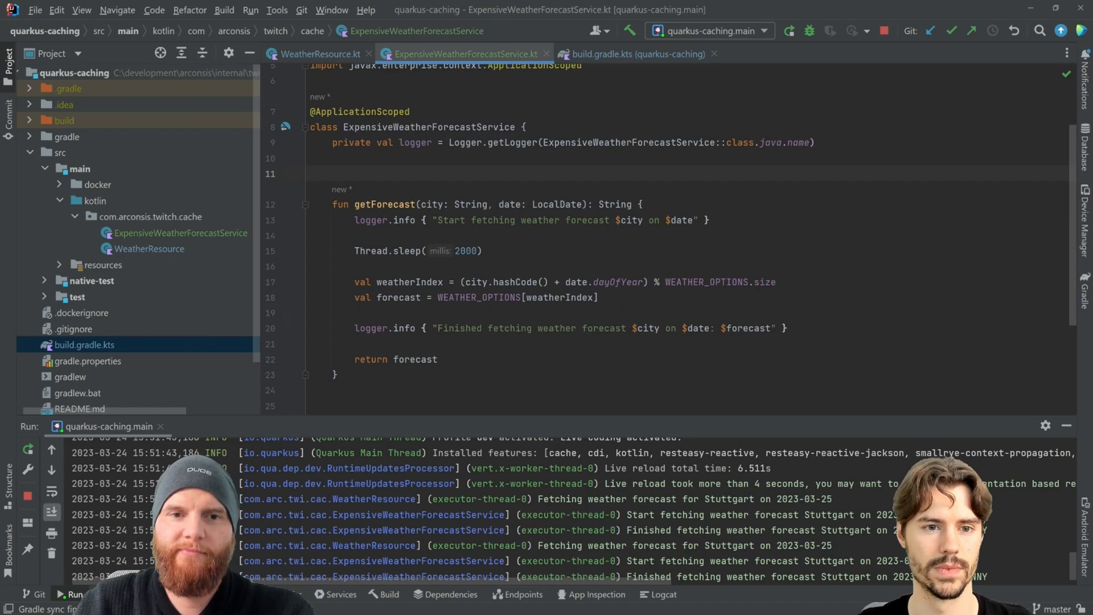
type("@CacheResult(cacheName = \"")
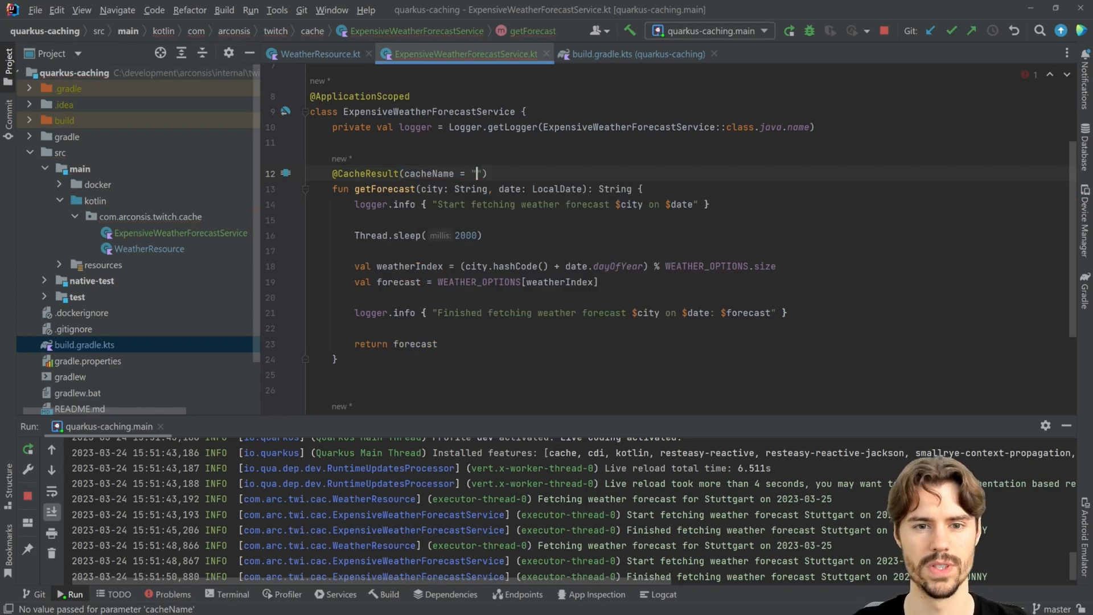
type("weather")
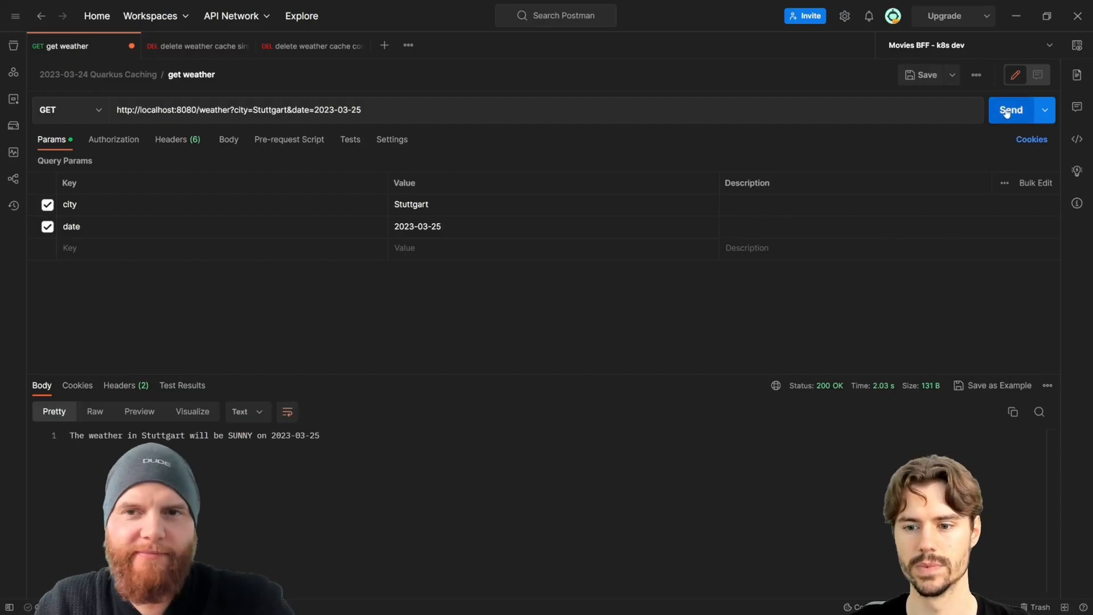
- Send the Stuttgart request five times, getting cached SUNNY replies in milliseconds
left_click(1012, 110)
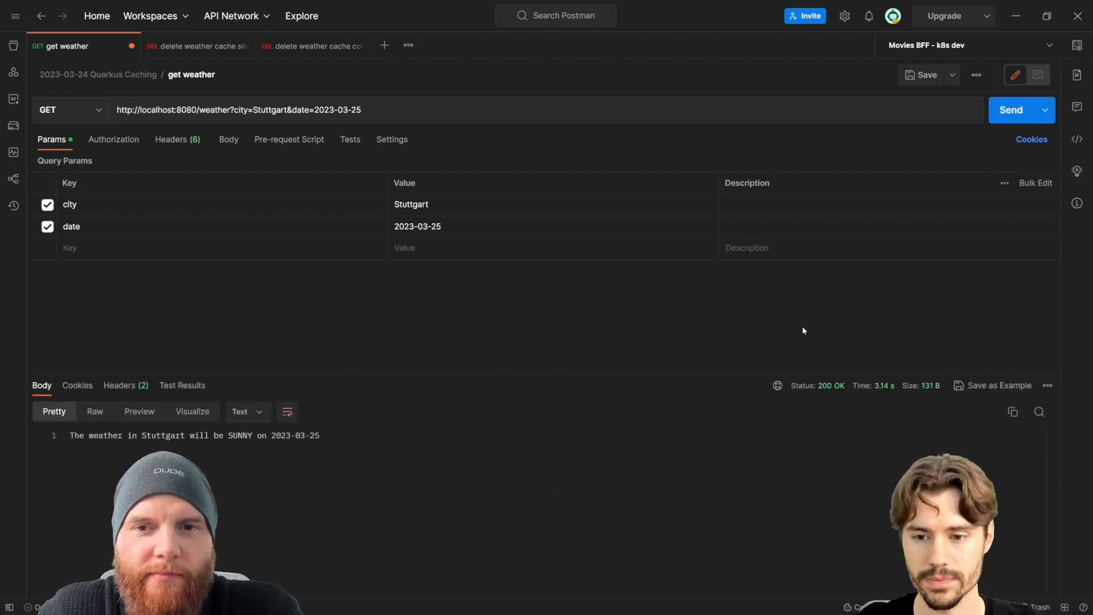
mouse_move(821, 440)
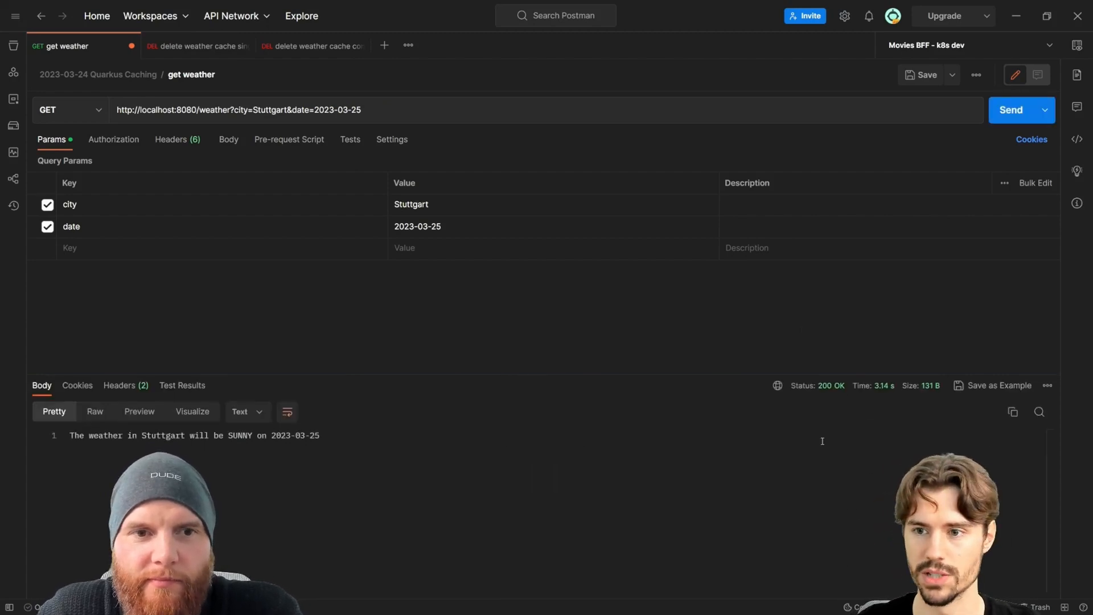
left_click(1010, 109)
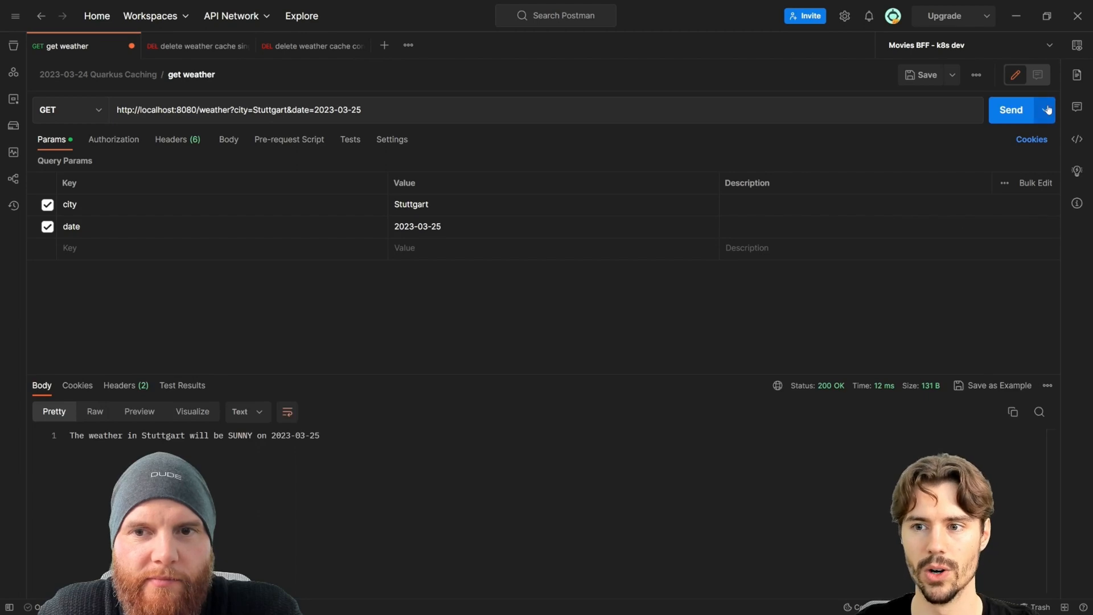
left_click(1011, 109)
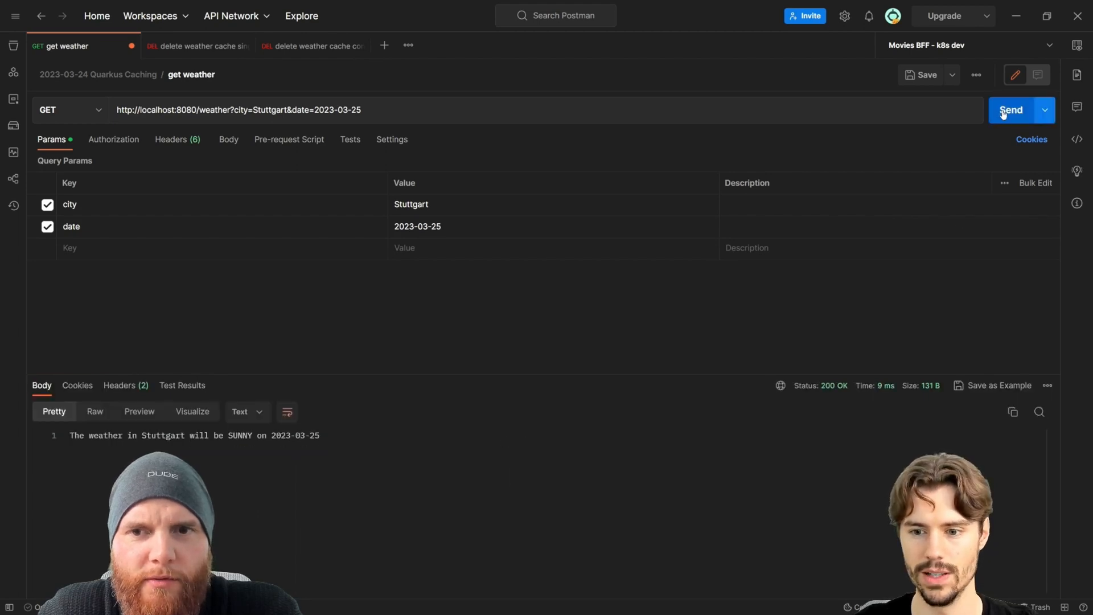
left_click(1010, 110)
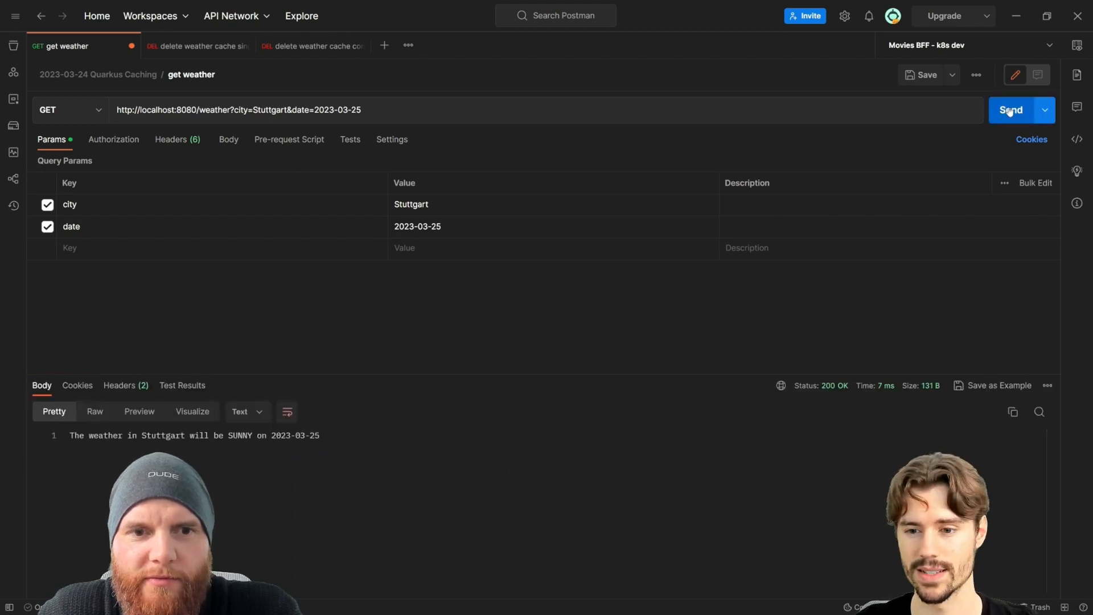
left_click(1010, 109)
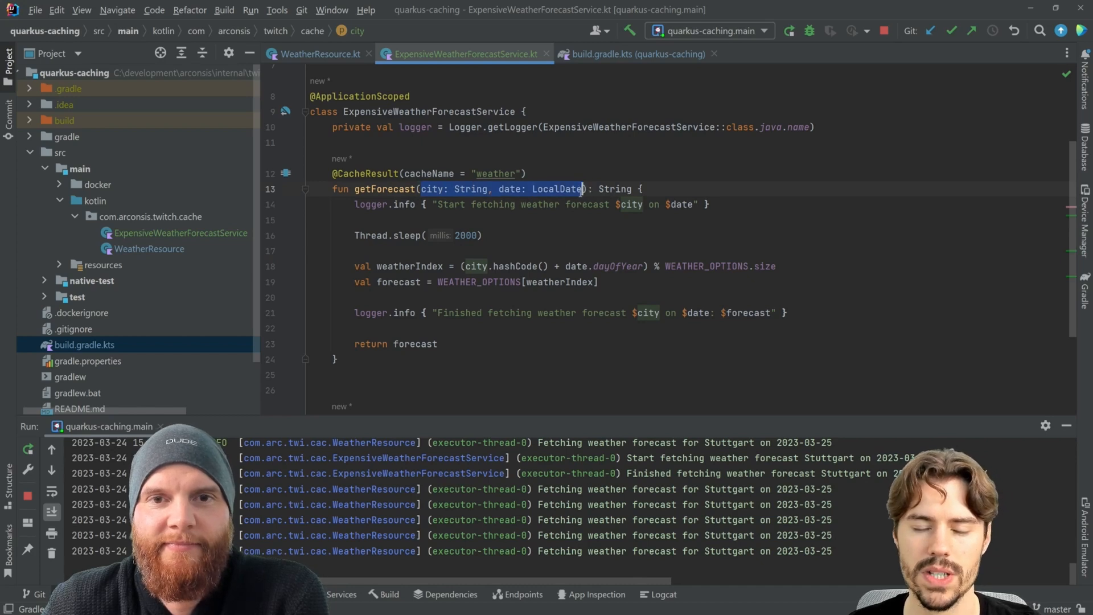
- Review getForecast's parameters as cache keys, then view build.gradle.kts with quarkus-cache
left_click(310, 219)
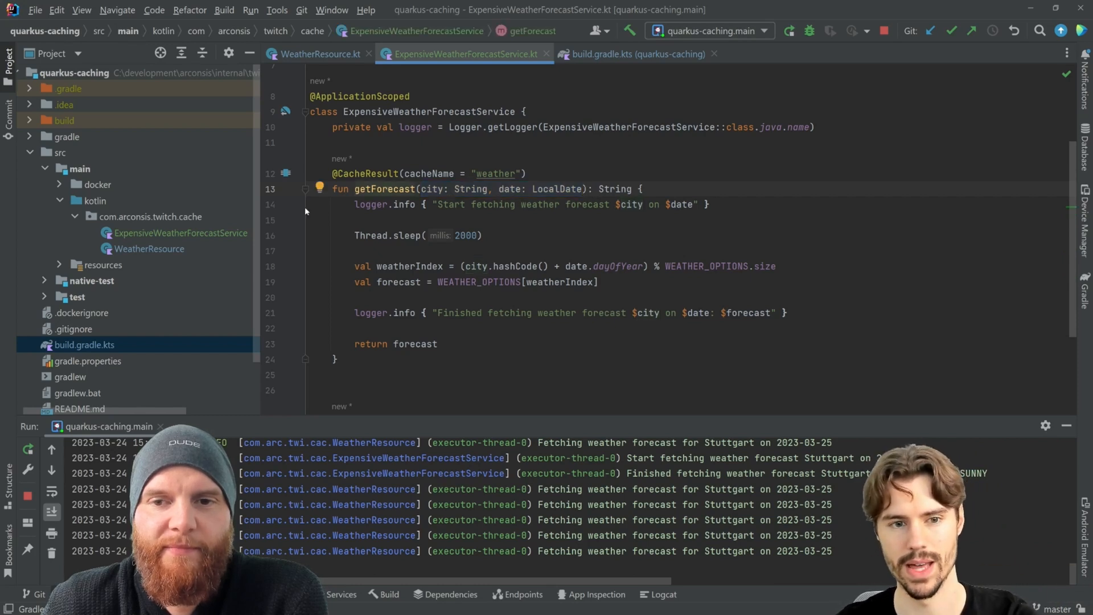
left_click(320, 188)
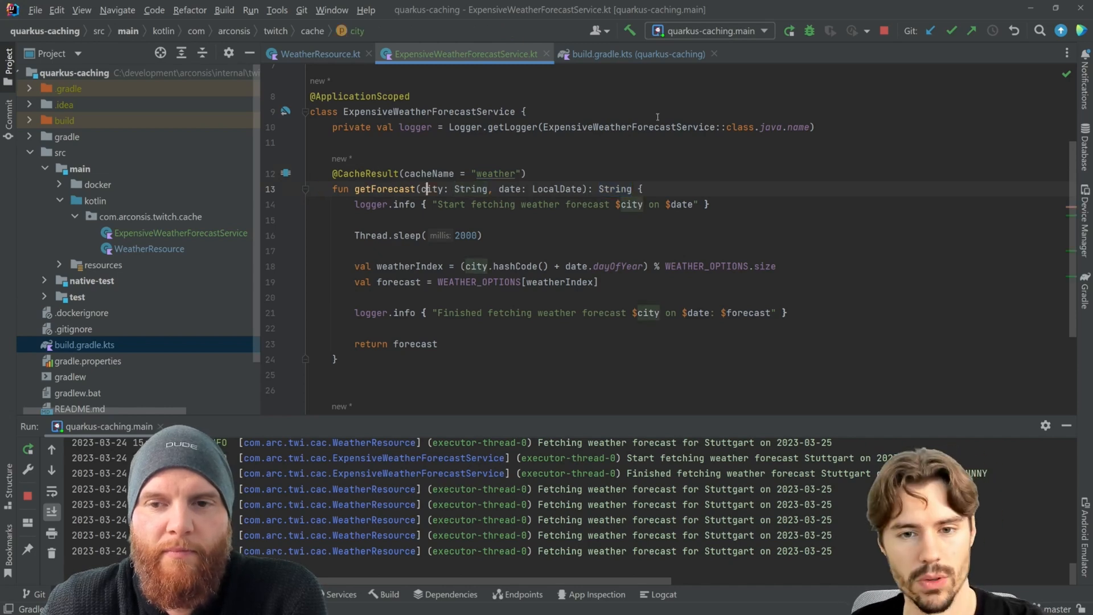
mouse_move(616, 266)
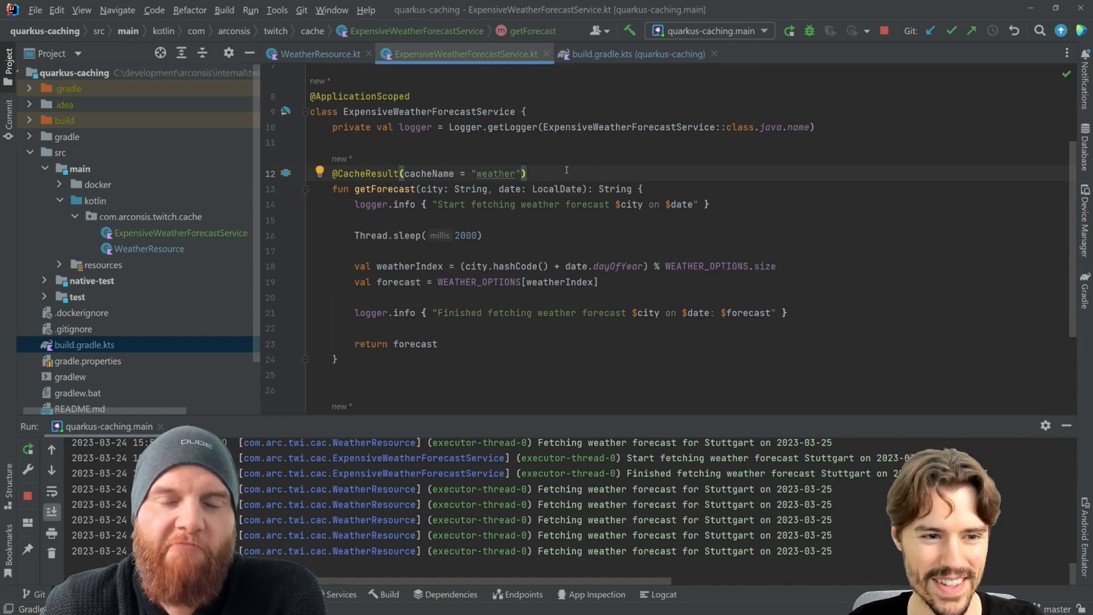
mouse_move(545, 252)
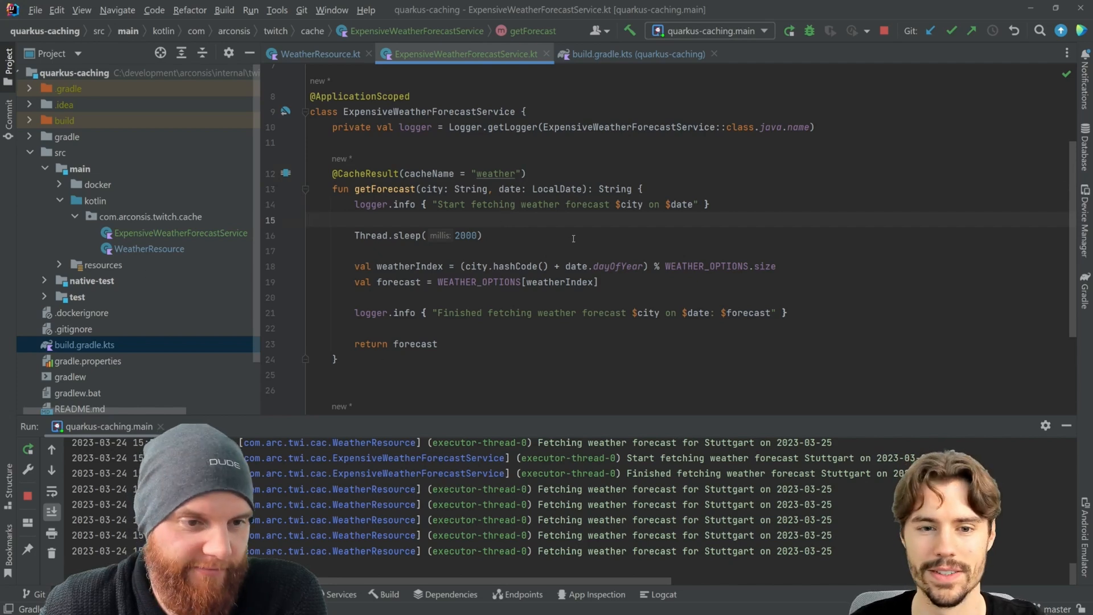
left_click(634, 53)
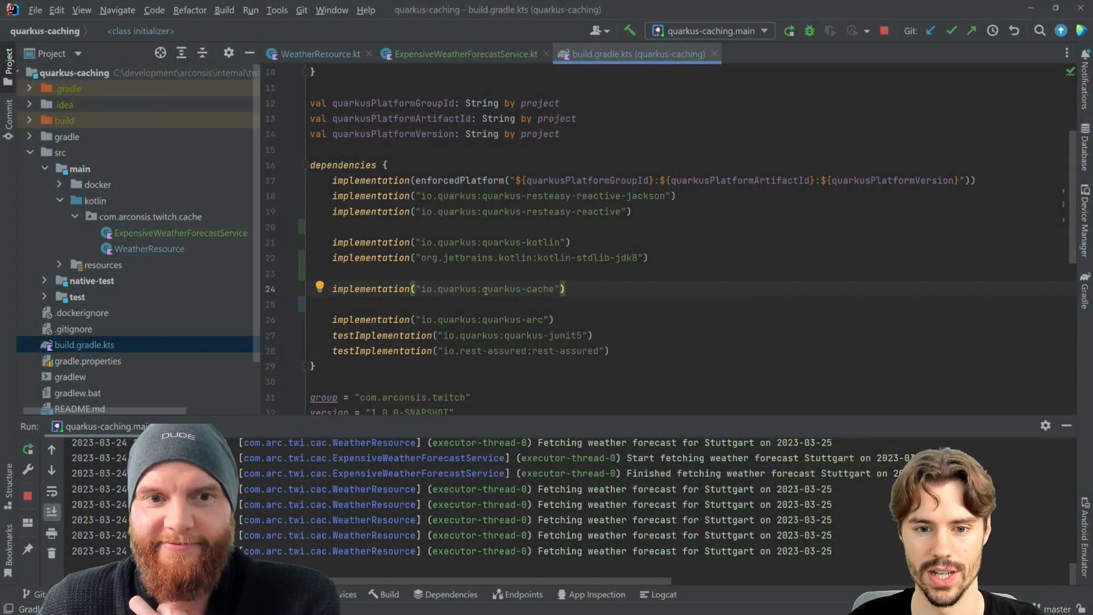
double_click(518, 288)
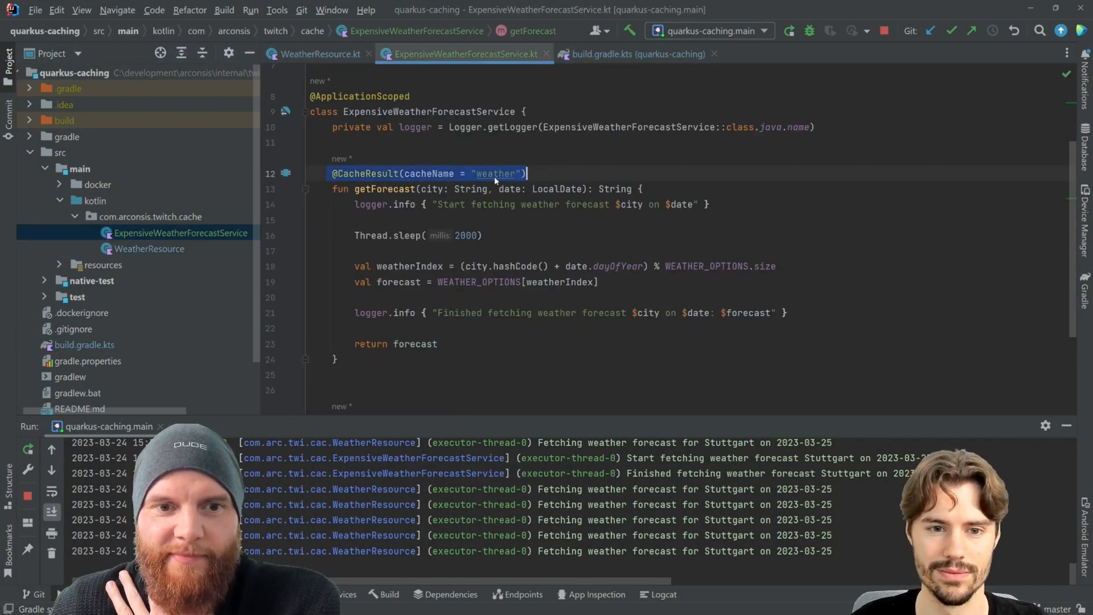
left_click(532, 173)
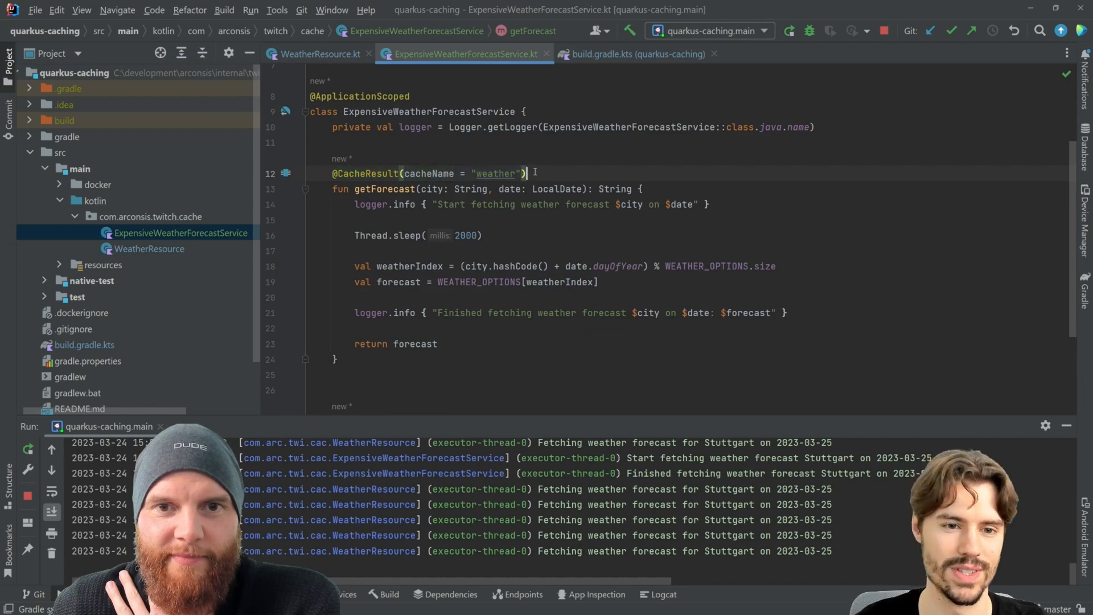